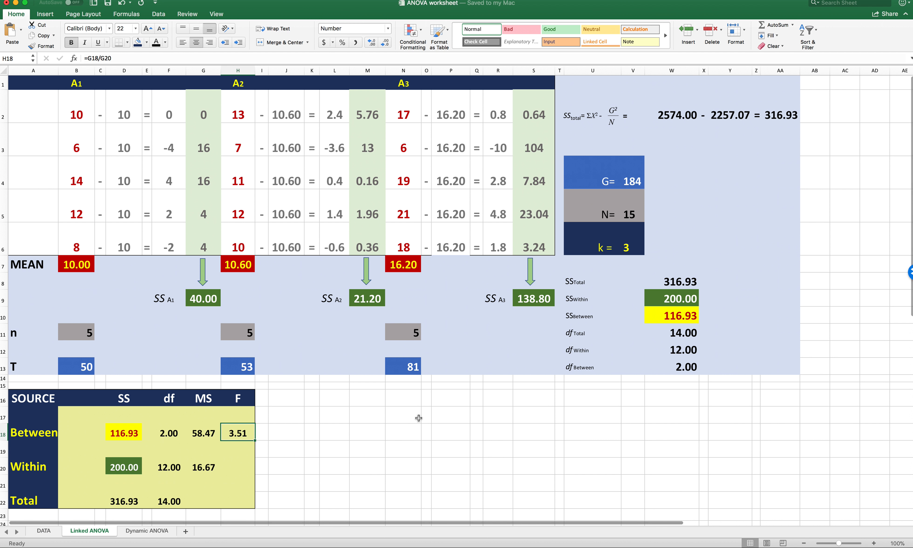
mouse_move(165, 311)
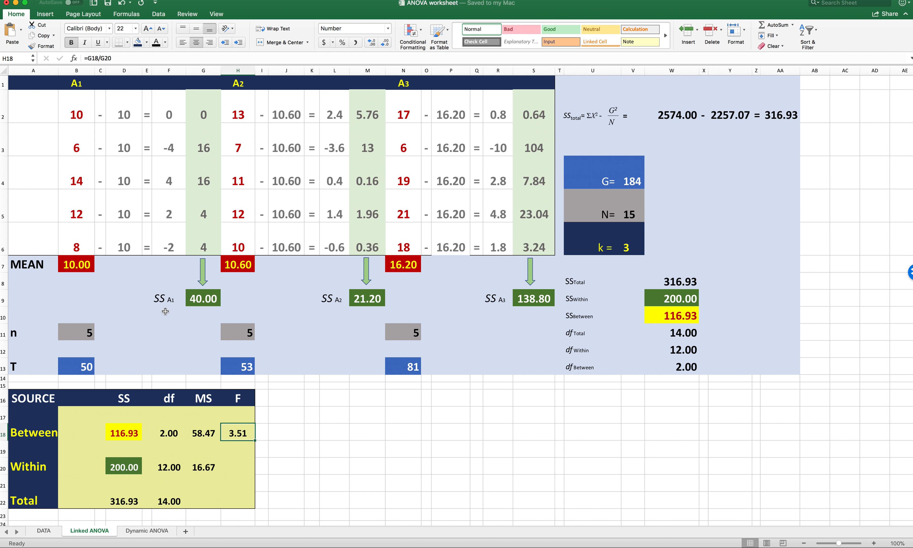
mouse_move(238, 109)
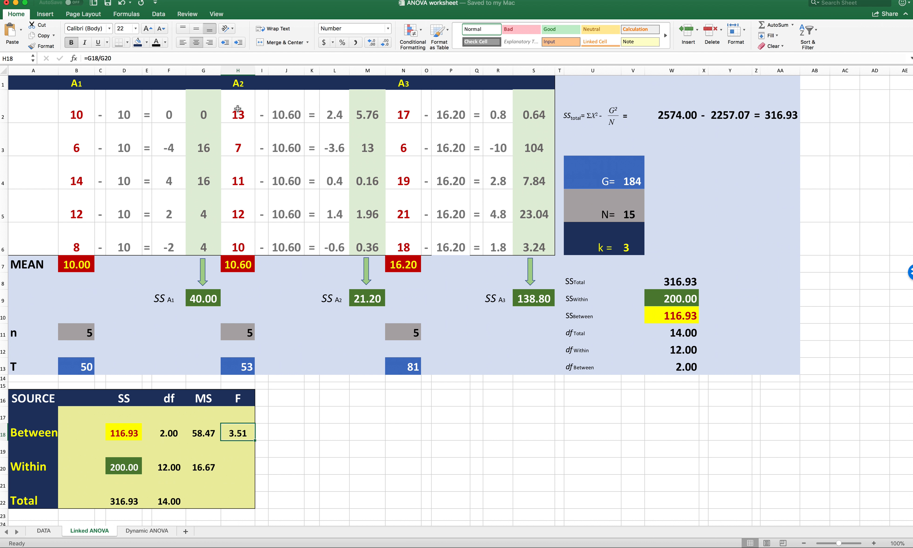
mouse_move(388, 267)
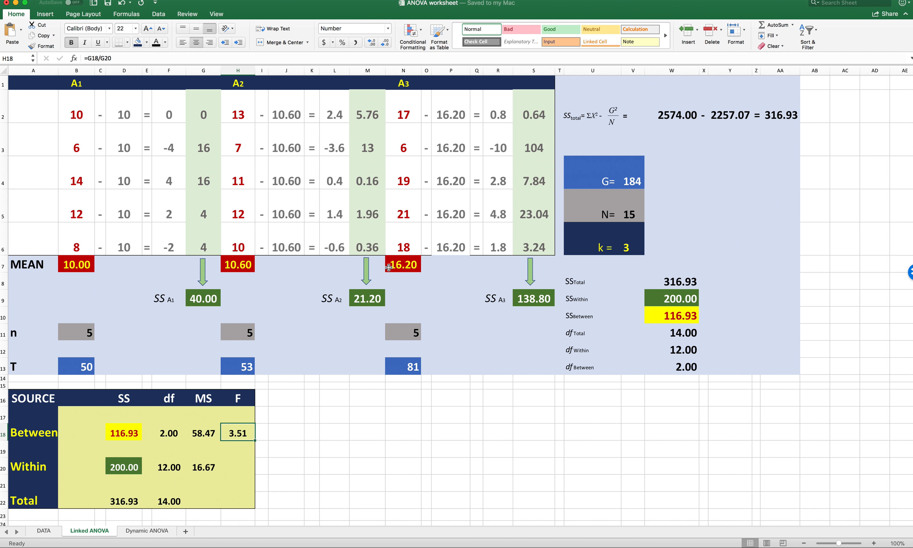
mouse_move(373, 330)
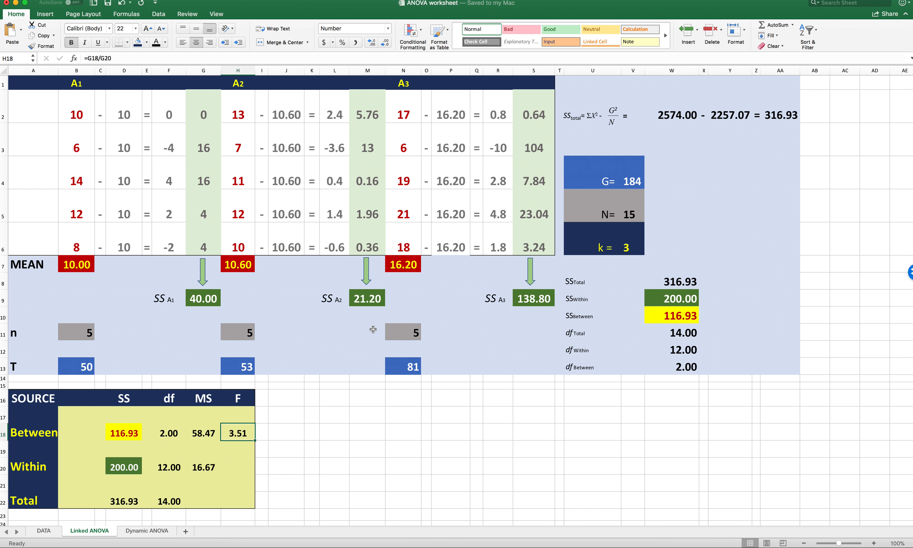
mouse_move(539, 277)
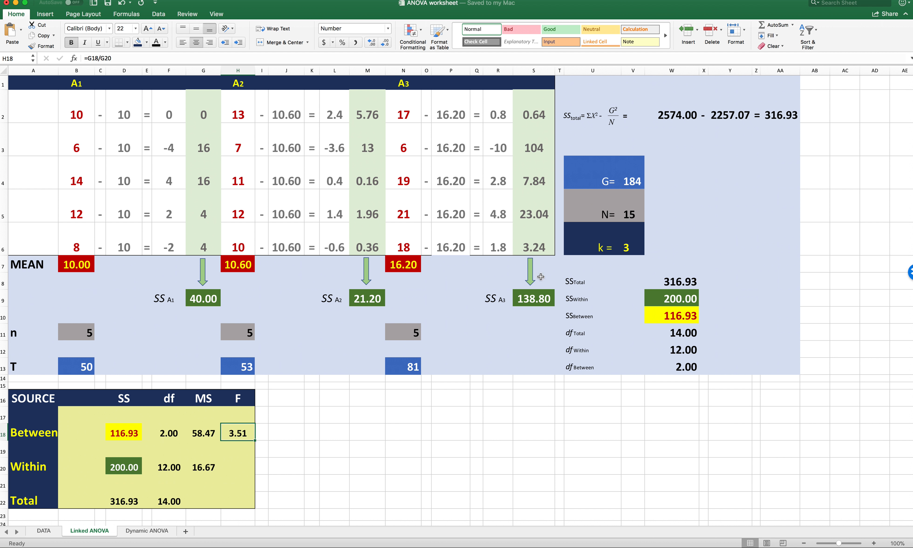
mouse_move(99, 261)
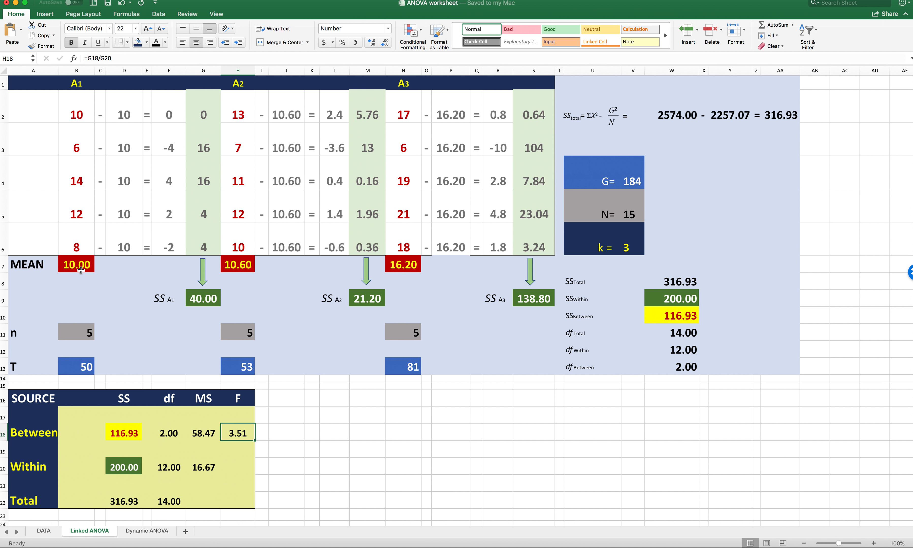
mouse_move(255, 266)
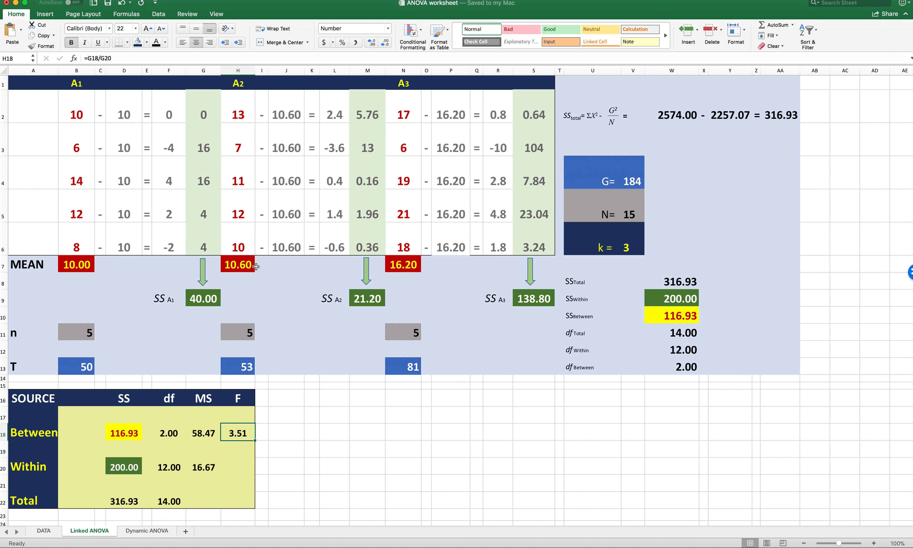
mouse_move(396, 274)
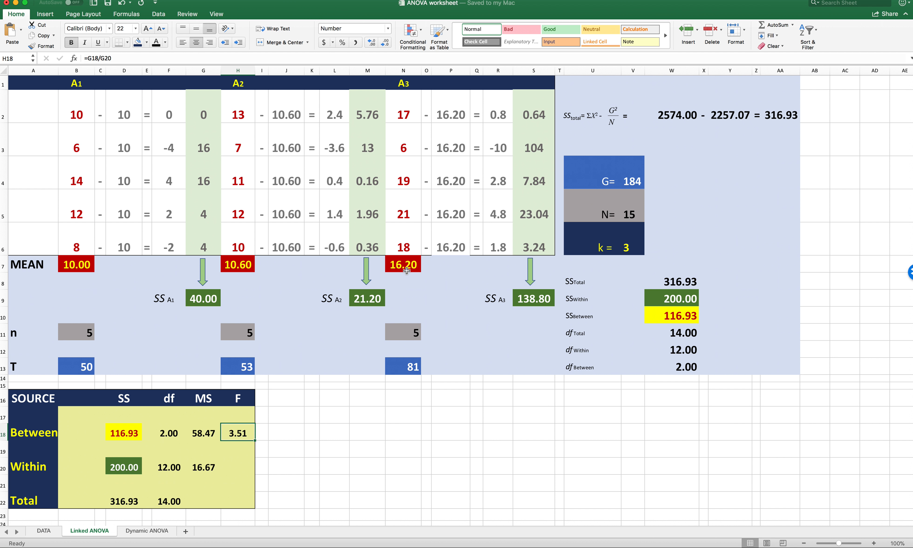
mouse_move(238, 313)
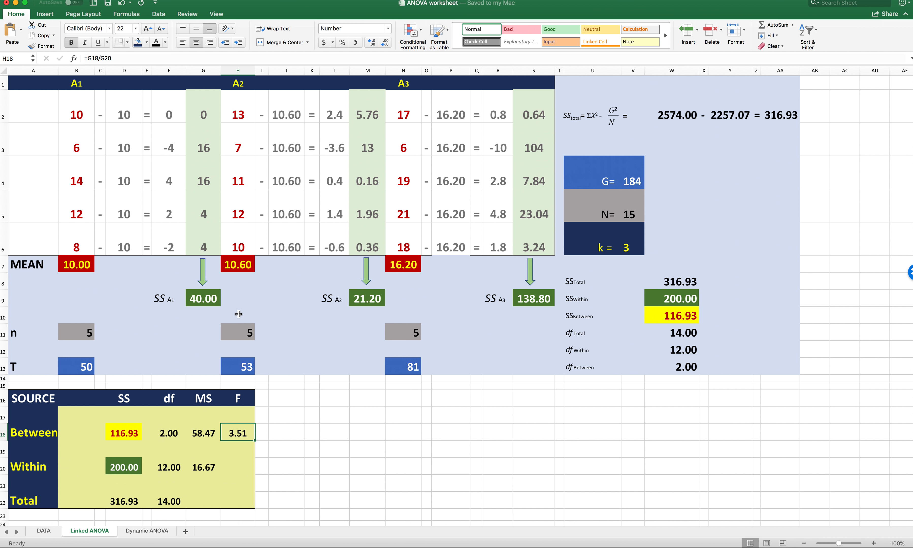
mouse_move(236, 314)
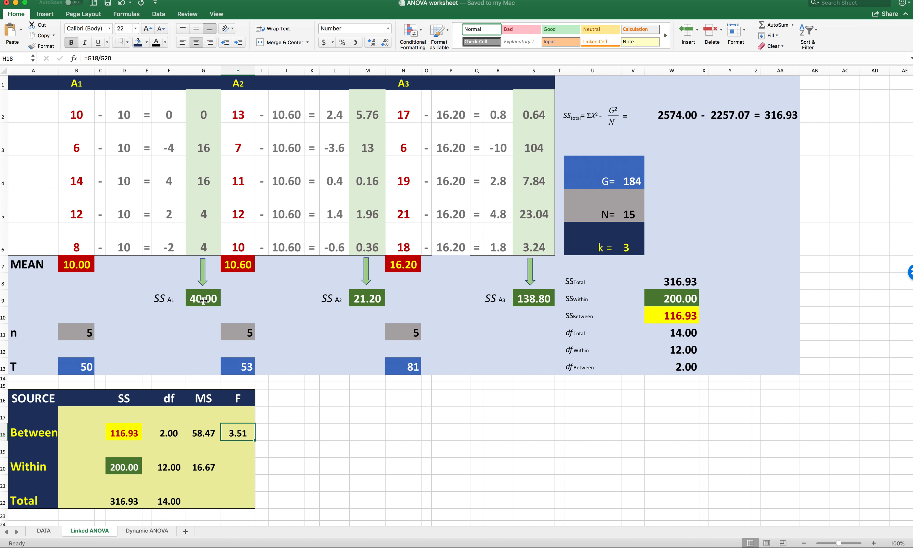
mouse_move(186, 289)
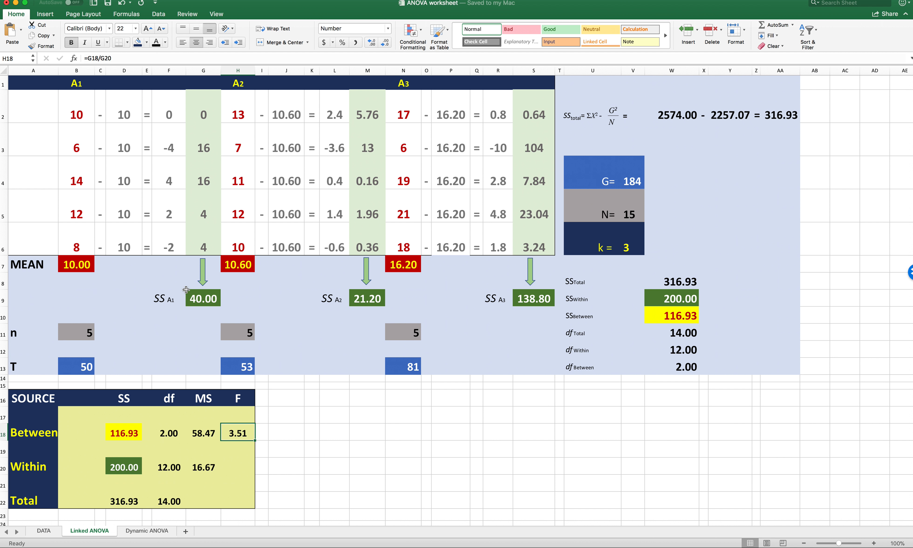
mouse_move(115, 103)
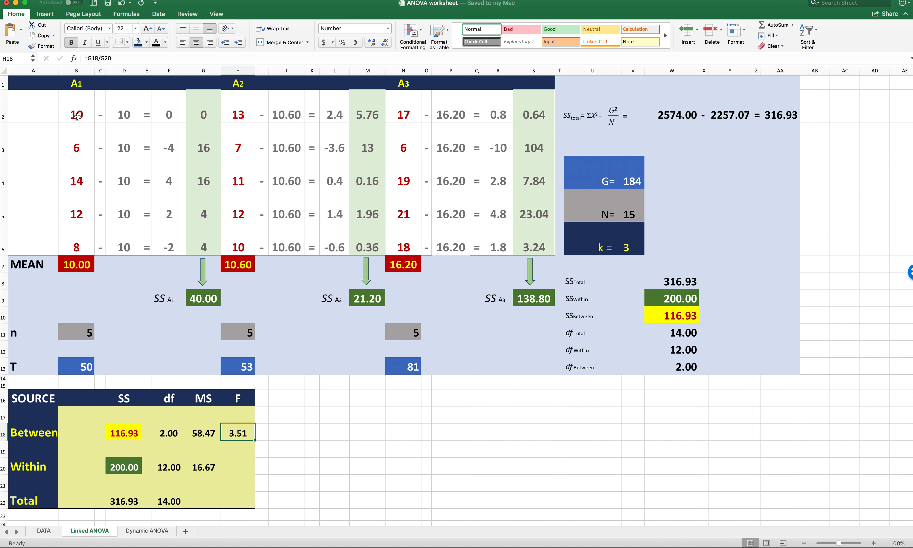
mouse_move(91, 117)
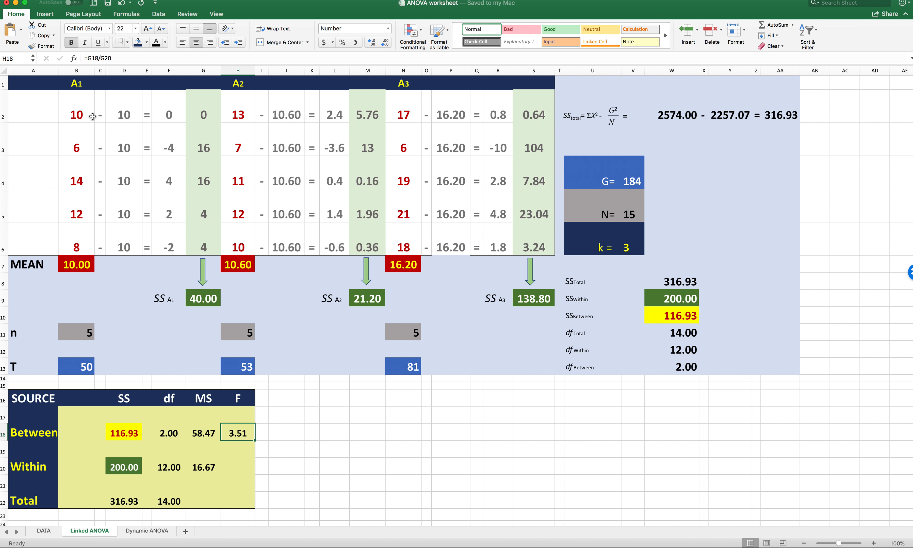
mouse_move(126, 154)
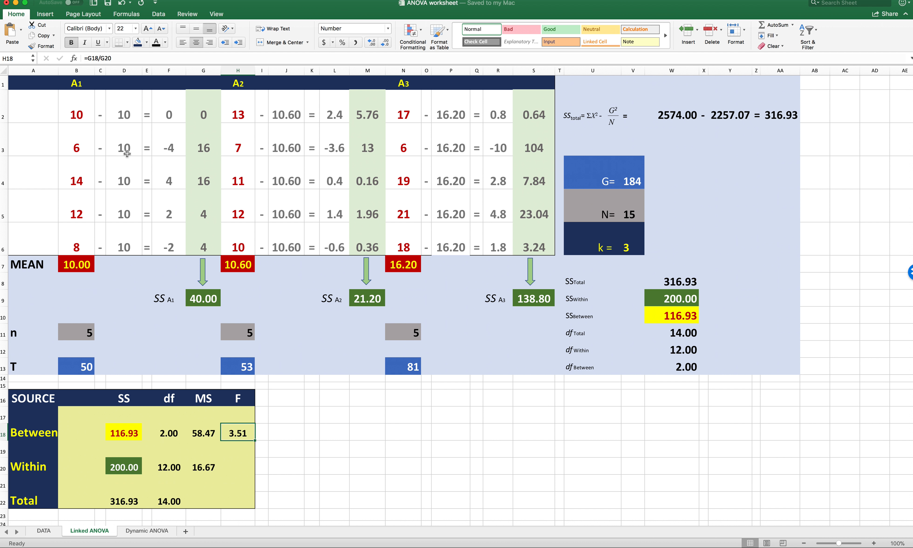
mouse_move(131, 200)
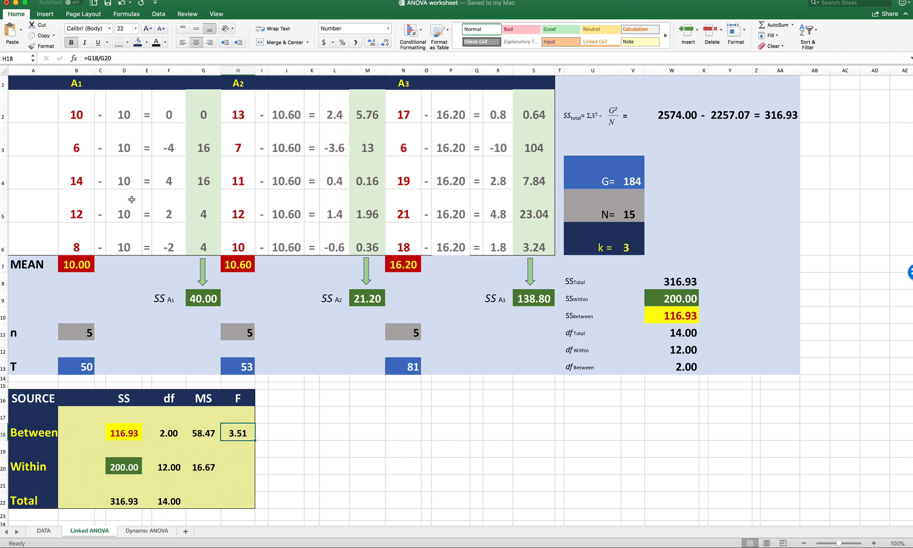
mouse_move(193, 223)
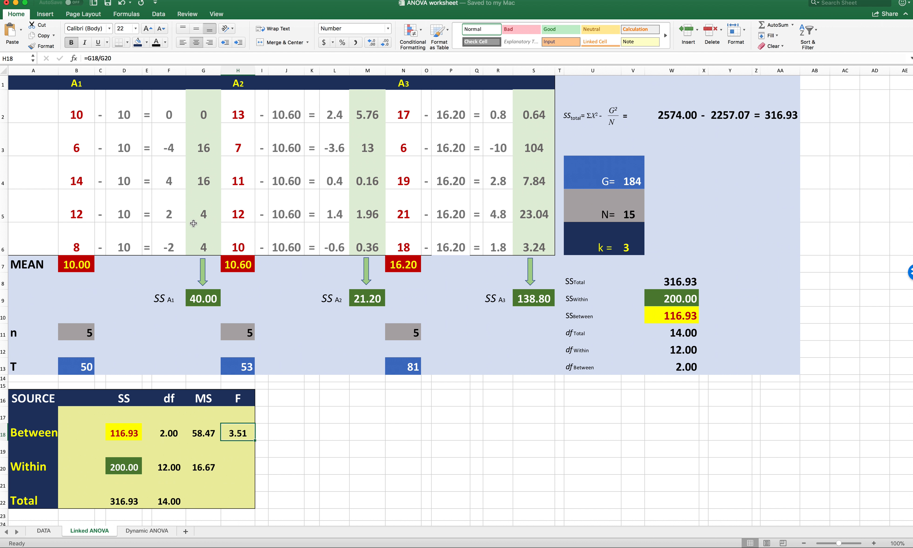
mouse_move(164, 140)
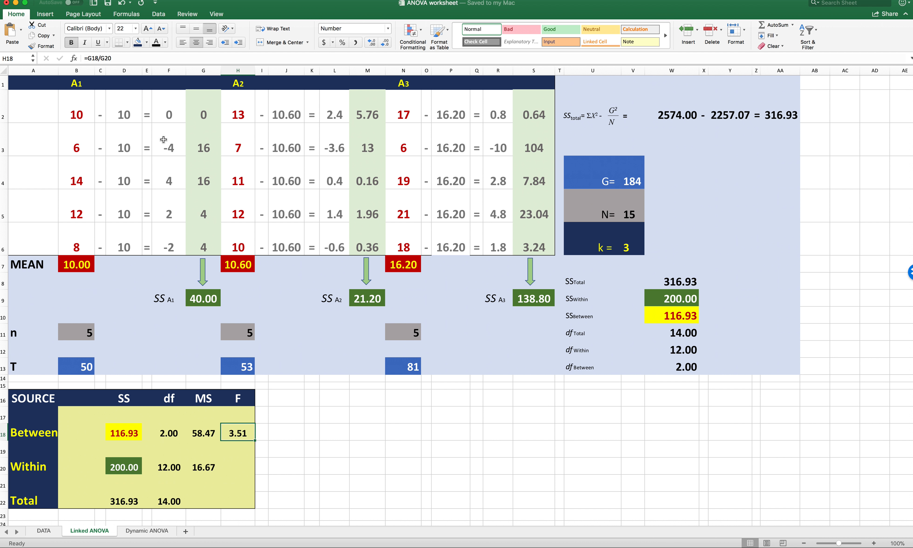
mouse_move(151, 299)
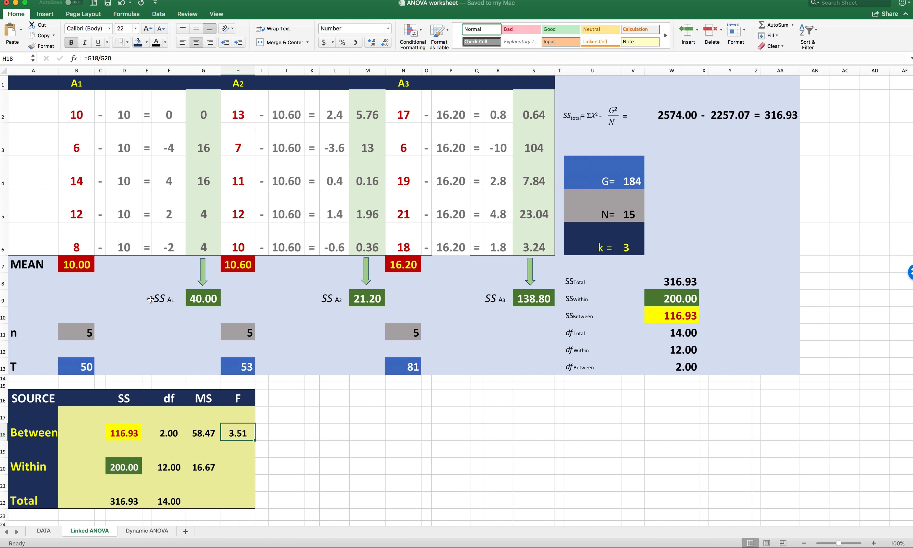
mouse_move(203, 105)
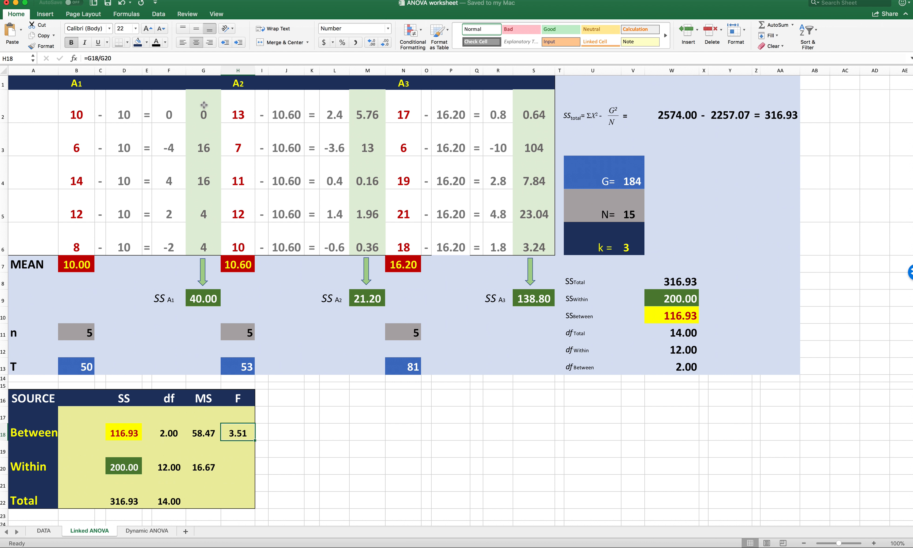
mouse_move(209, 132)
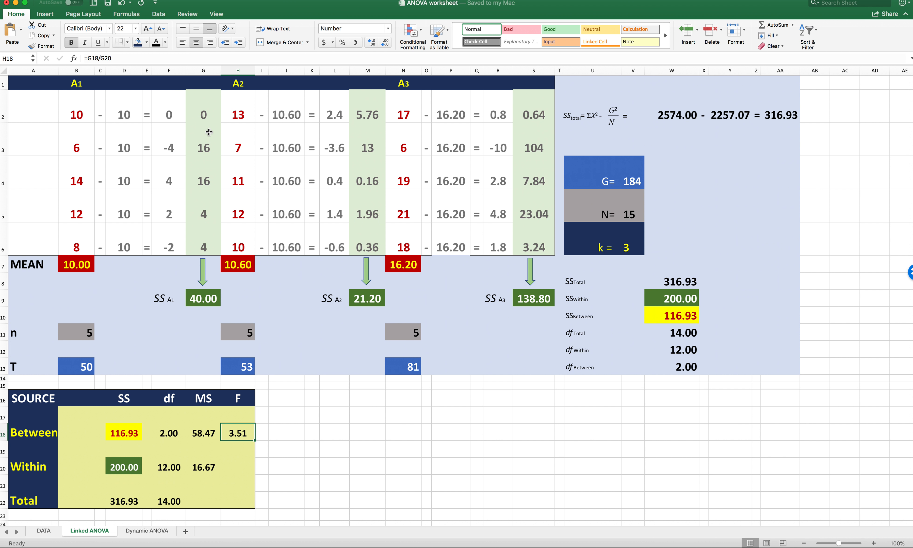
mouse_move(213, 300)
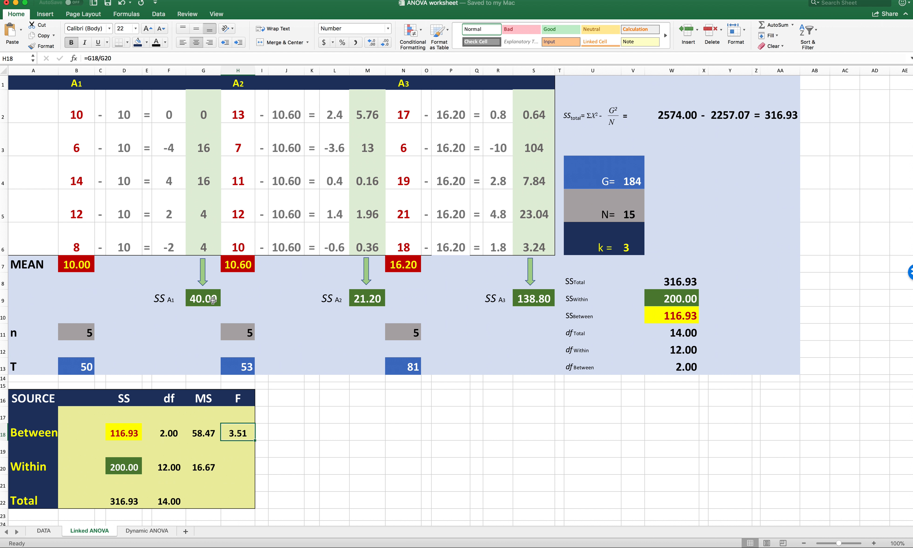
mouse_move(157, 307)
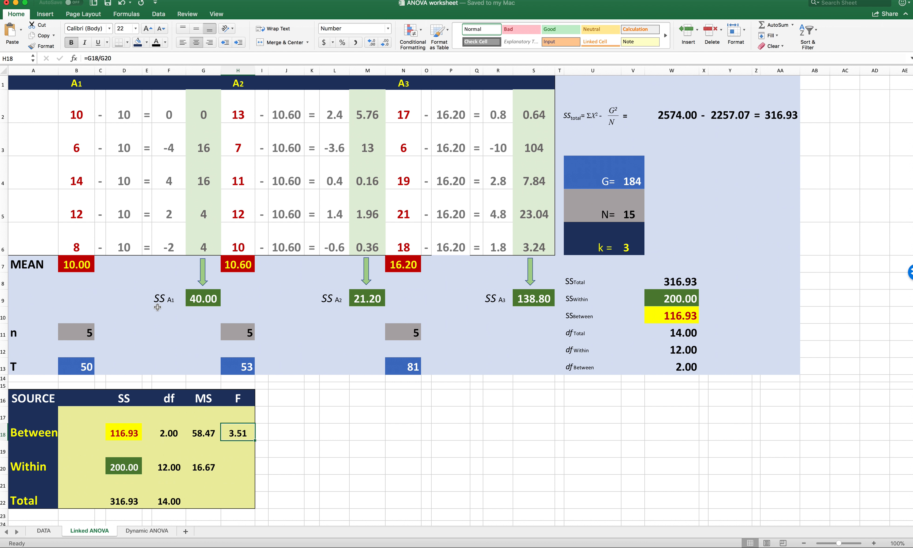
mouse_move(209, 298)
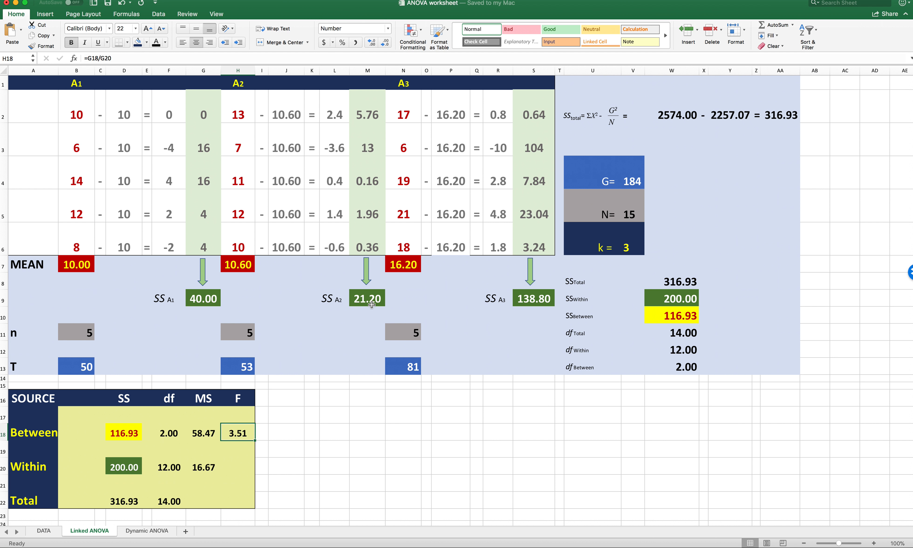
mouse_move(502, 307)
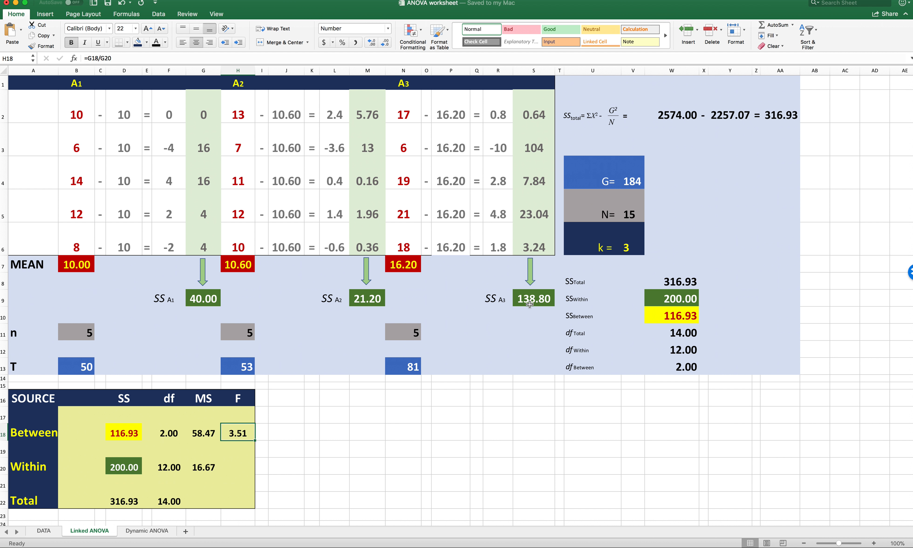
mouse_move(218, 306)
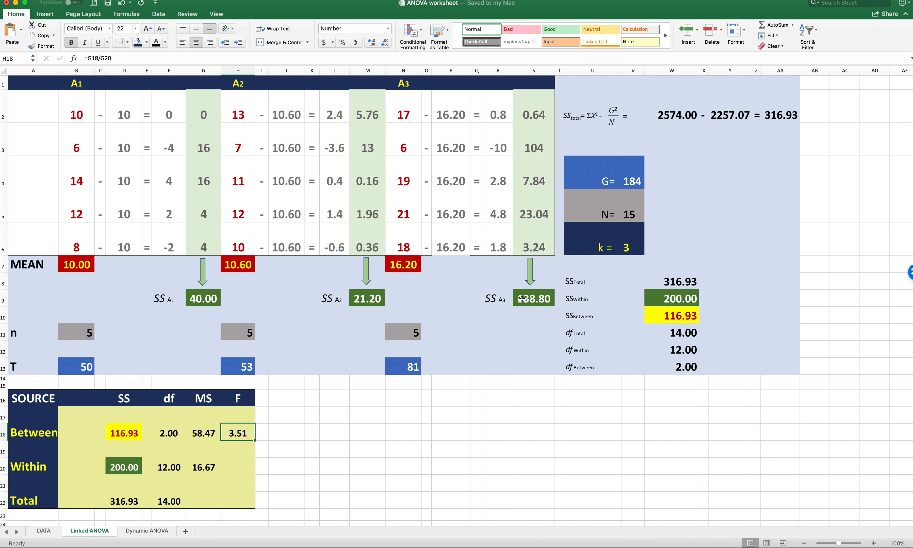
mouse_move(401, 302)
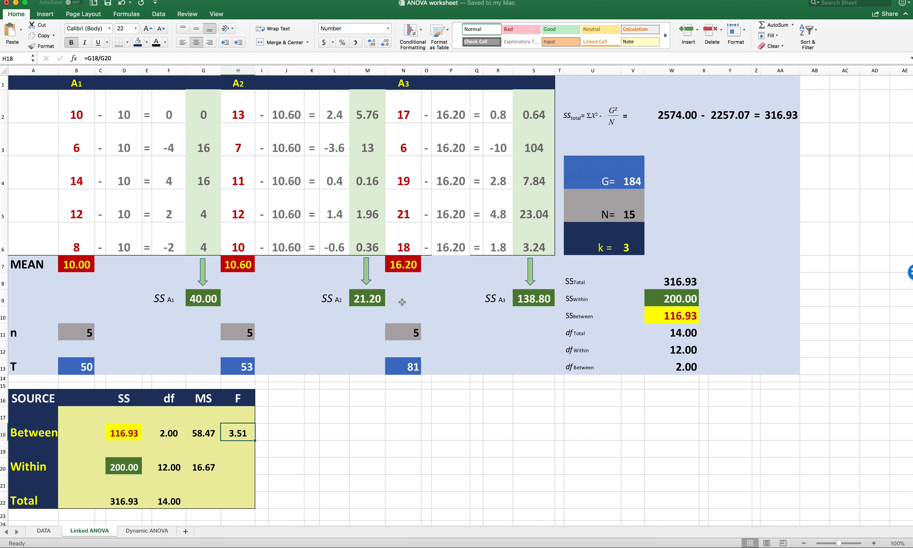
mouse_move(532, 306)
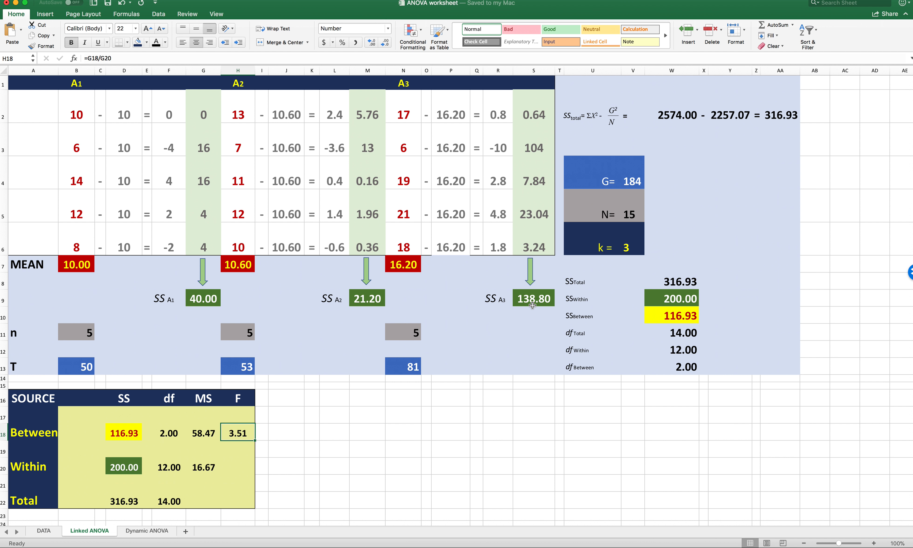
mouse_move(613, 311)
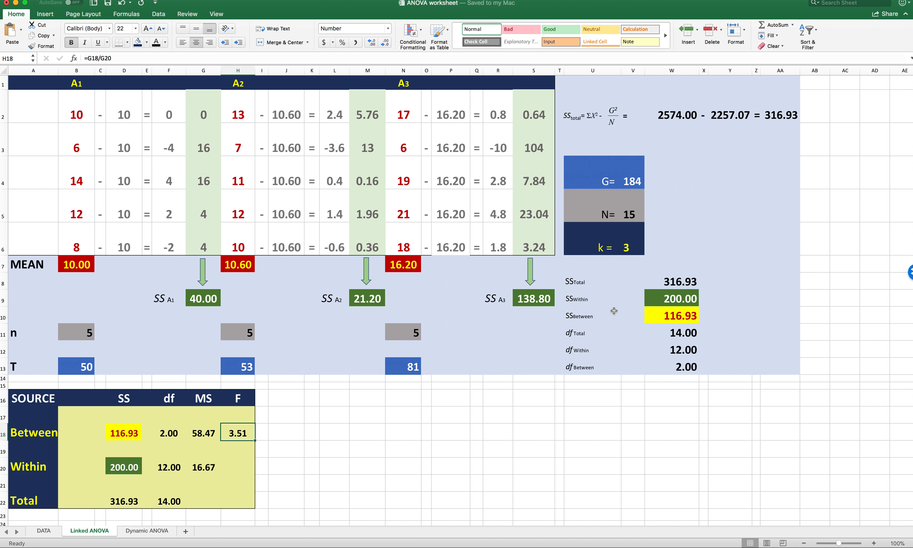
mouse_move(548, 328)
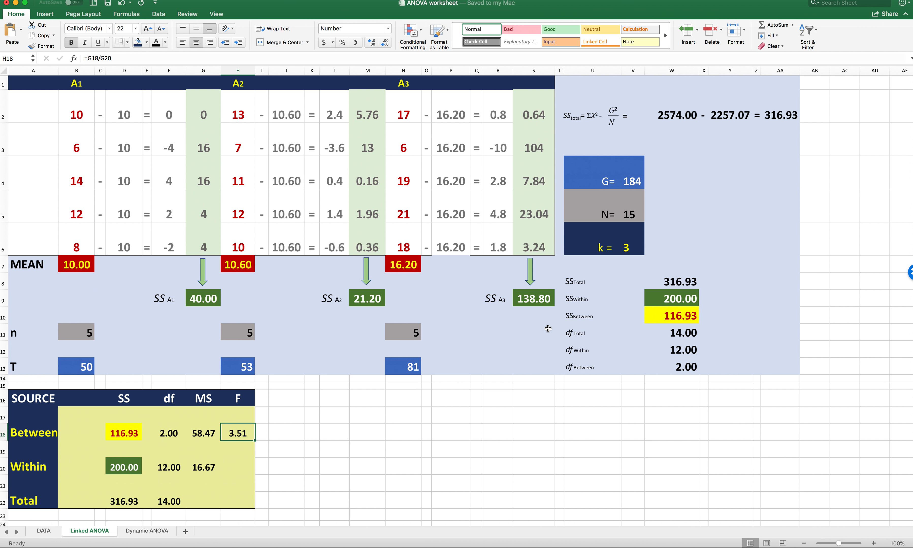
mouse_move(79, 342)
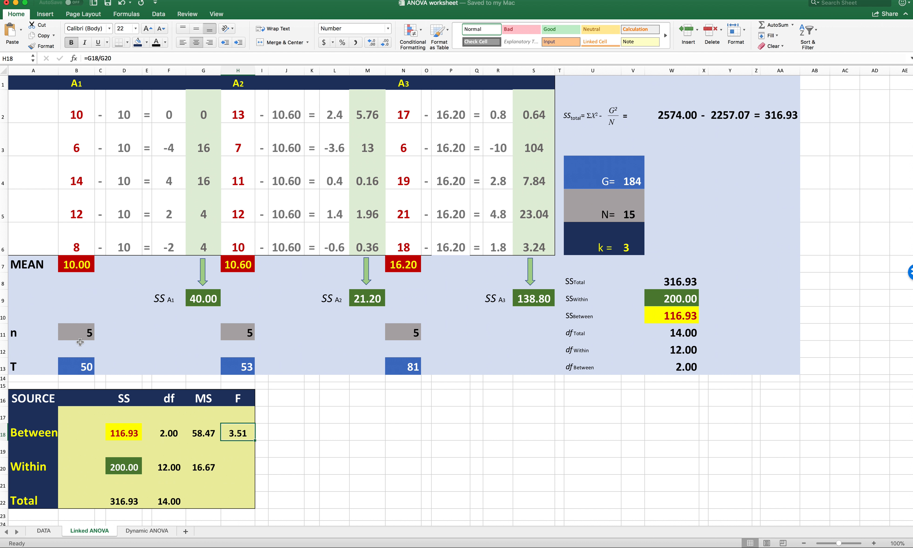
mouse_move(66, 341)
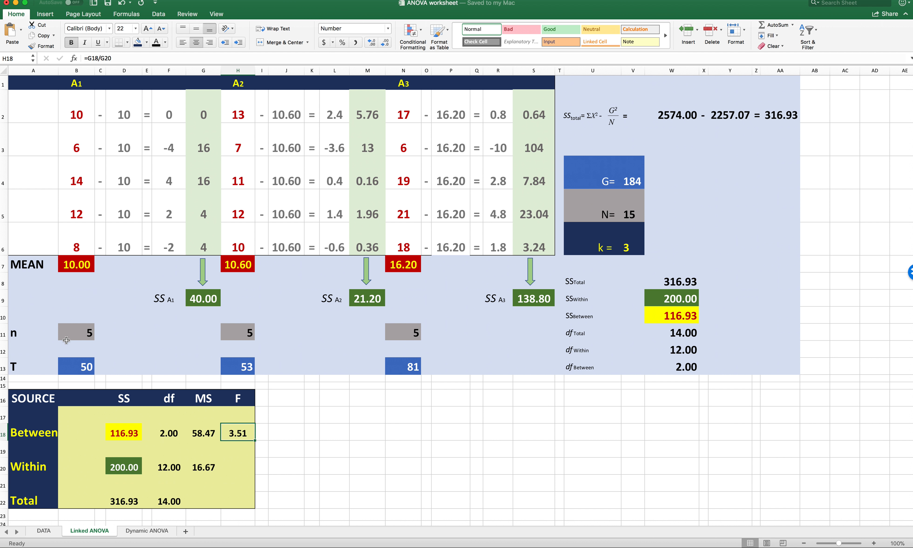
mouse_move(78, 98)
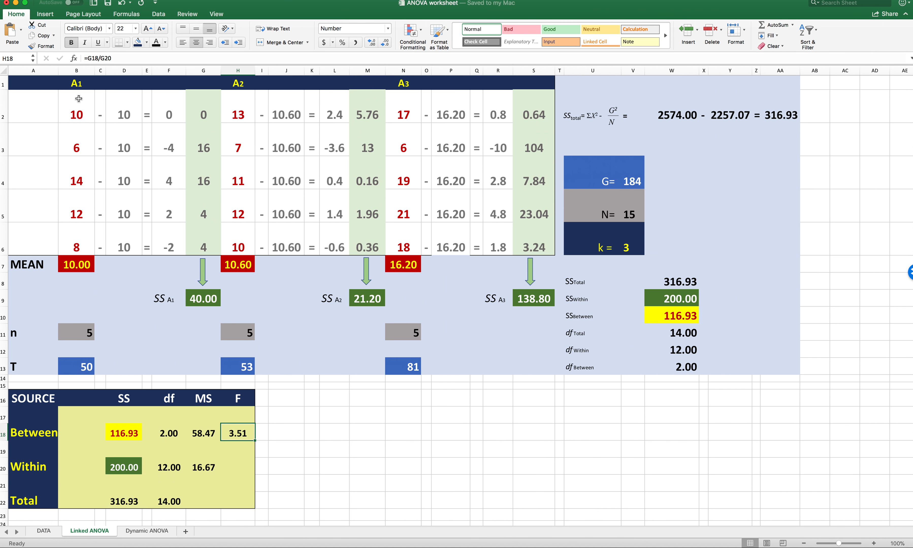
mouse_move(243, 237)
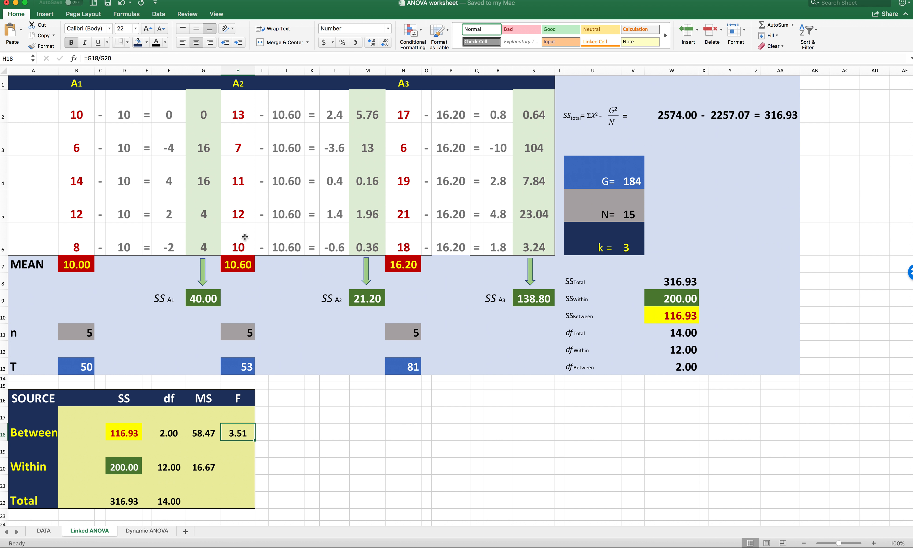
mouse_move(383, 259)
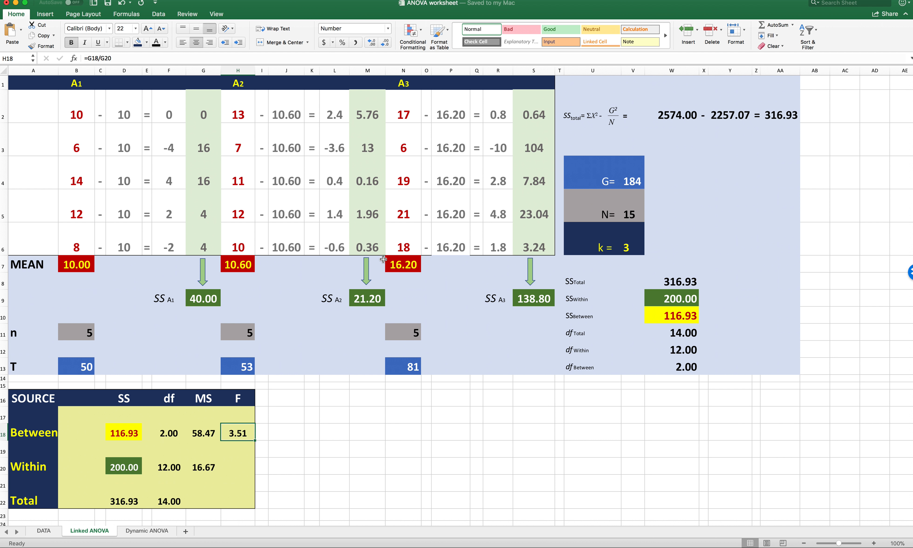
mouse_move(115, 329)
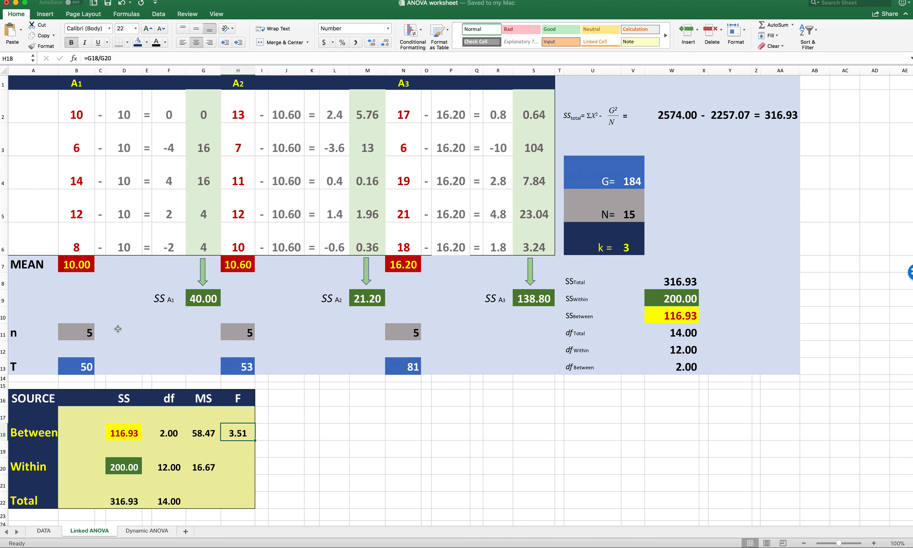
mouse_move(143, 224)
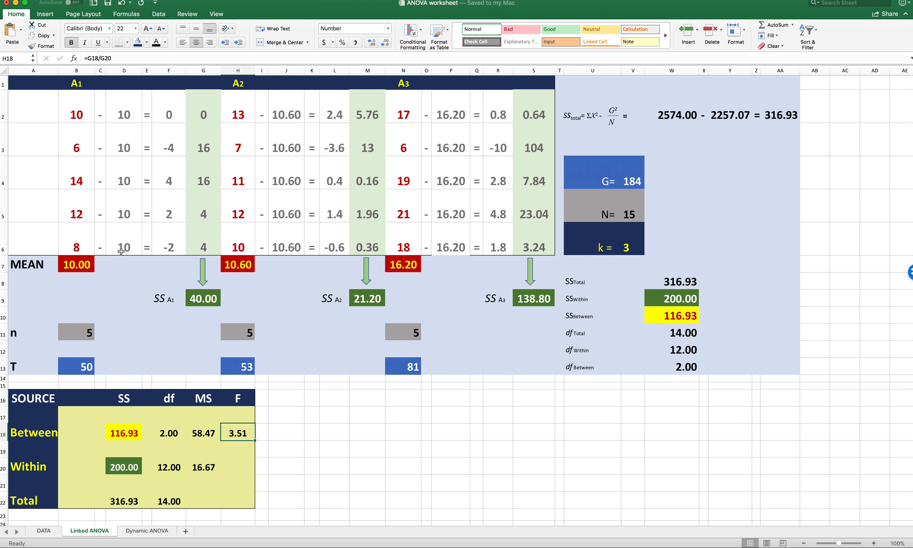
mouse_move(95, 366)
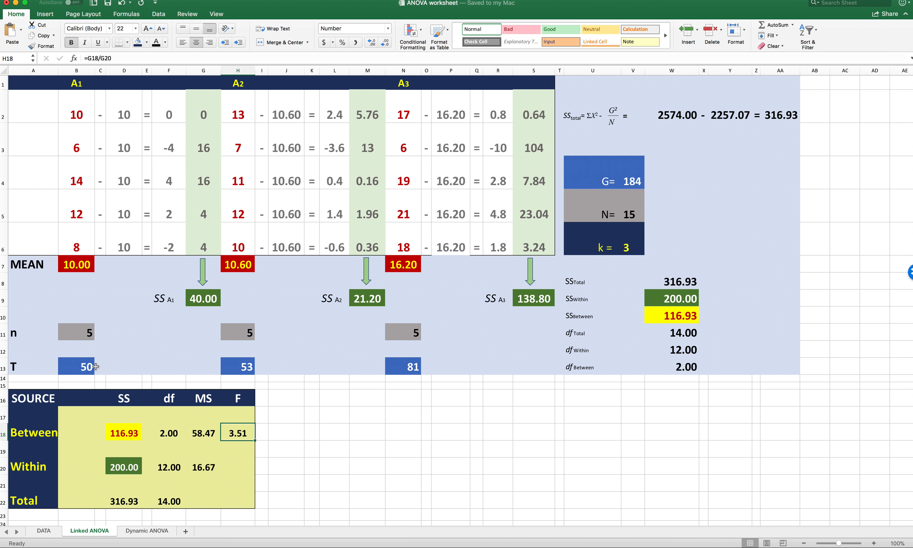
mouse_move(119, 164)
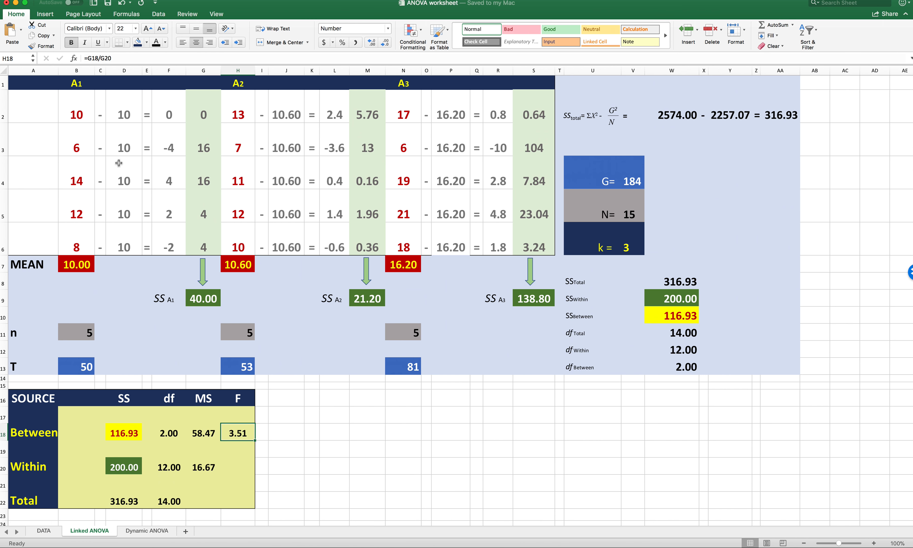
mouse_move(86, 152)
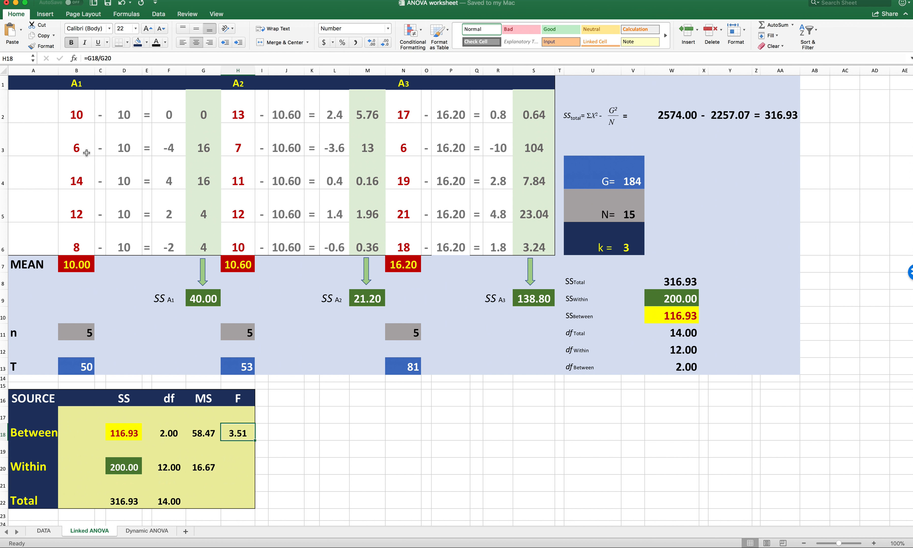
mouse_move(87, 227)
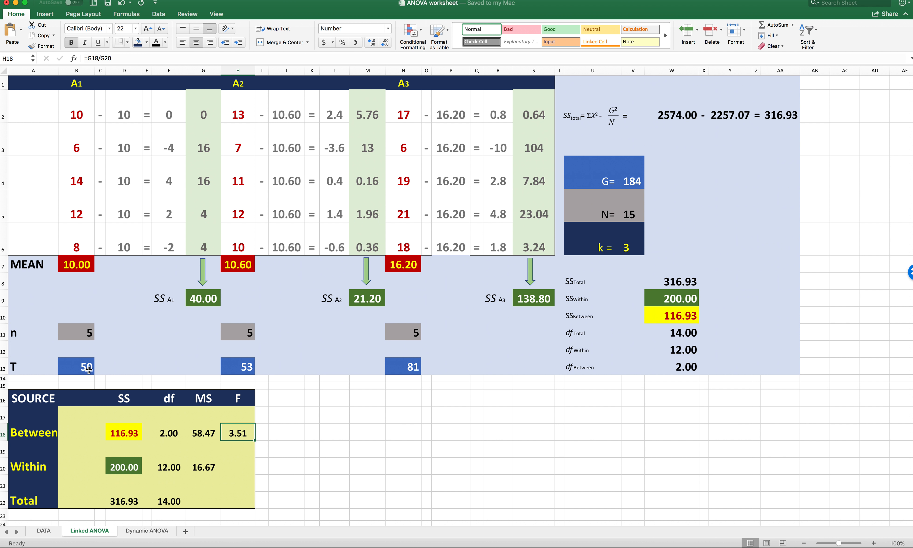
mouse_move(233, 179)
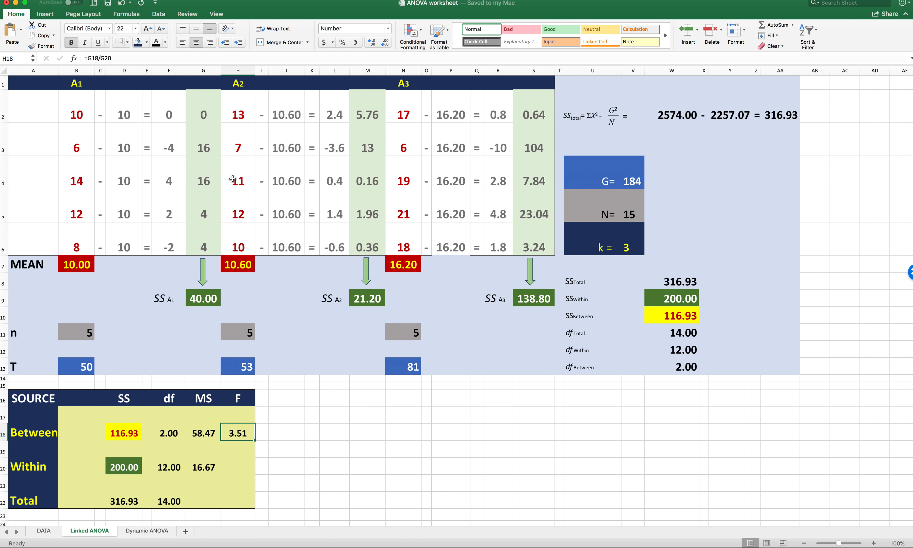
mouse_move(393, 373)
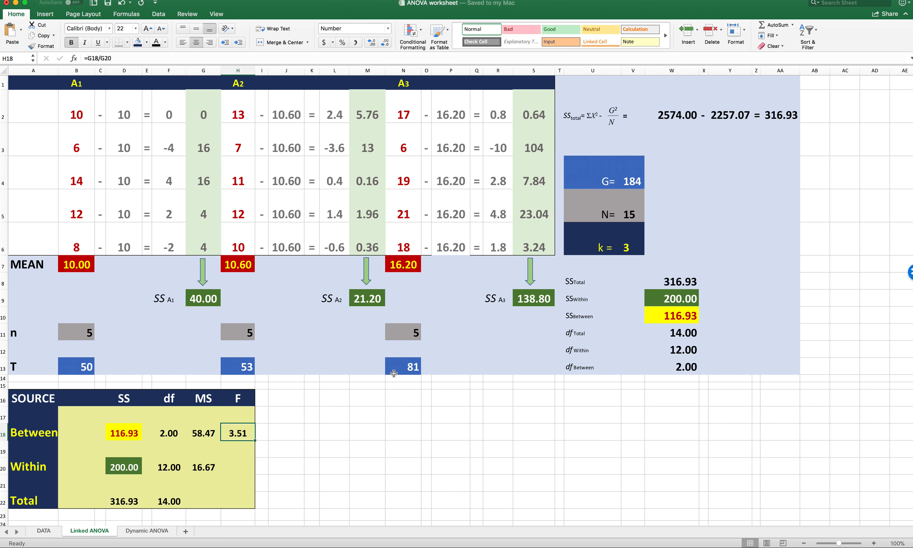
mouse_move(65, 370)
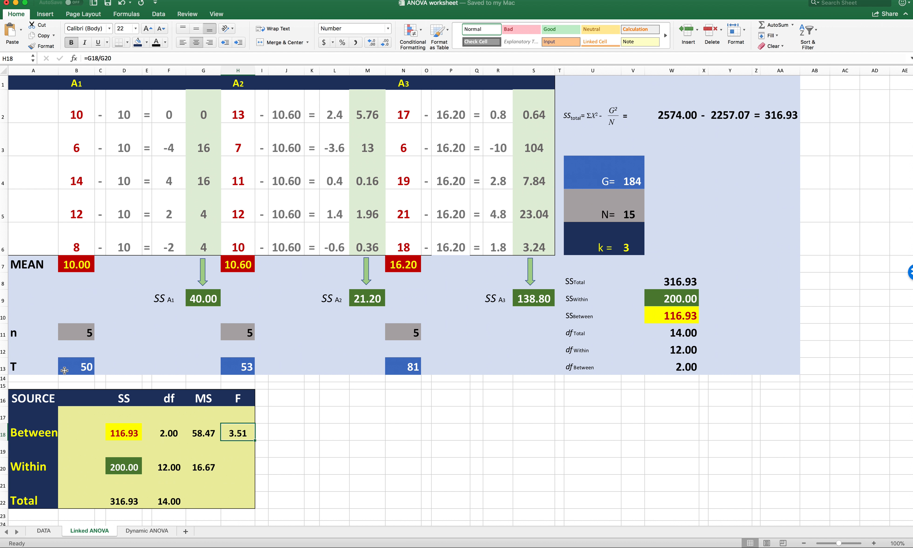
mouse_move(635, 277)
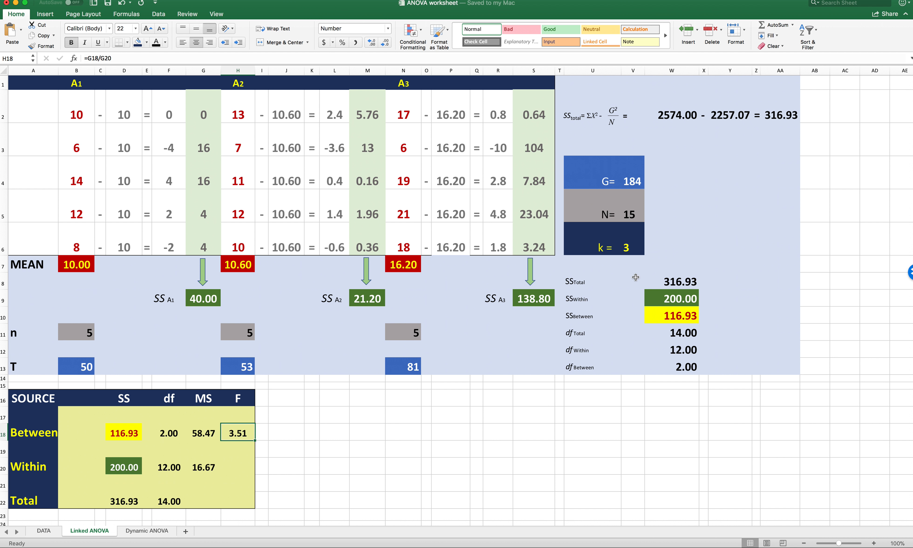
mouse_move(597, 177)
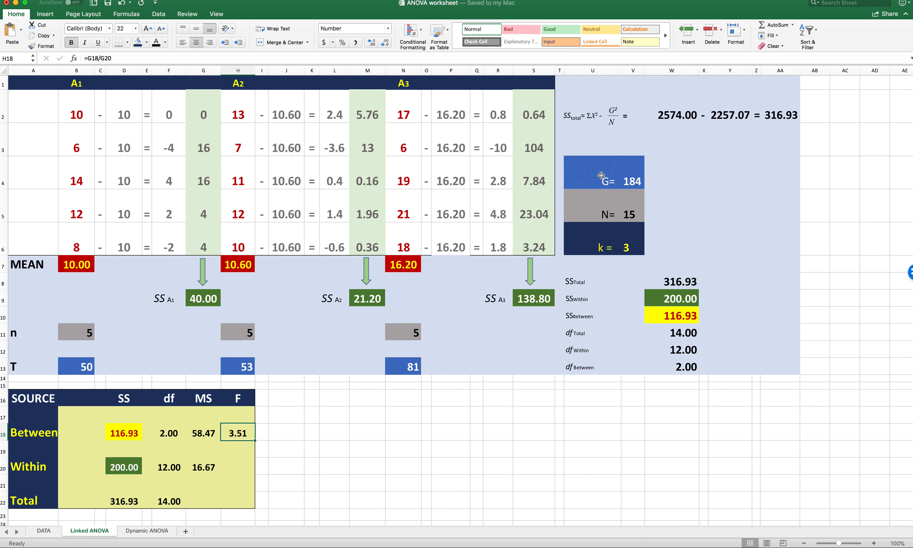
mouse_move(298, 331)
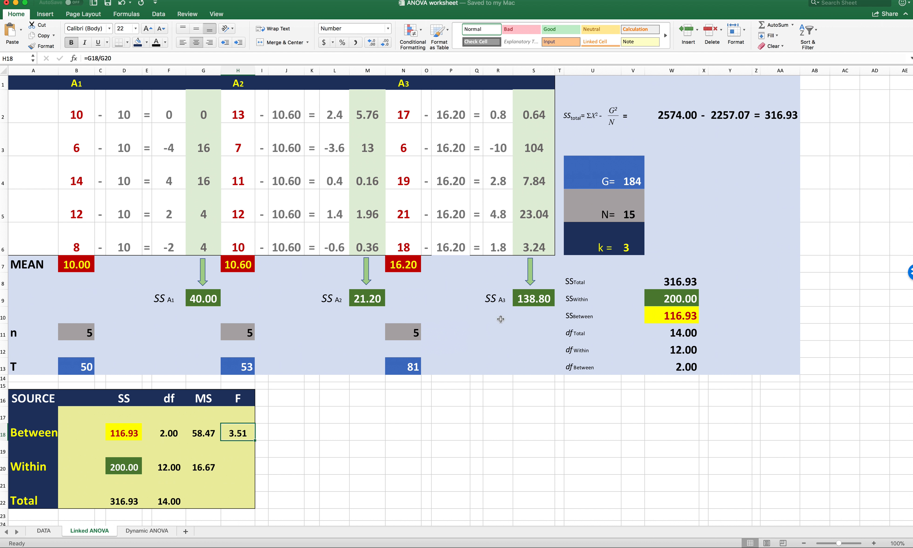
mouse_move(620, 206)
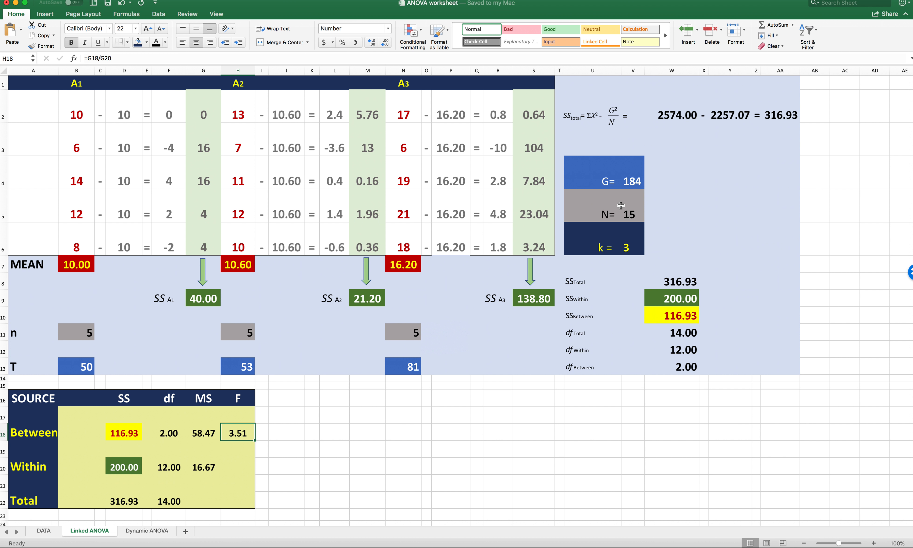
mouse_move(613, 240)
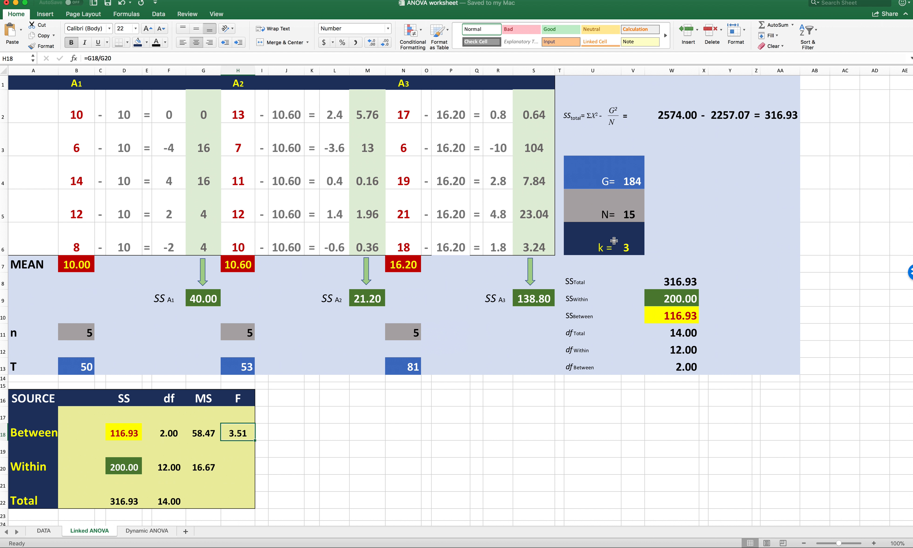
mouse_move(633, 256)
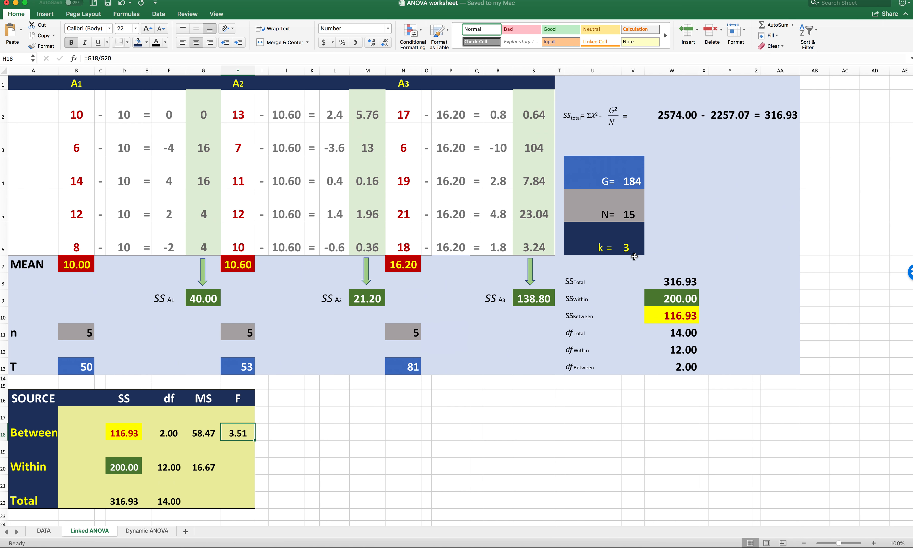
mouse_move(244, 83)
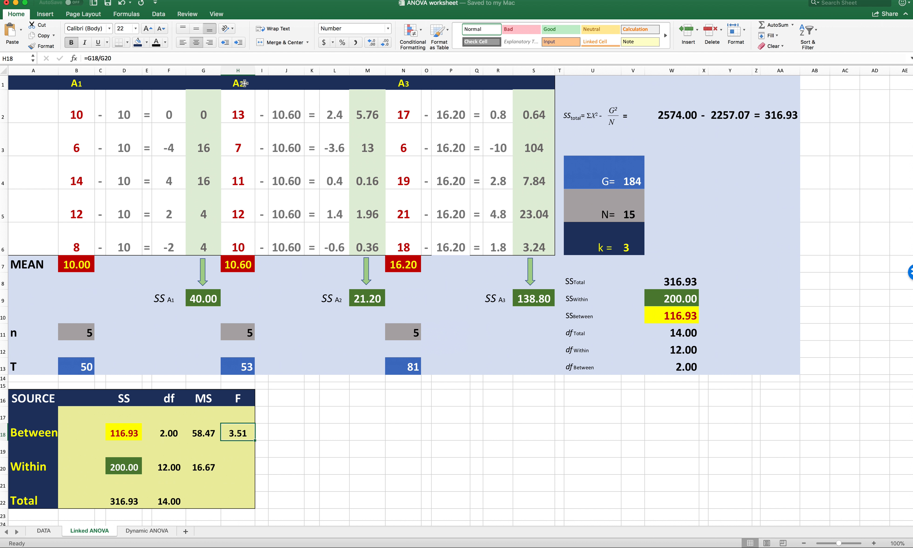
mouse_move(476, 122)
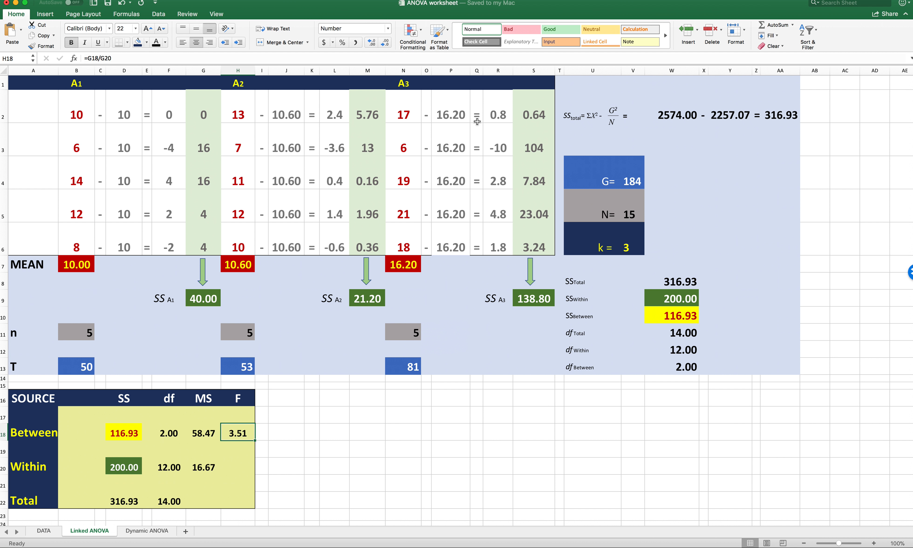
mouse_move(606, 243)
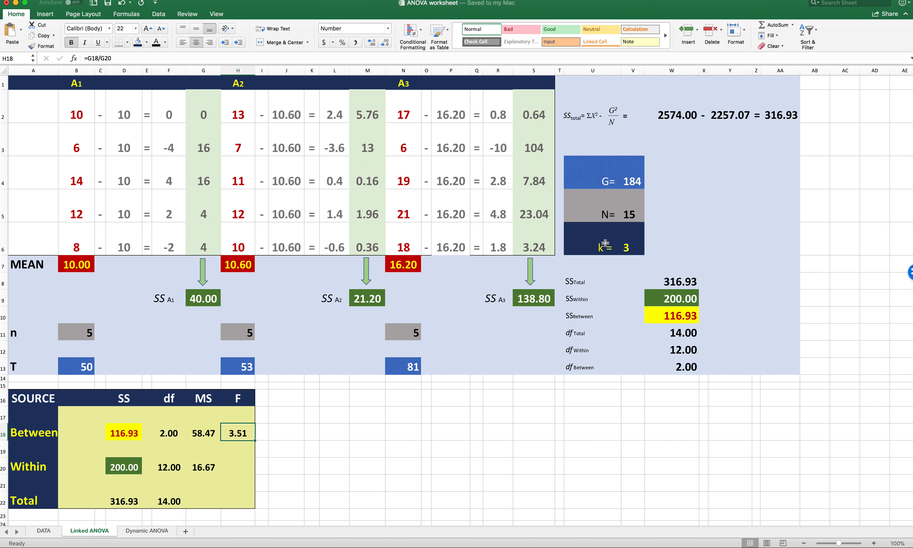
mouse_move(591, 146)
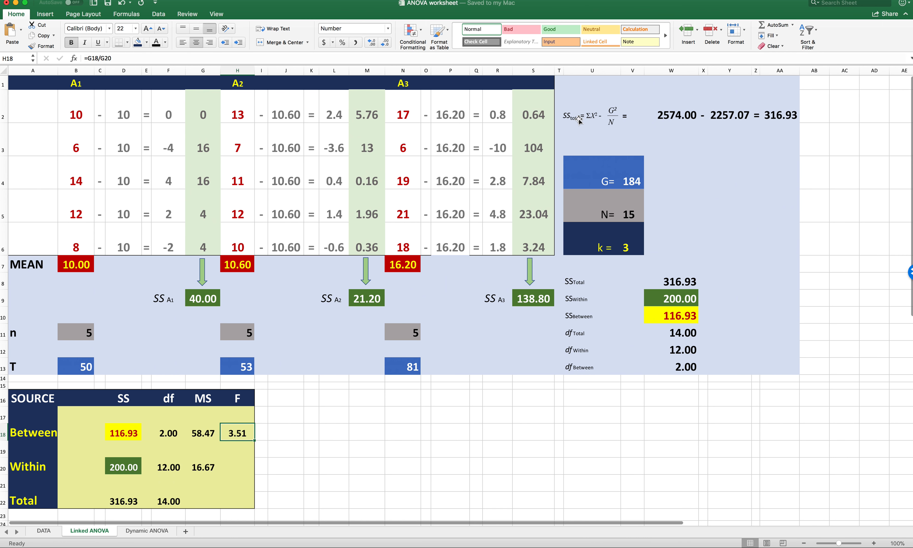
mouse_move(588, 132)
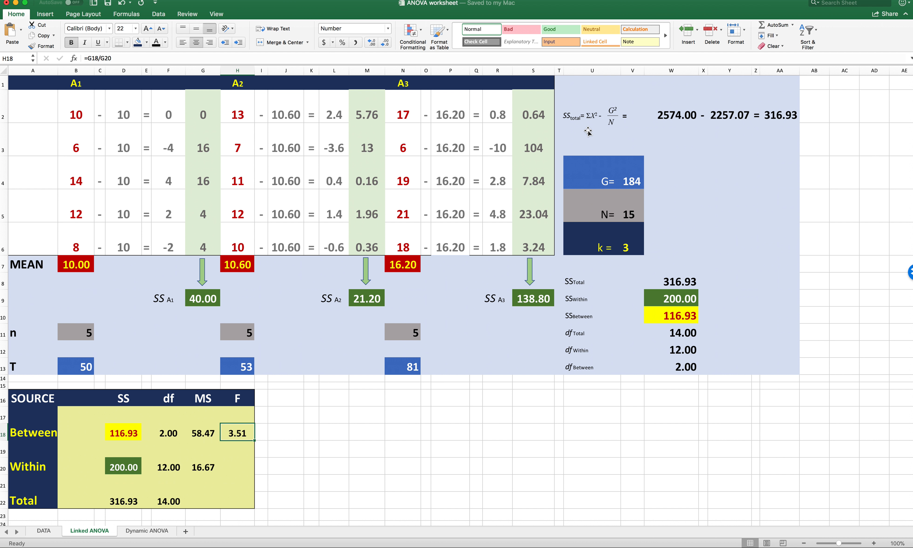
mouse_move(587, 112)
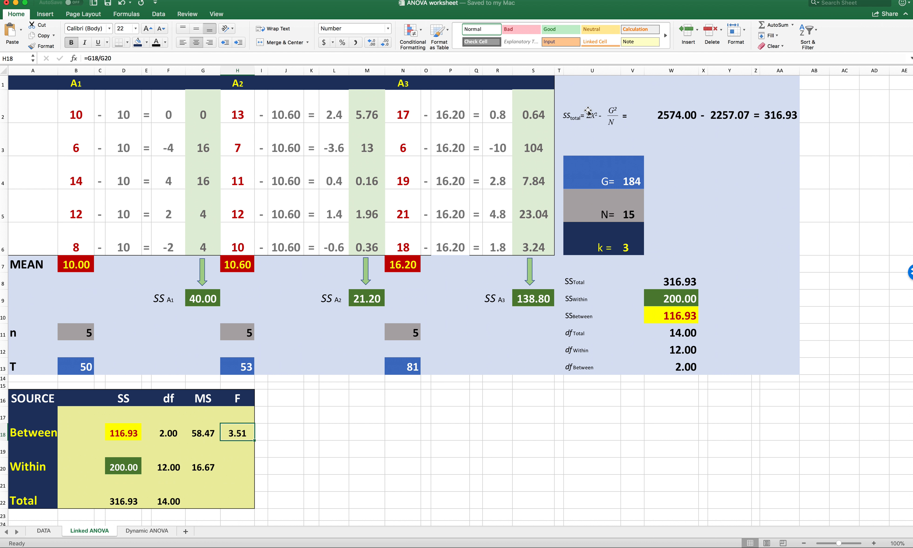
mouse_move(595, 131)
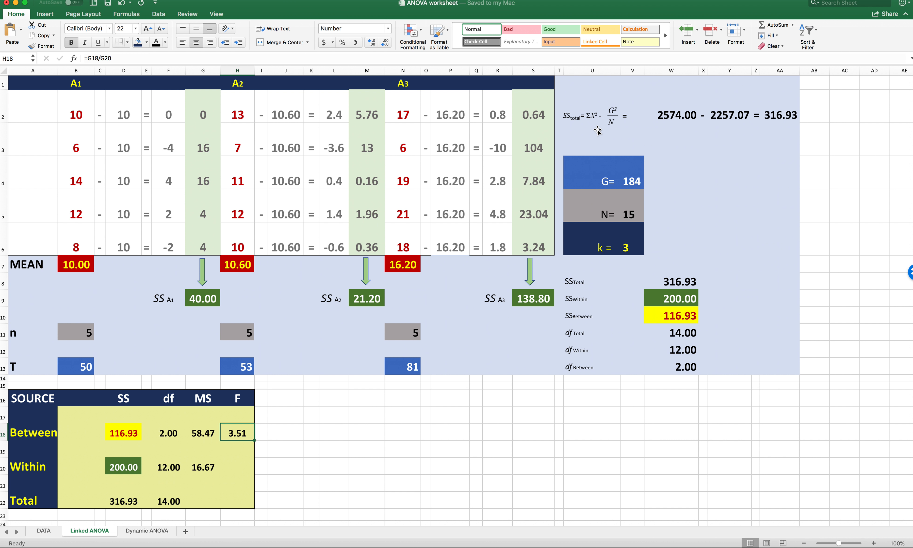
mouse_move(134, 143)
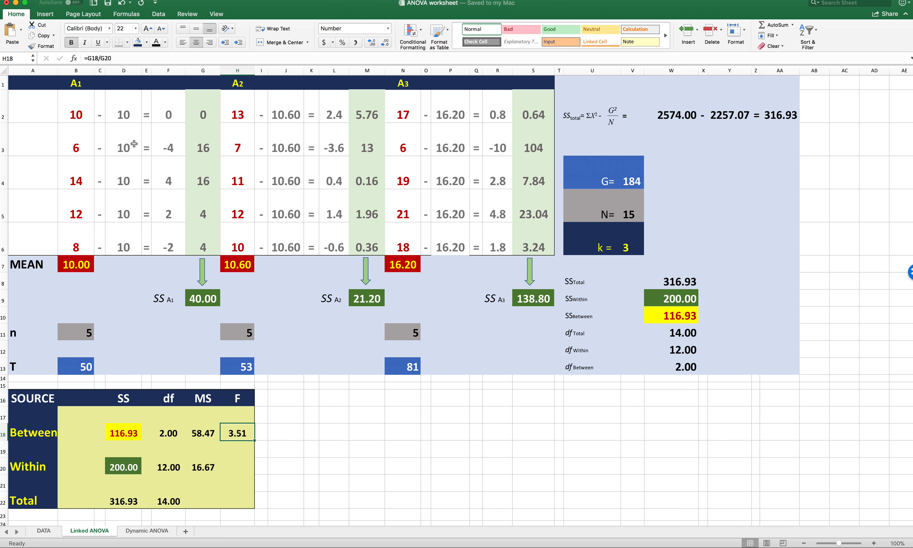
mouse_move(80, 130)
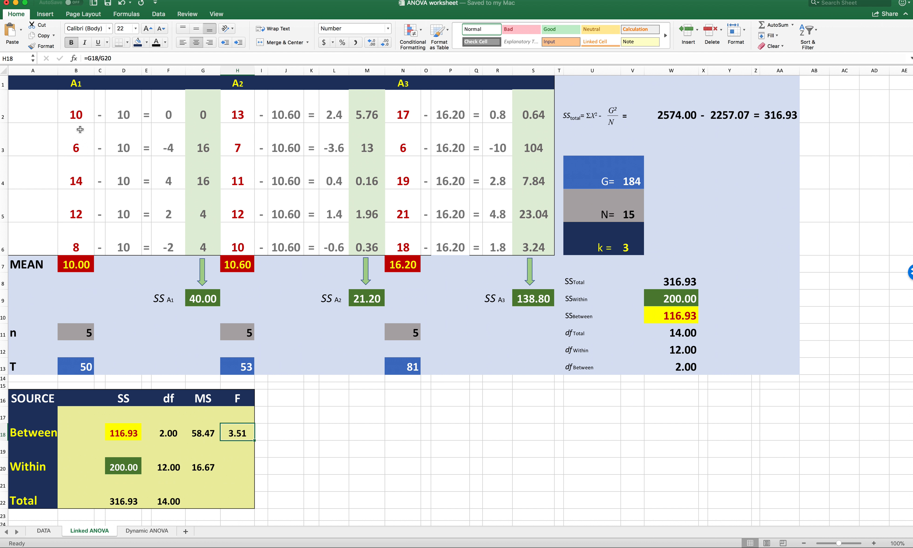
mouse_move(80, 115)
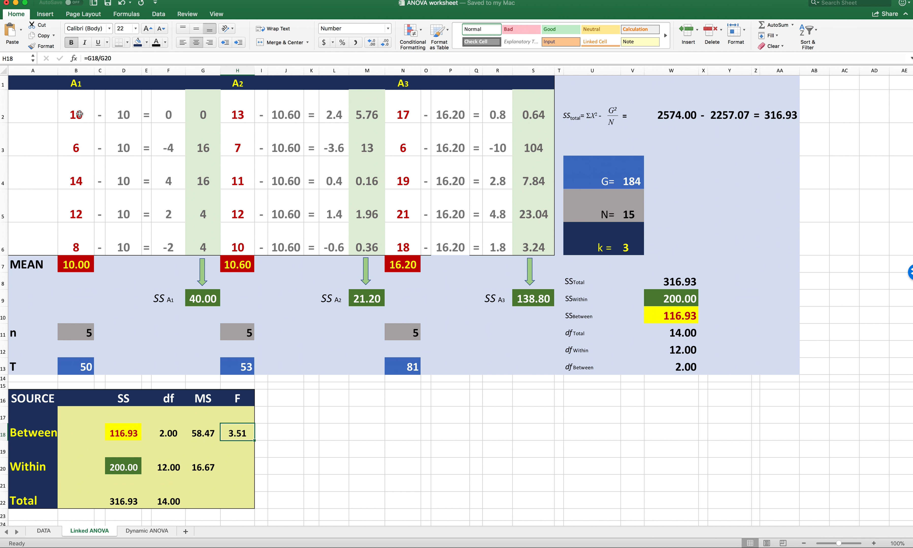
mouse_move(79, 147)
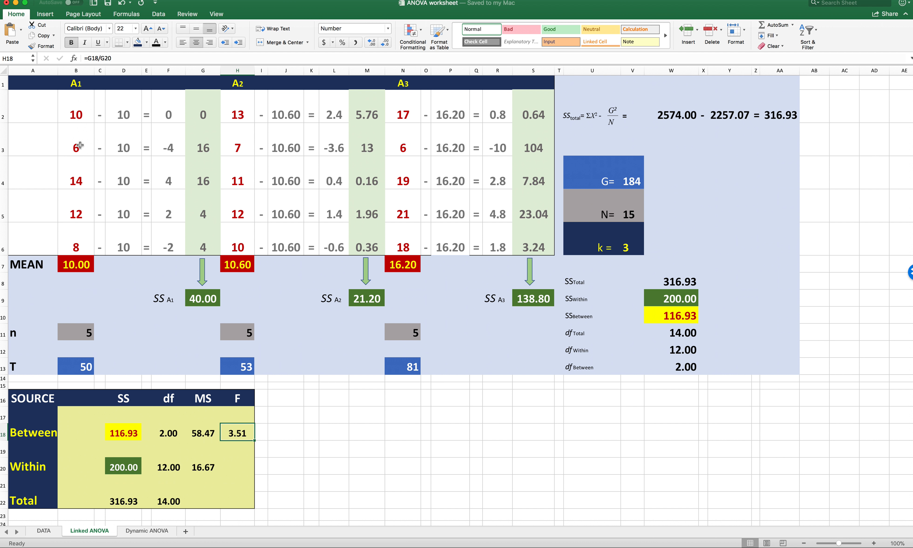
mouse_move(128, 110)
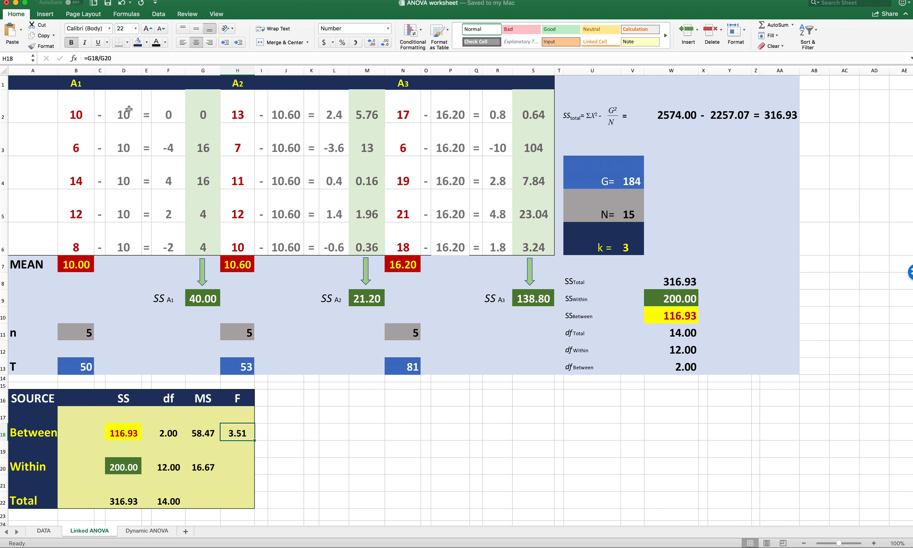
mouse_move(207, 226)
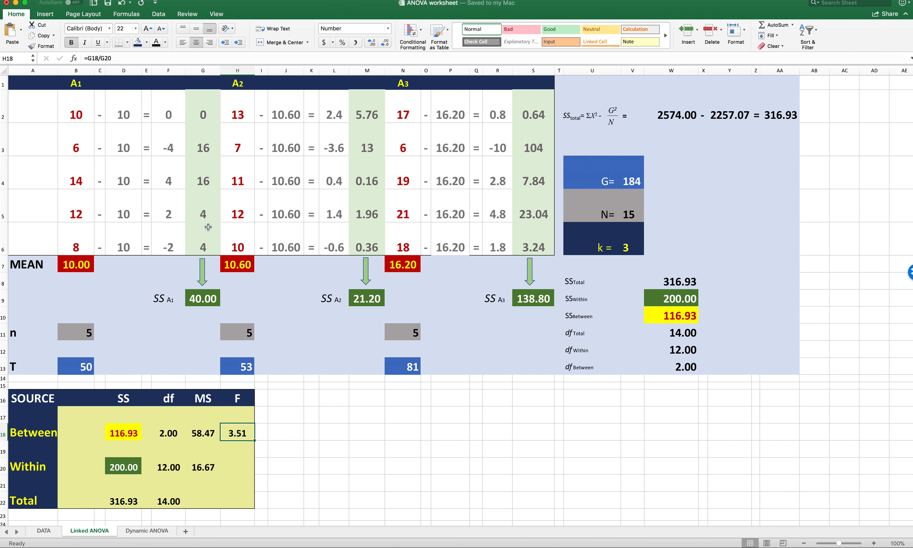
mouse_move(534, 162)
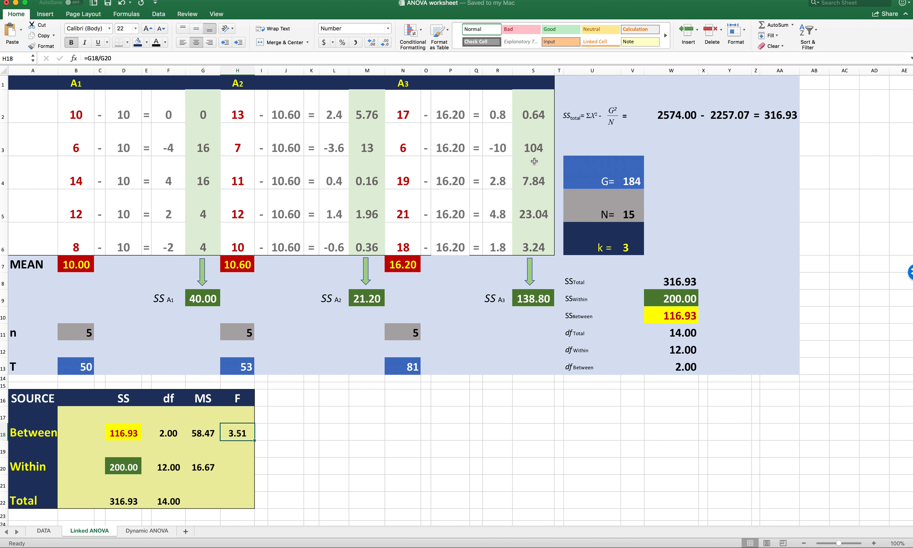
mouse_move(671, 128)
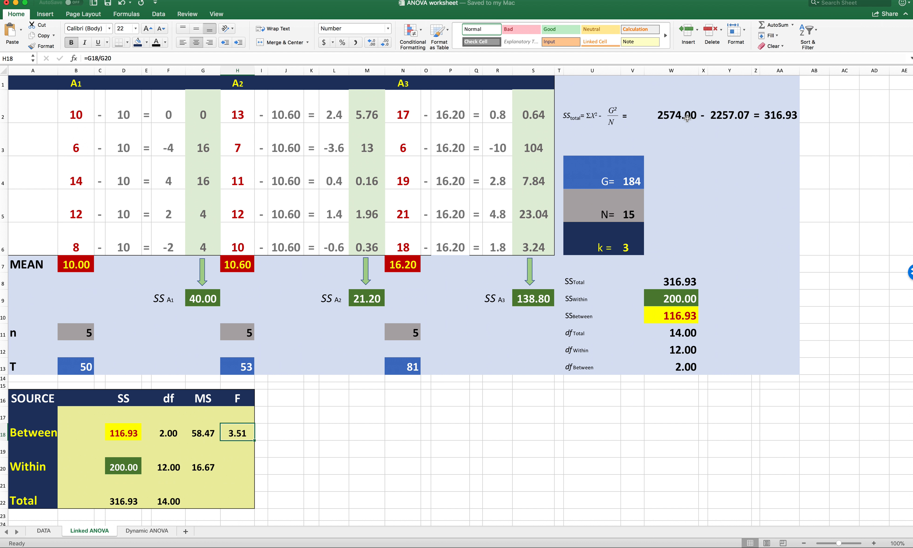
mouse_move(701, 112)
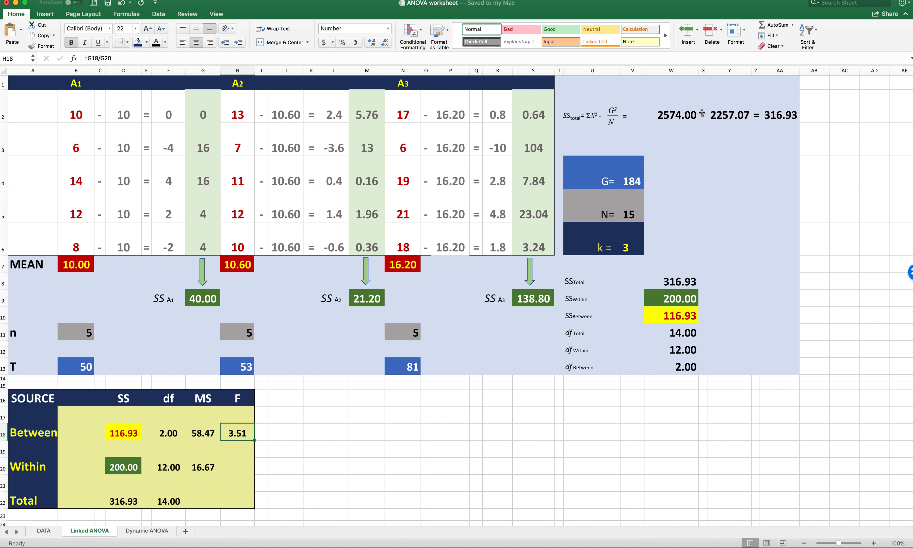
mouse_move(640, 150)
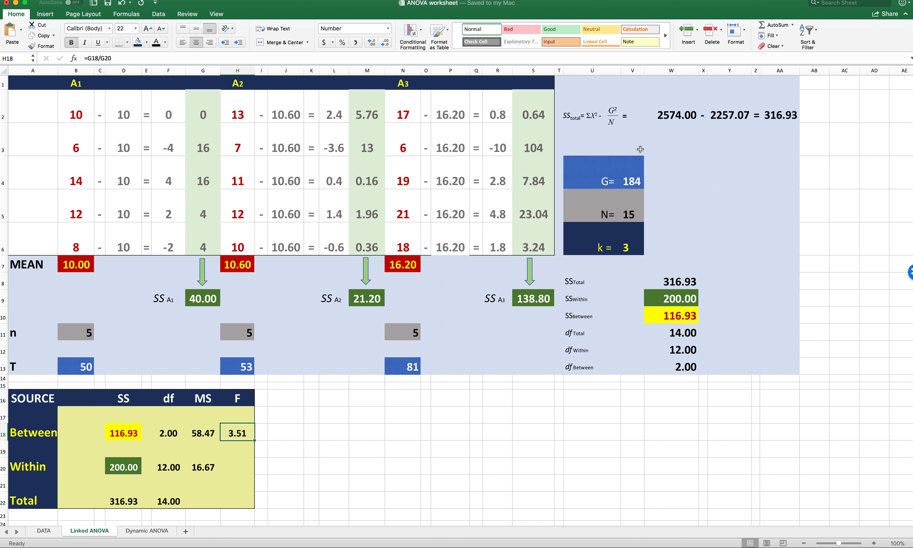
mouse_move(628, 200)
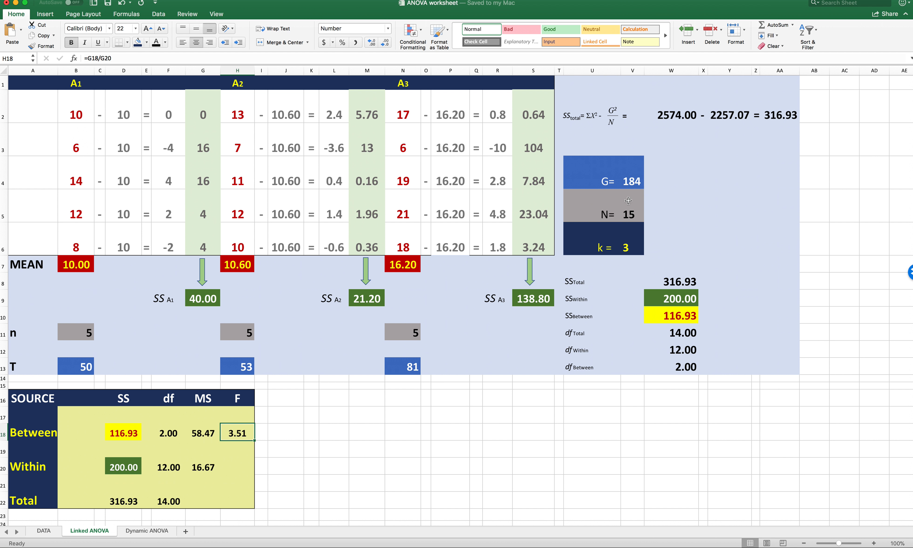
mouse_move(635, 184)
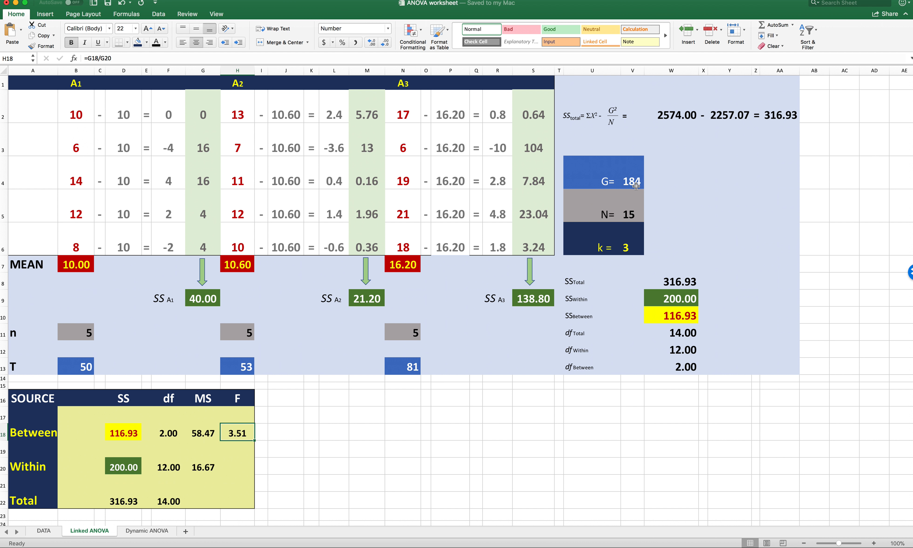
mouse_move(622, 119)
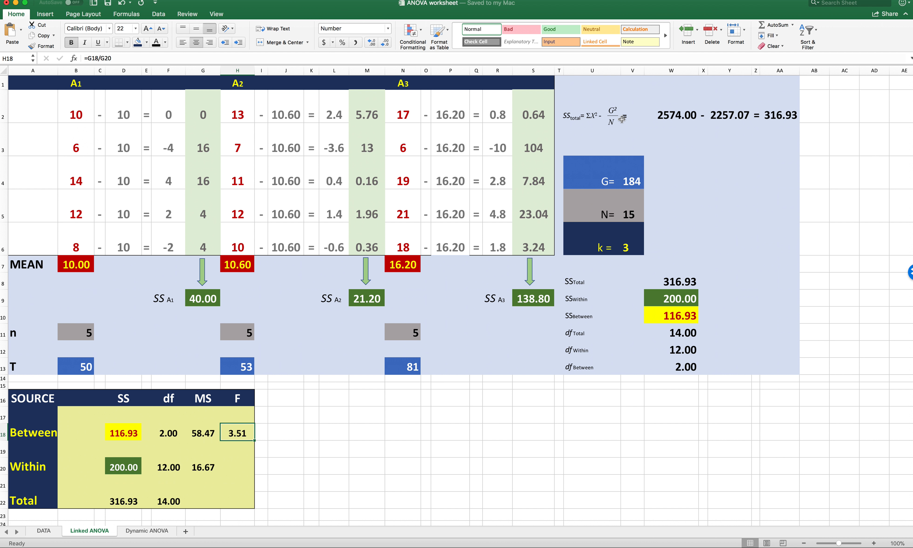
mouse_move(627, 222)
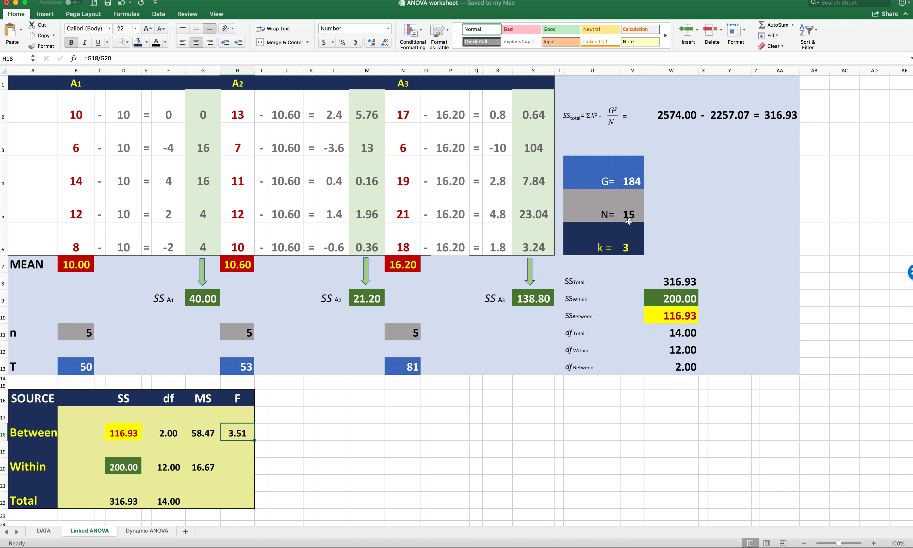
mouse_move(640, 141)
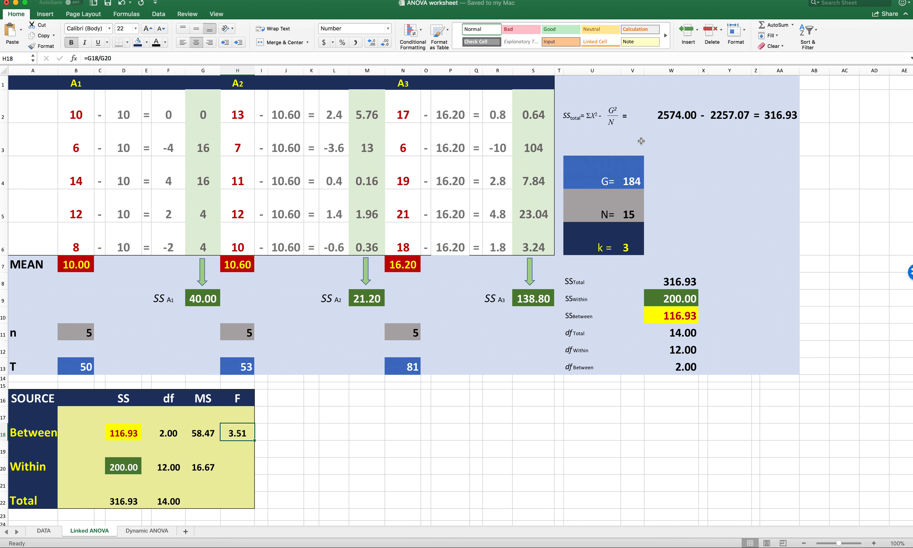
mouse_move(743, 118)
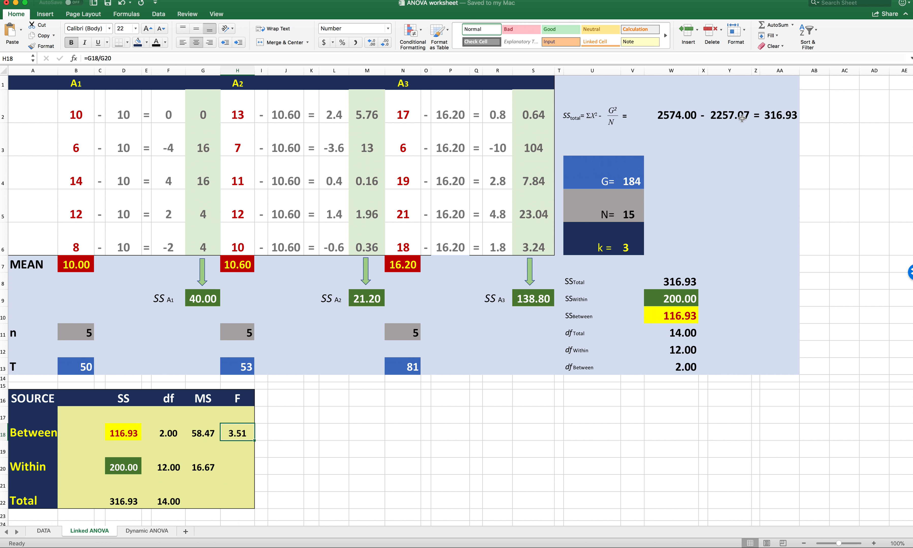
mouse_move(723, 158)
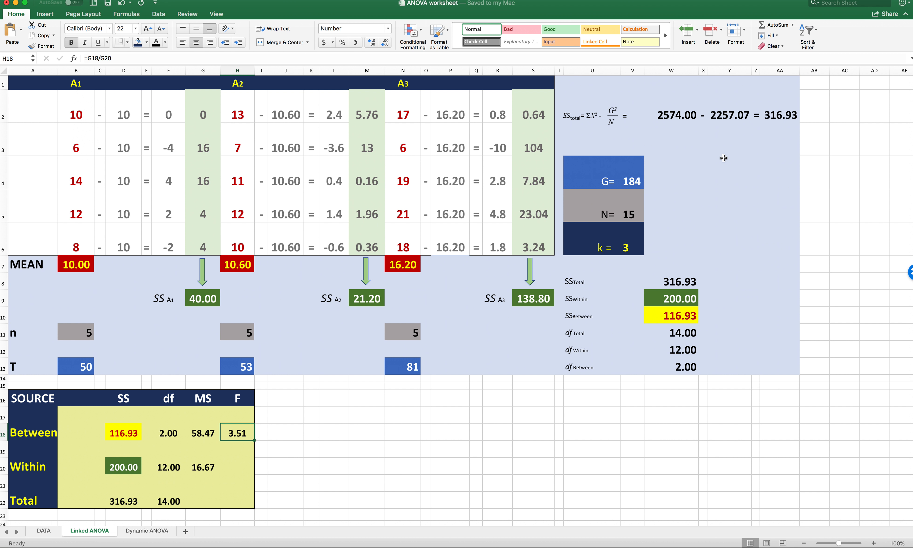
mouse_move(693, 126)
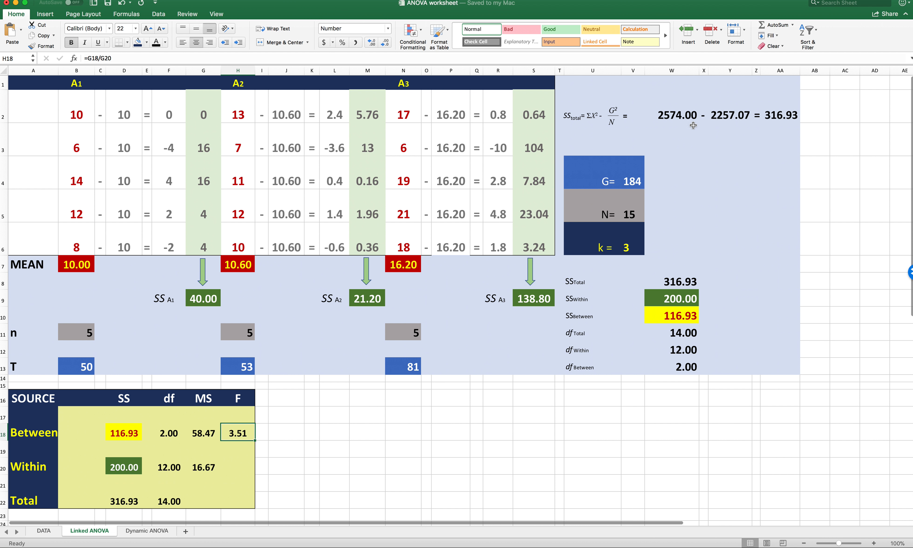
mouse_move(692, 124)
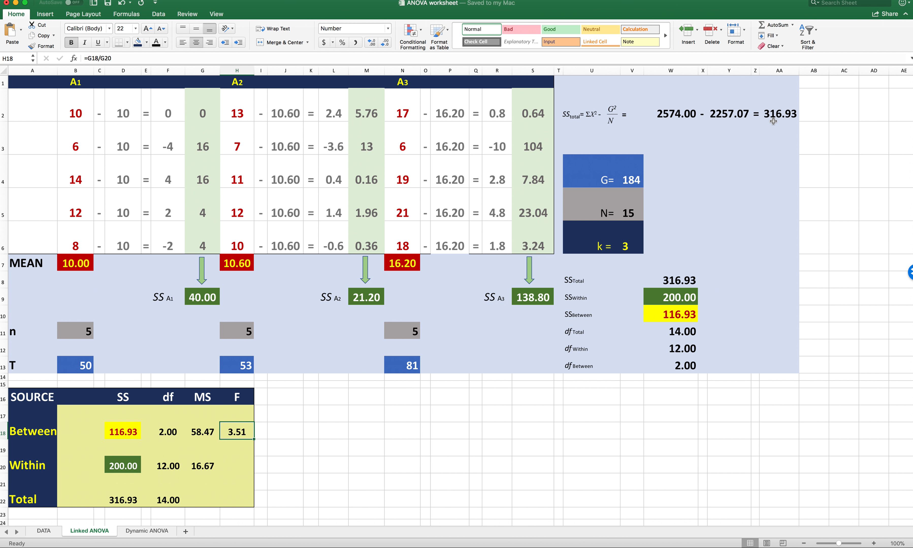
mouse_move(668, 358)
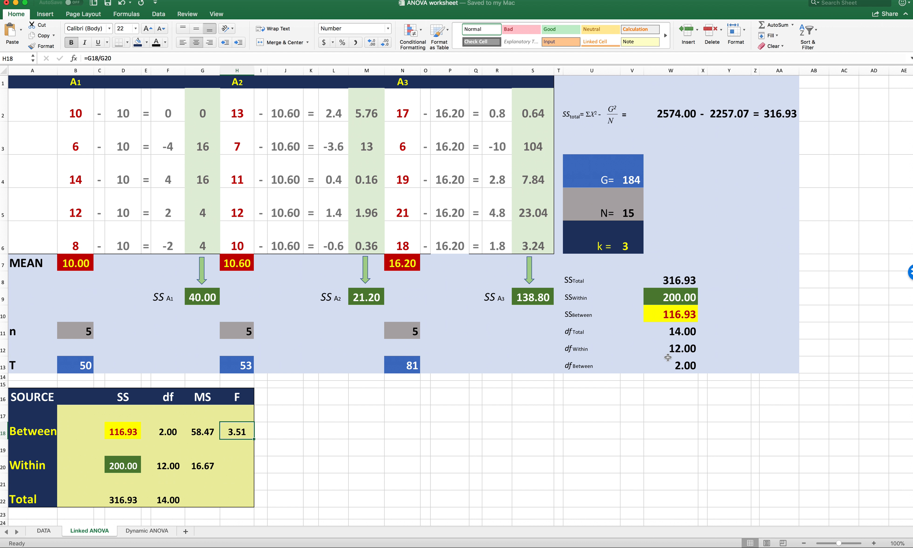
- Review the SS Total, SS Within and SS Between formulas and the summary table's SS values
click(670, 280)
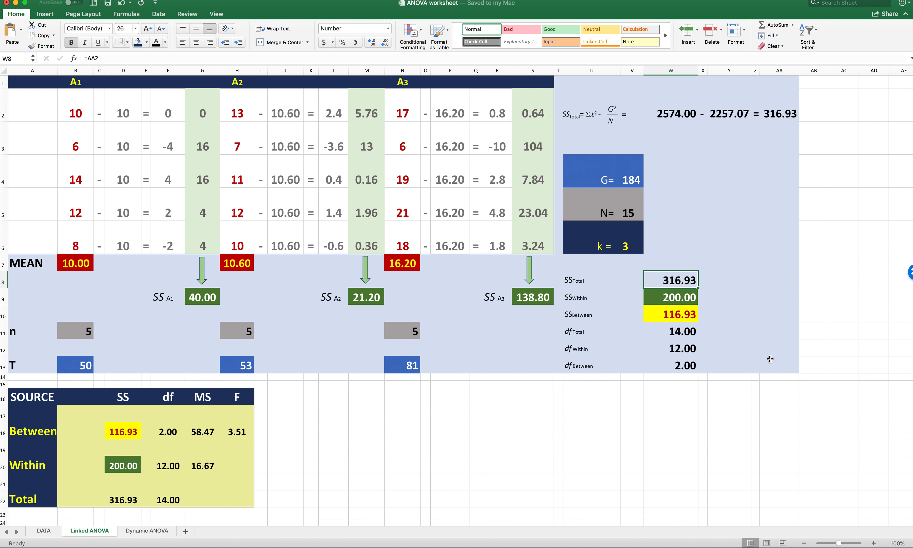
mouse_move(694, 400)
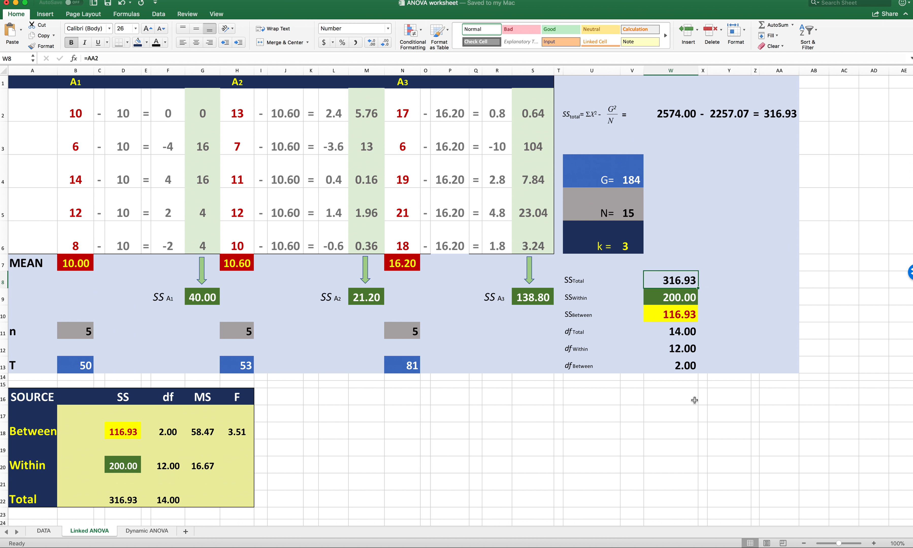
mouse_move(736, 350)
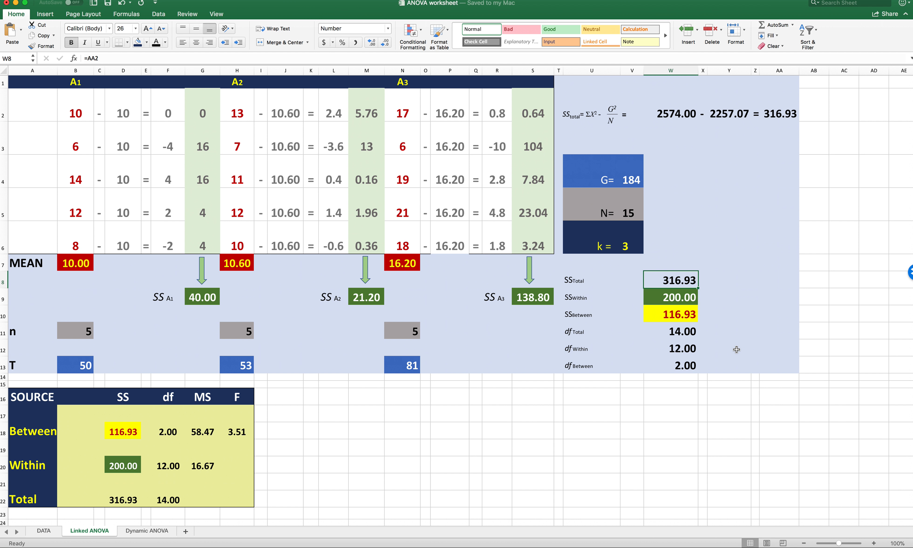
click(670, 297)
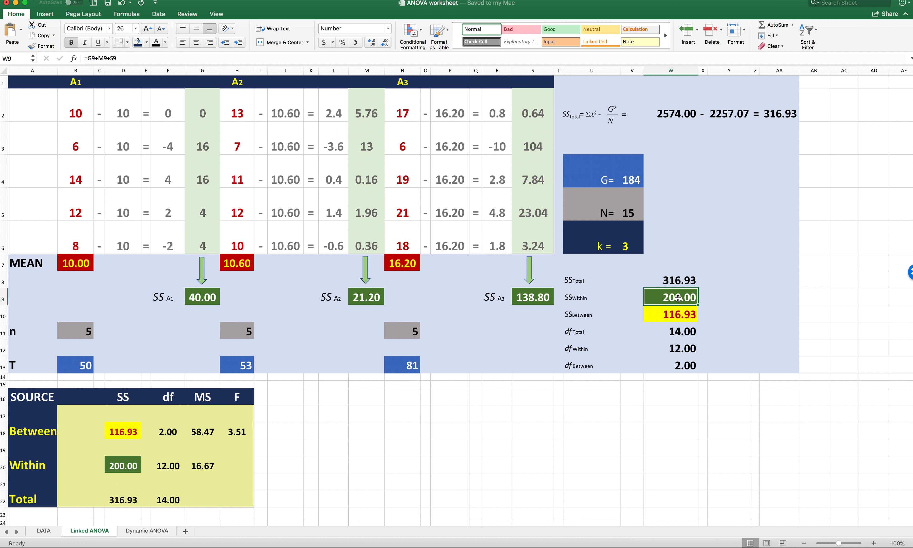
mouse_move(727, 398)
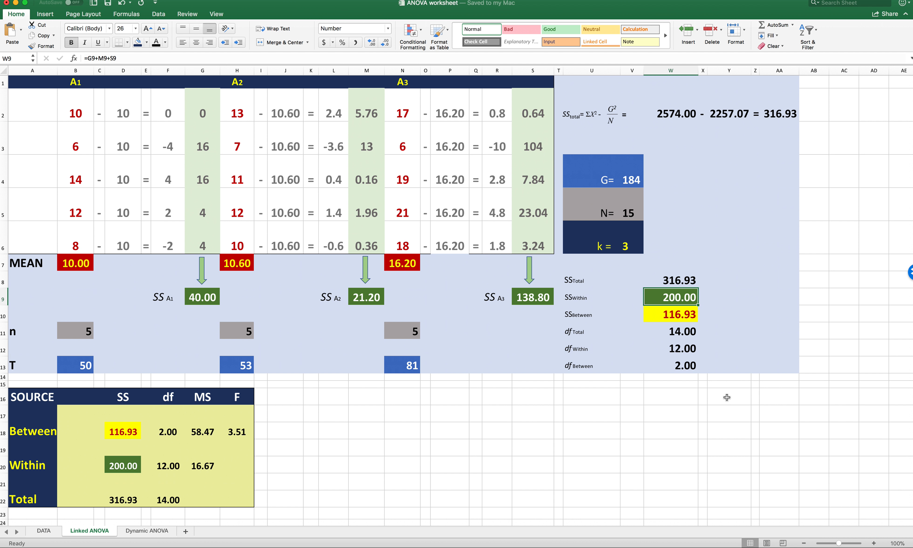
mouse_move(674, 285)
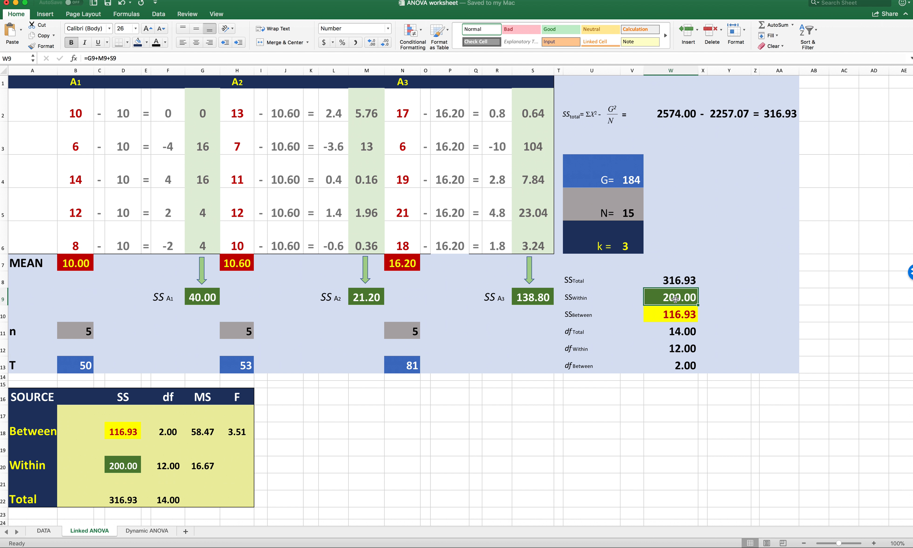
click(671, 281)
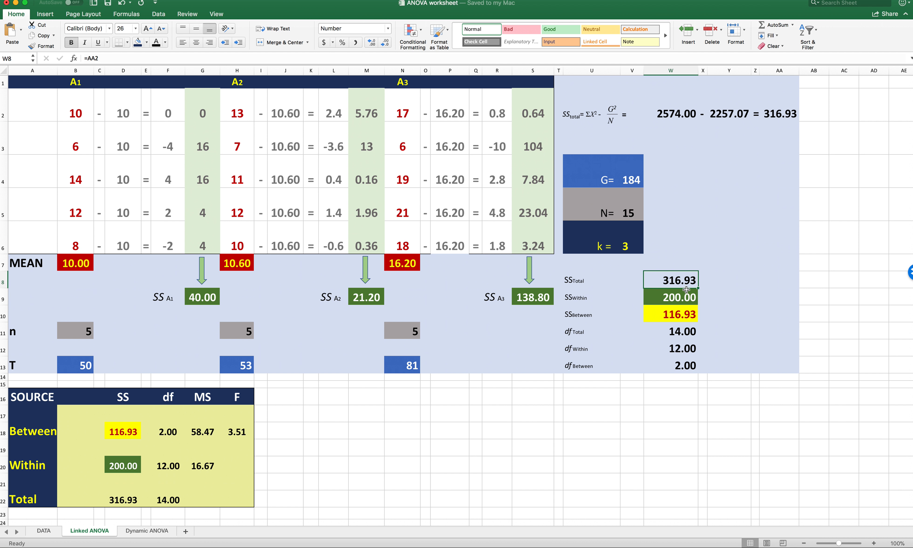
mouse_move(680, 311)
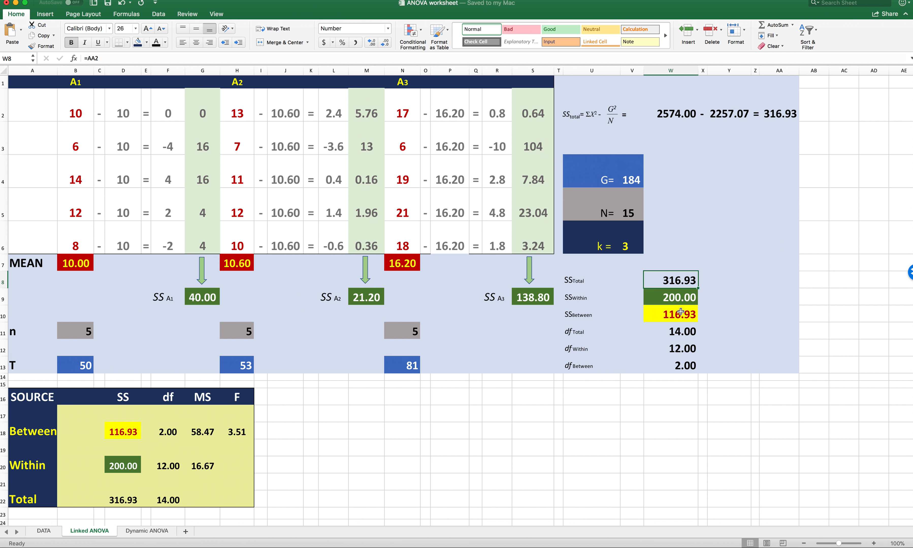
click(670, 314)
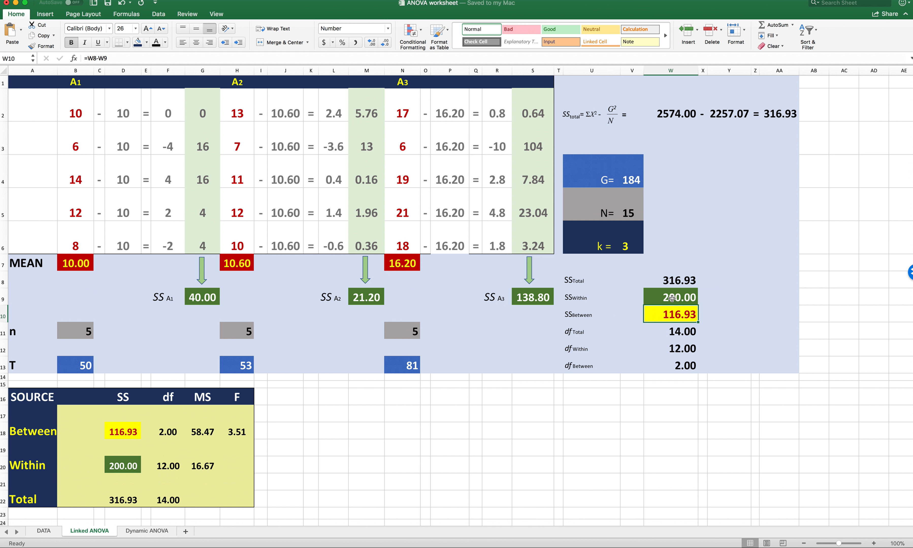
click(670, 281)
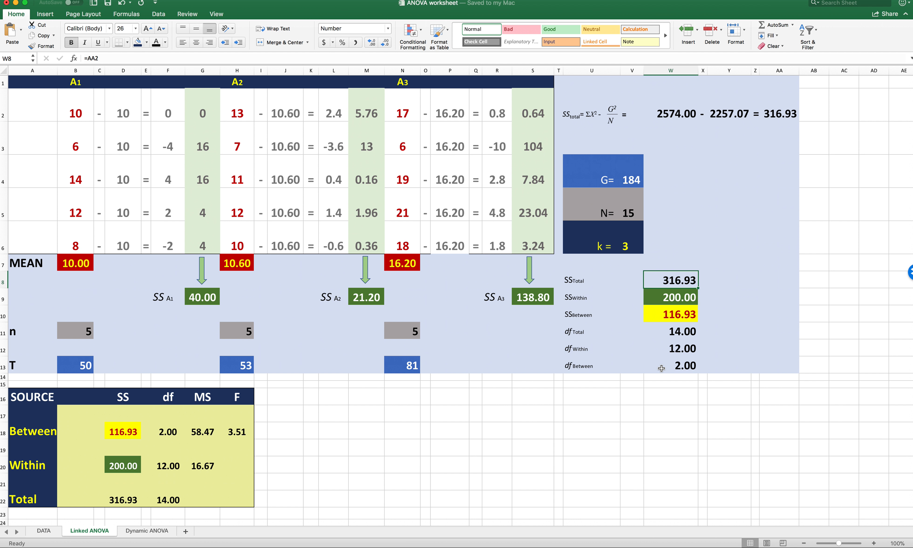
click(122, 414)
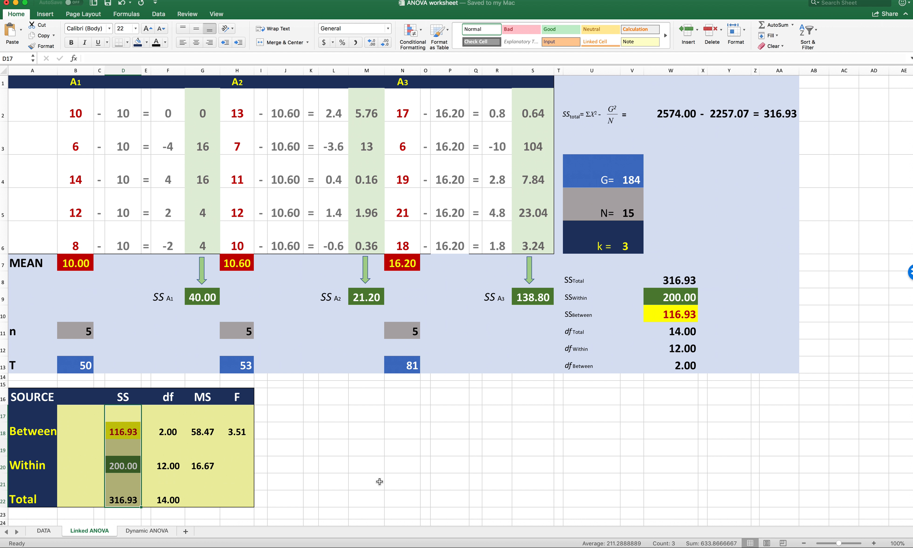
mouse_move(606, 315)
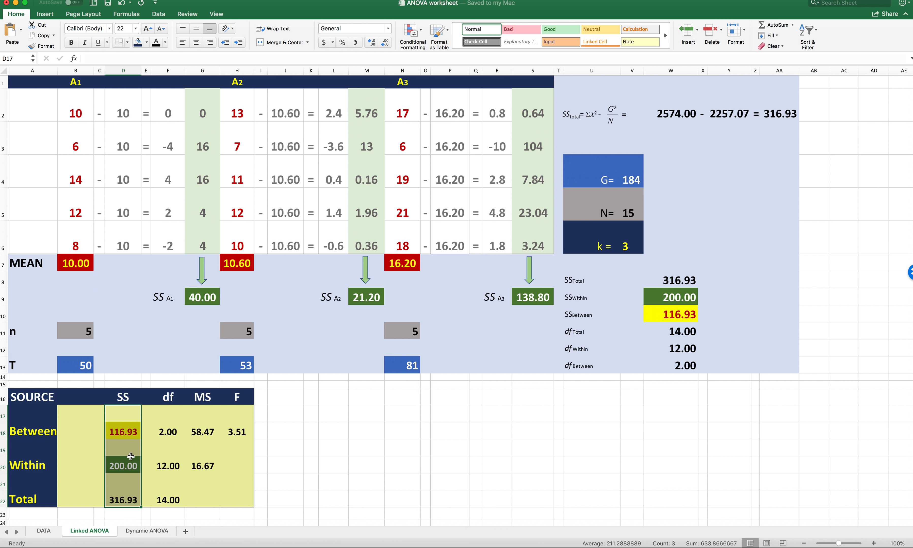
mouse_move(121, 491)
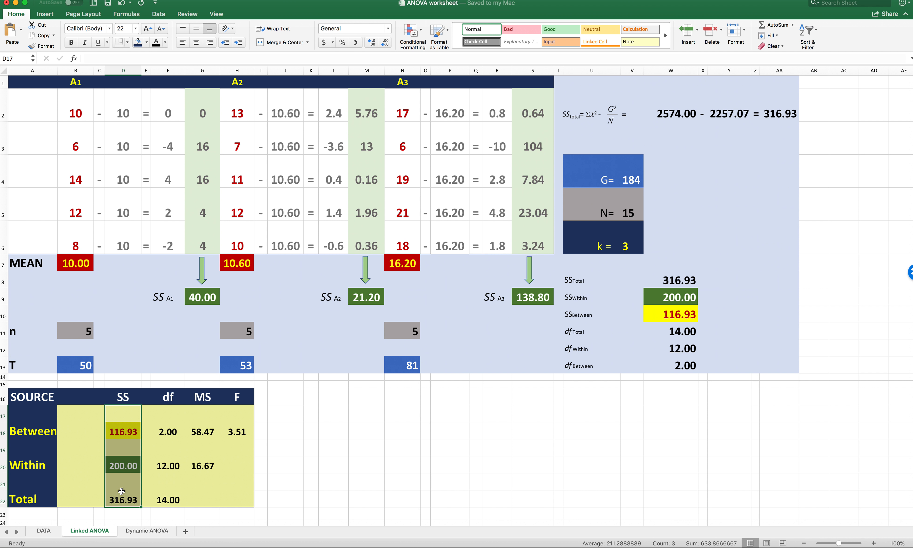
click(333, 464)
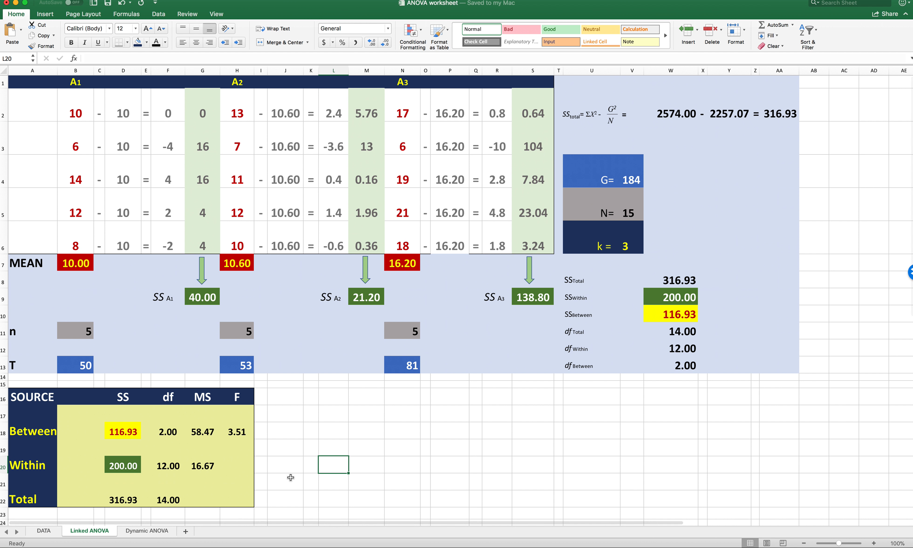
mouse_move(594, 445)
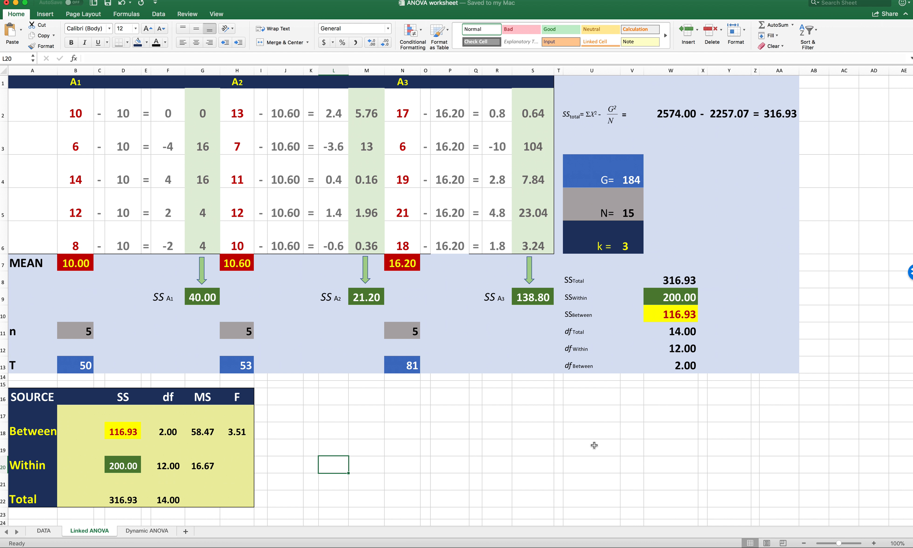
mouse_move(625, 444)
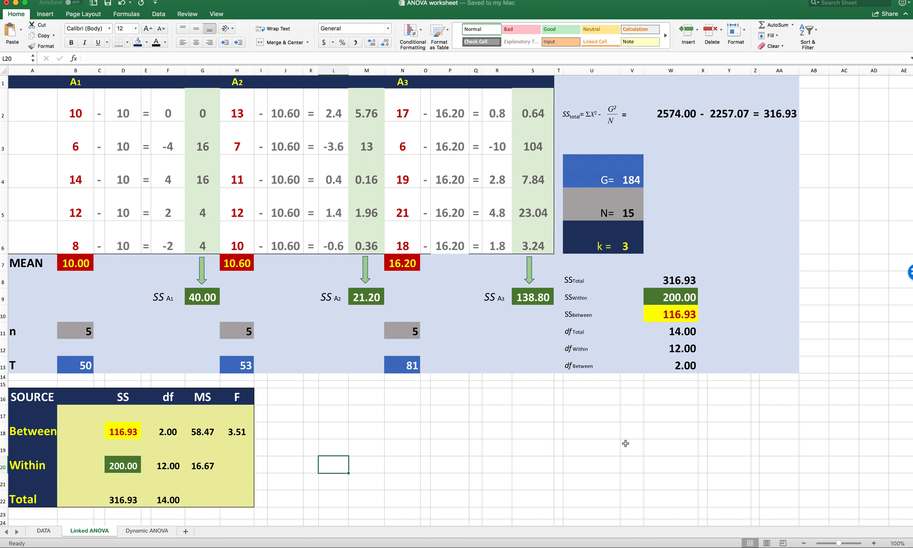
mouse_move(663, 391)
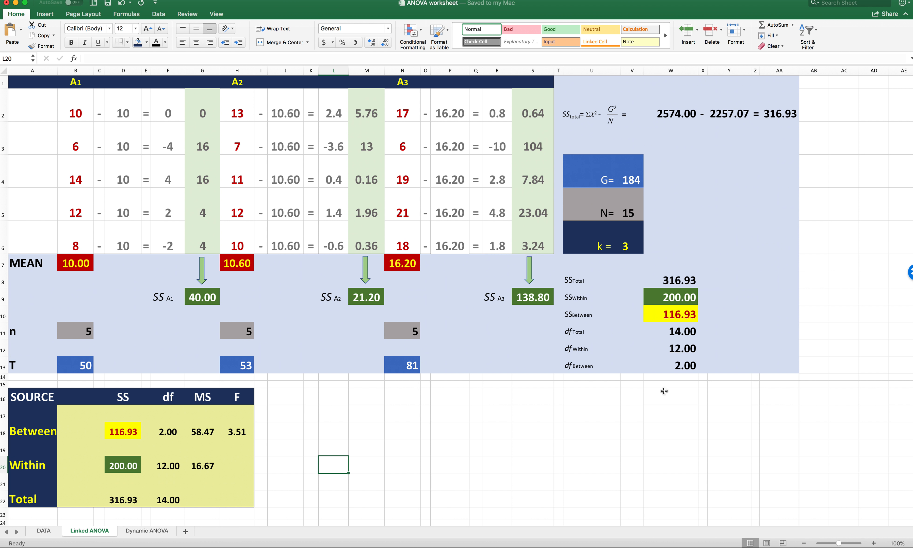
mouse_move(588, 359)
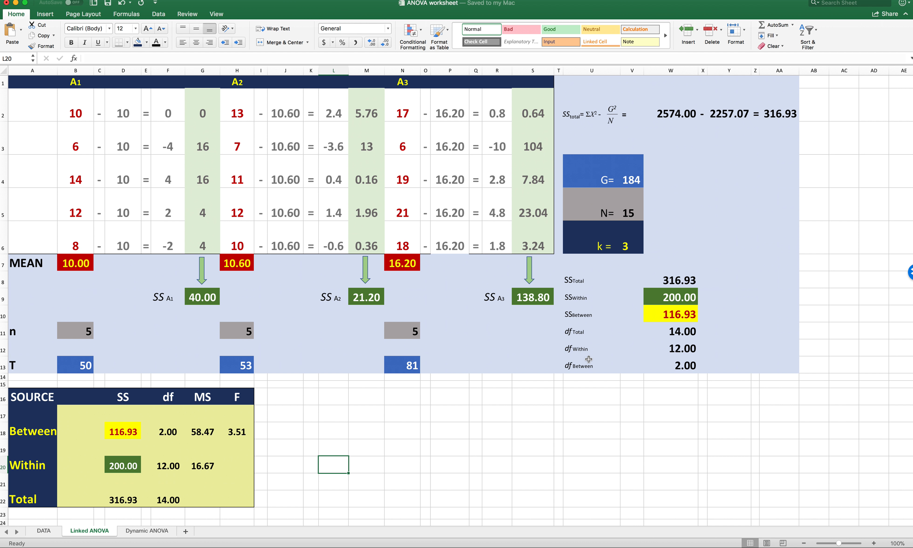
- Check the degrees of freedom: N = 15 giving total df 14, df Within, and the source table's df column
scroll(up, 3)
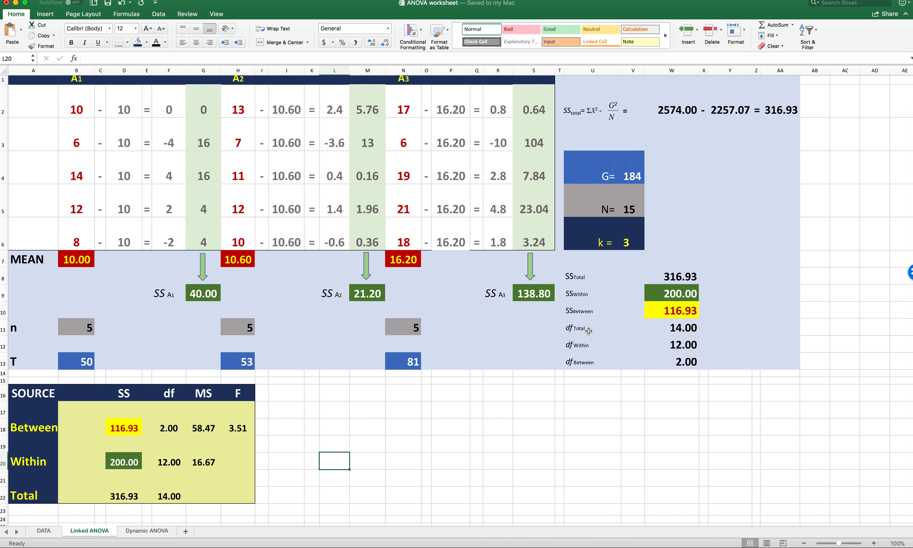
mouse_move(576, 405)
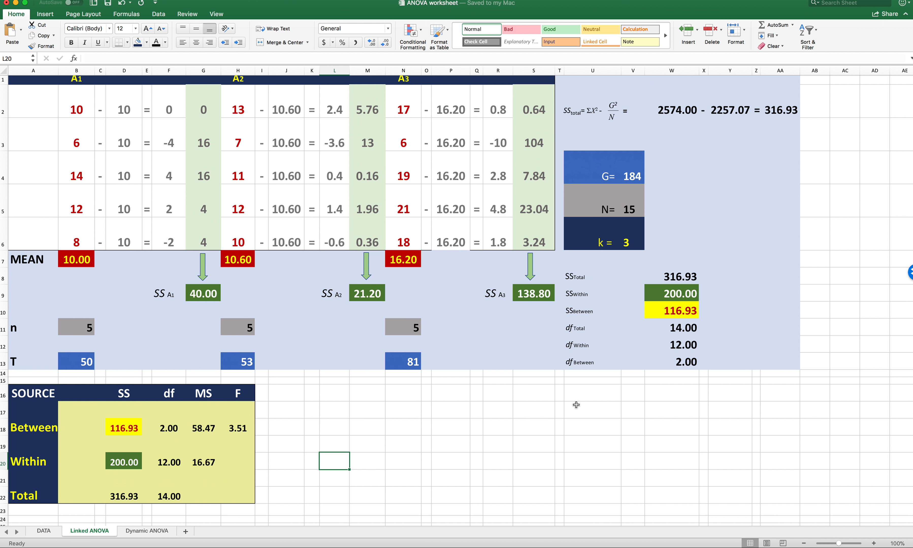
click(591, 200)
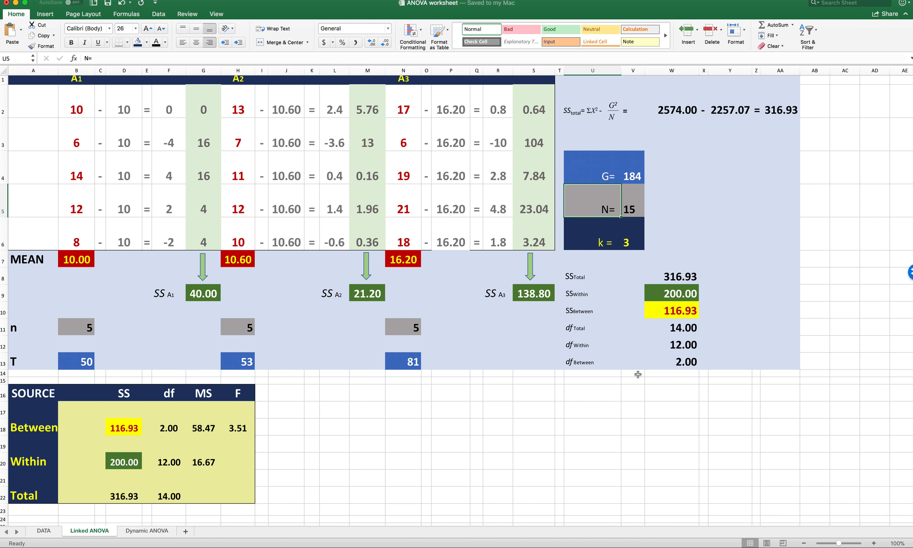
mouse_move(714, 314)
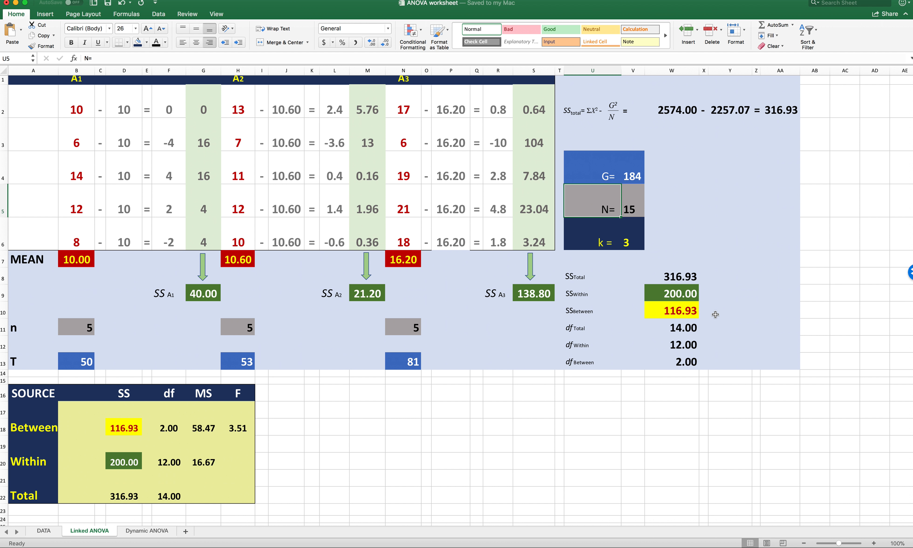
click(169, 477)
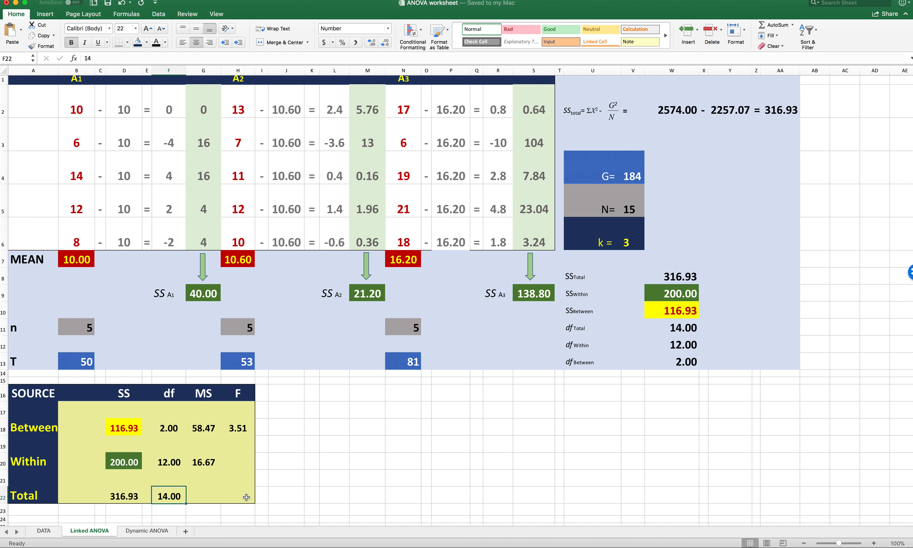
mouse_move(506, 429)
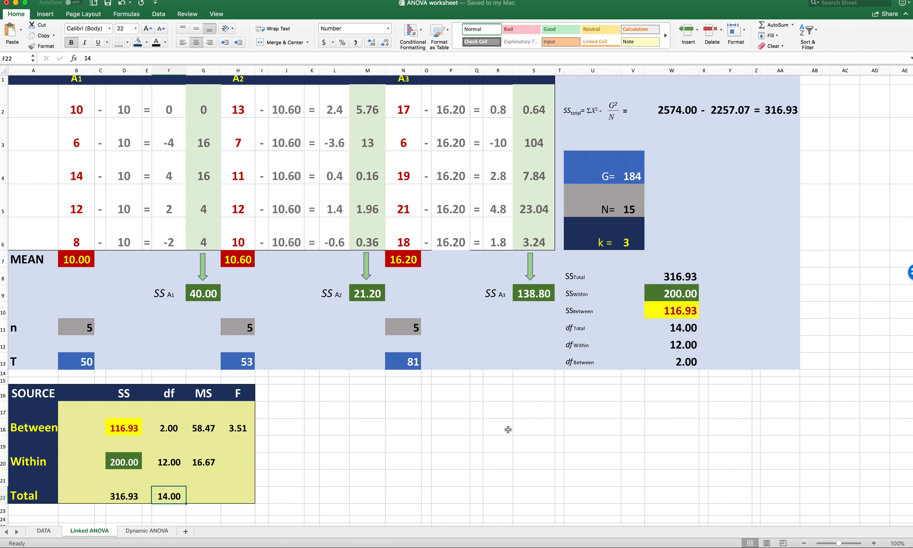
mouse_move(526, 426)
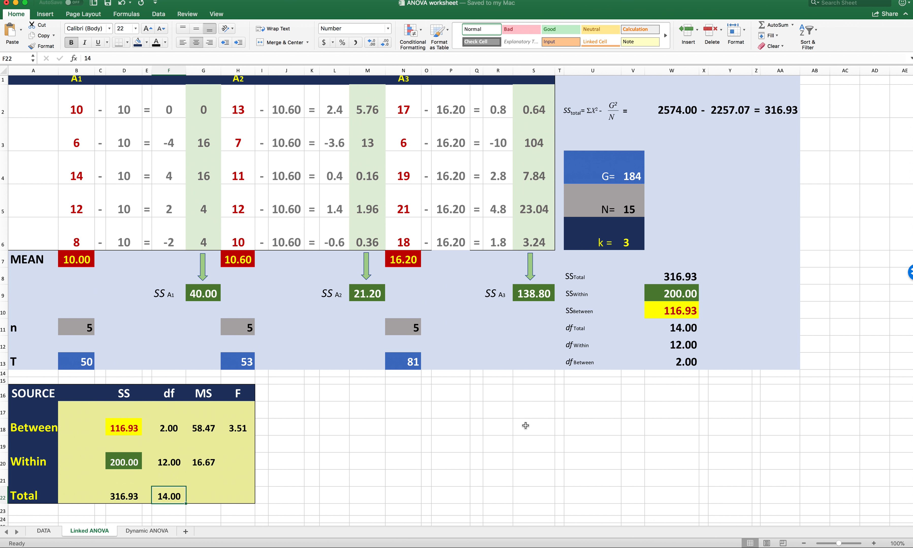
click(574, 344)
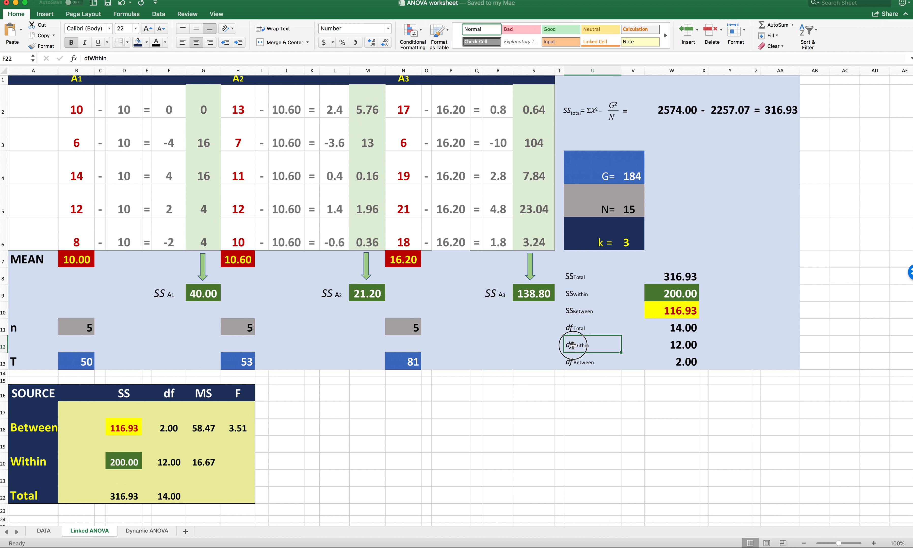
click(574, 345)
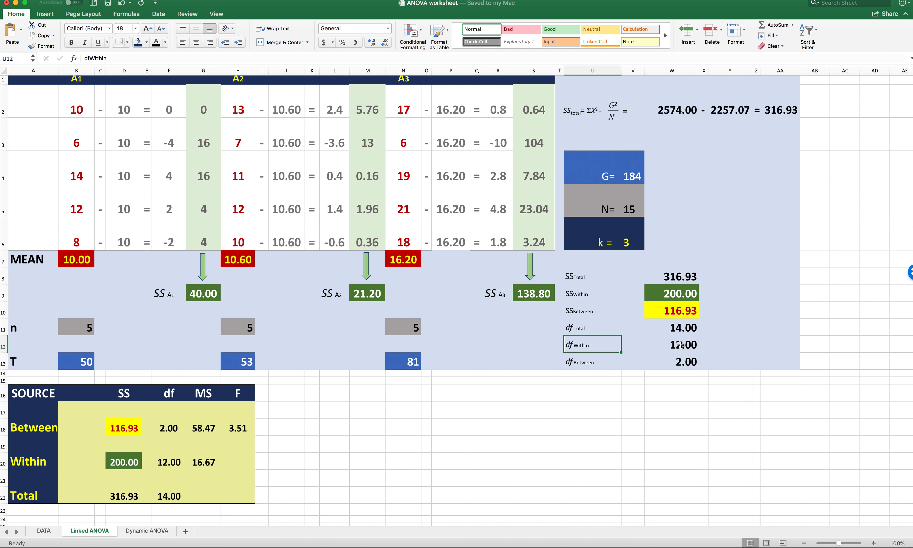
mouse_move(588, 207)
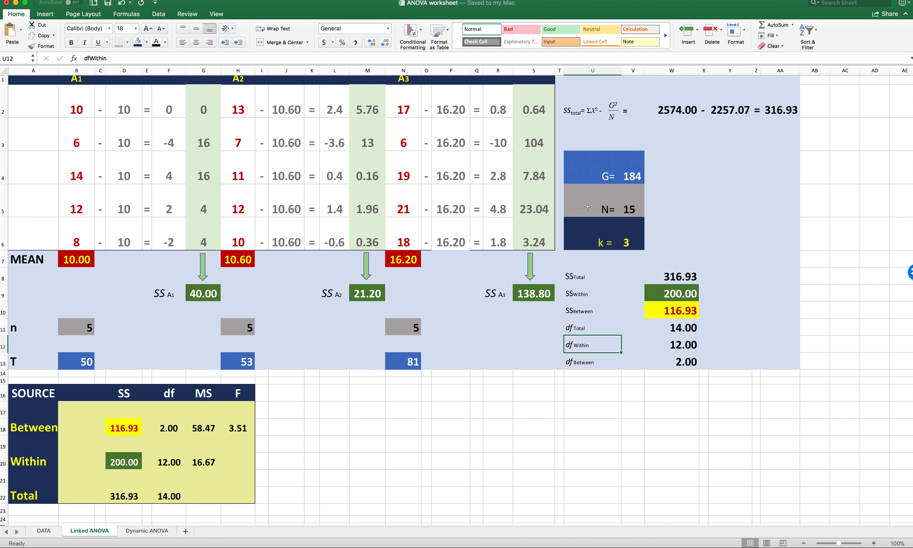
click(631, 202)
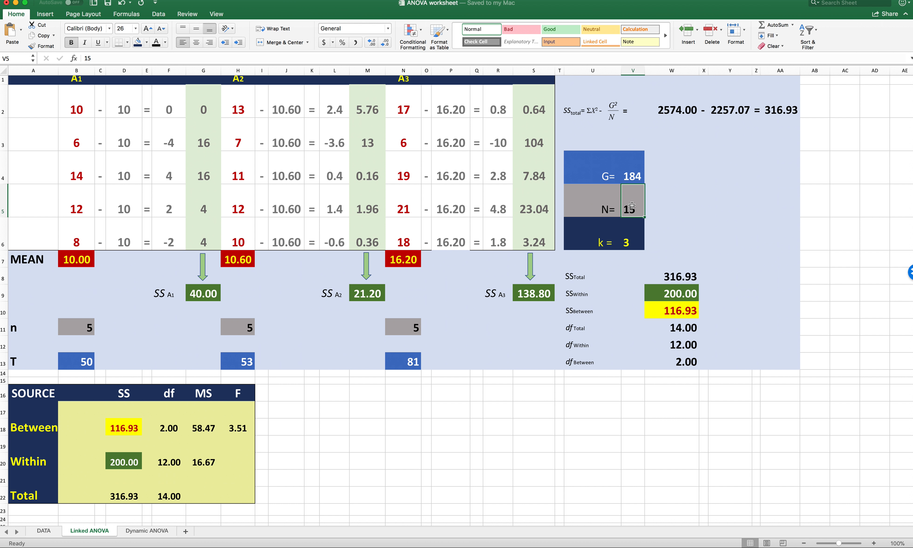
mouse_move(628, 239)
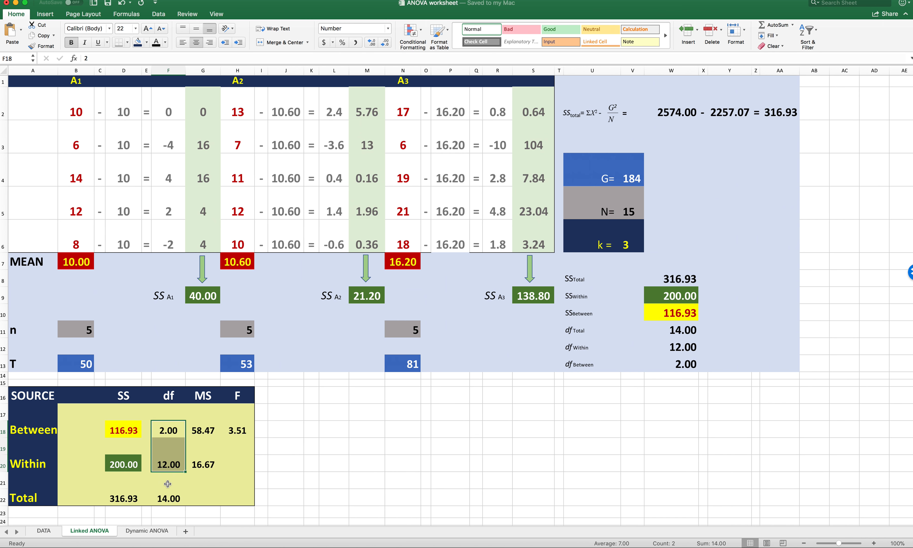
click(168, 498)
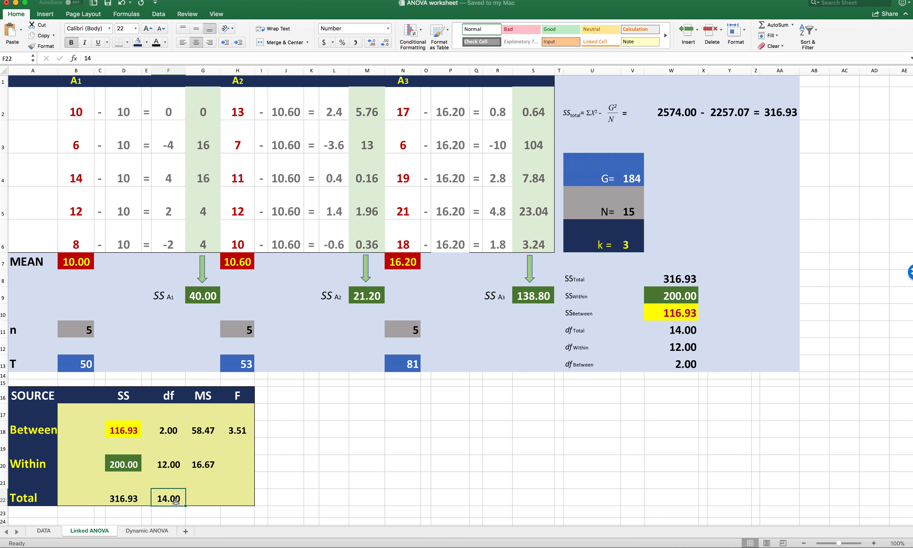
mouse_move(570, 337)
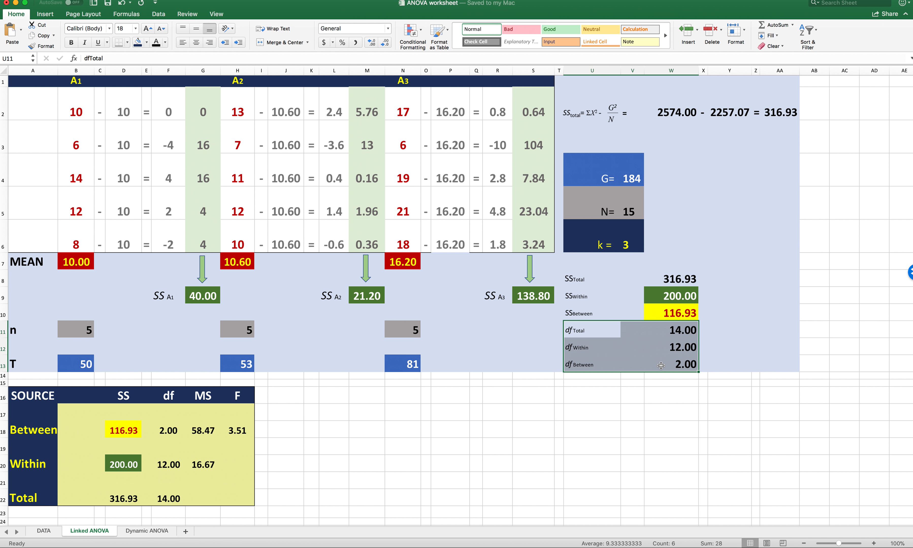
click(312, 430)
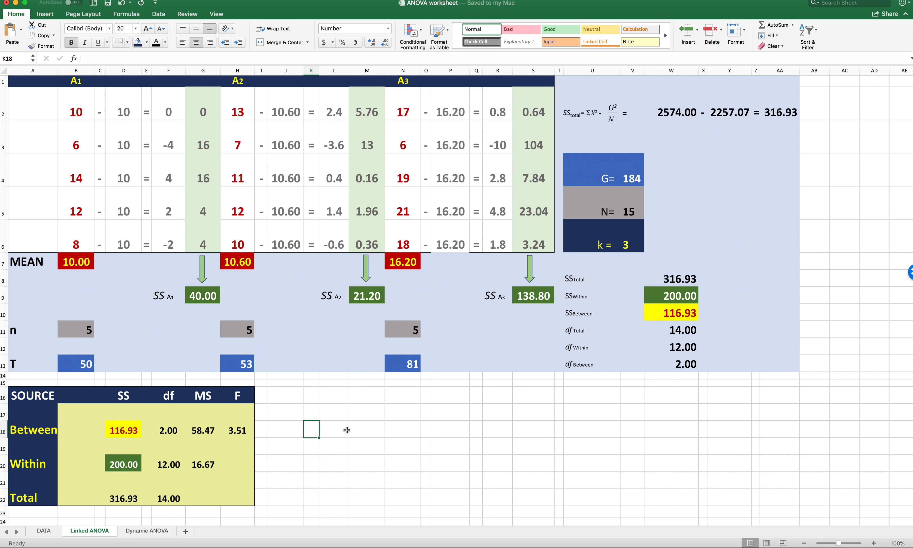
mouse_move(279, 448)
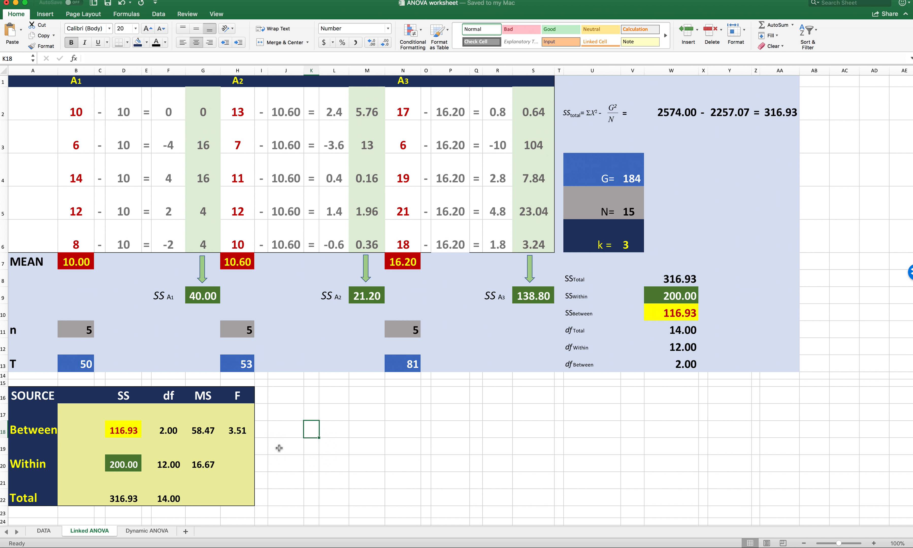
mouse_move(290, 447)
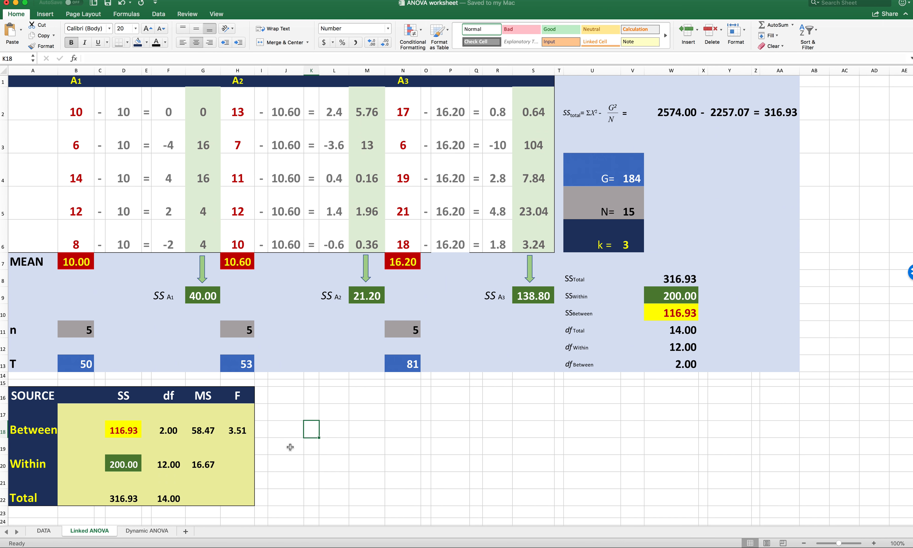
mouse_move(677, 328)
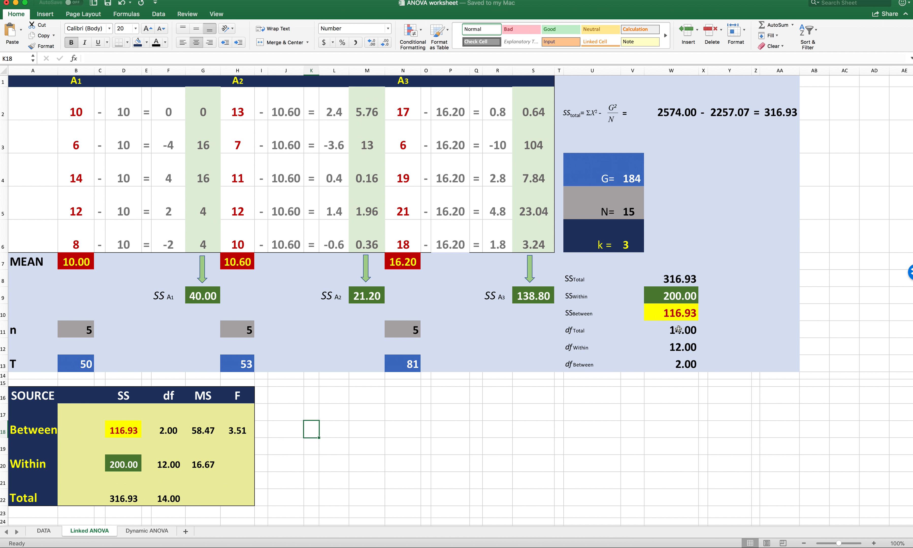
click(671, 329)
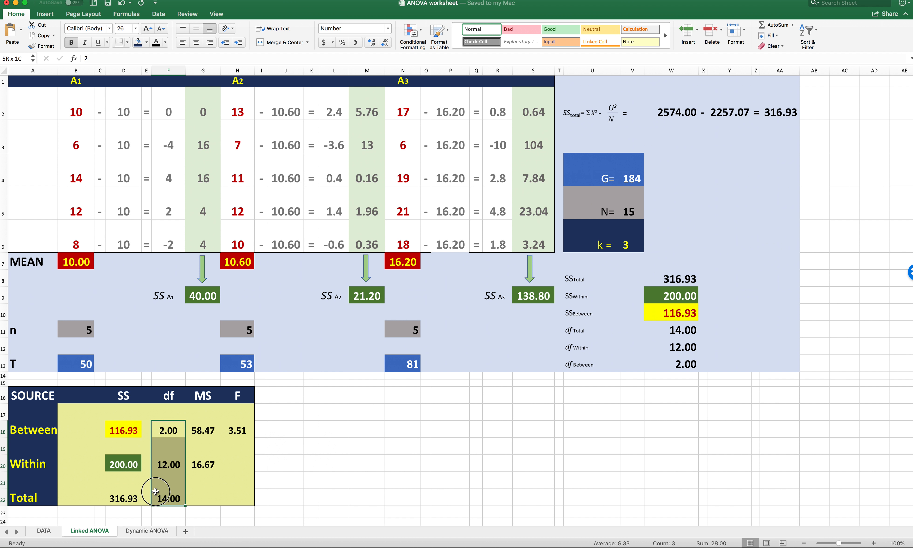
click(333, 464)
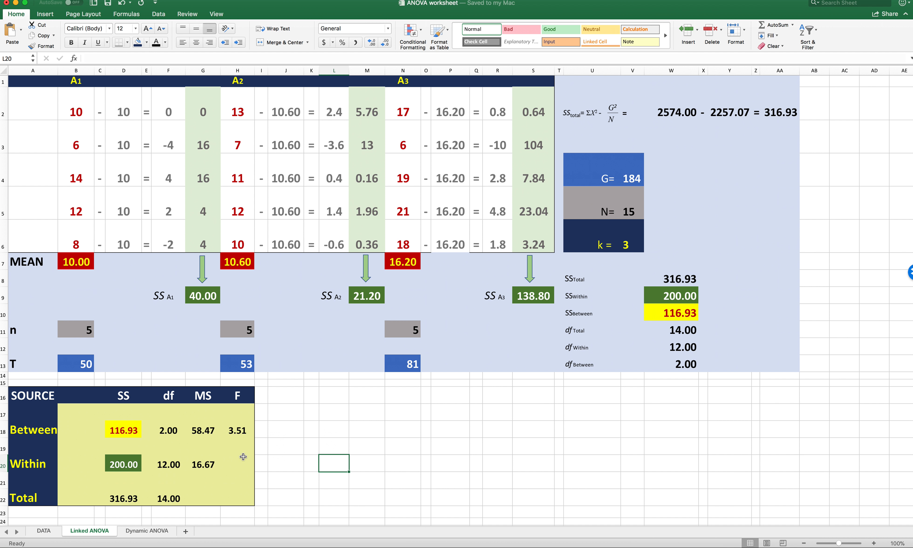
- Inspect the Between and Within MS formulas and their links to SSBetween and SSWithin
click(203, 395)
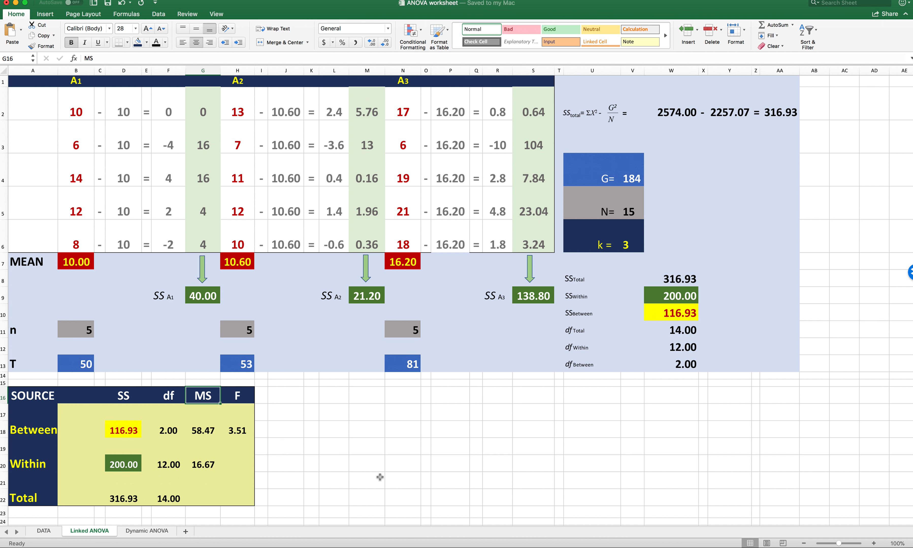
mouse_move(363, 476)
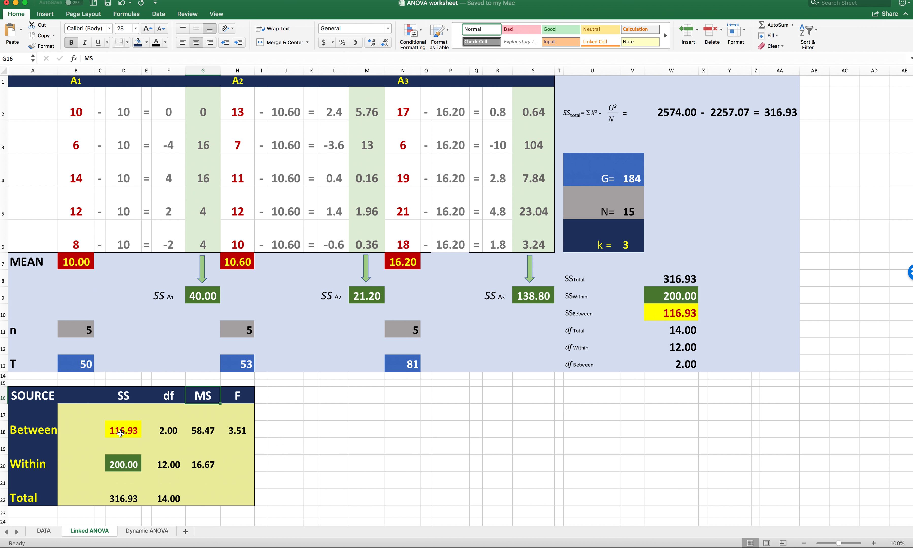
click(122, 430)
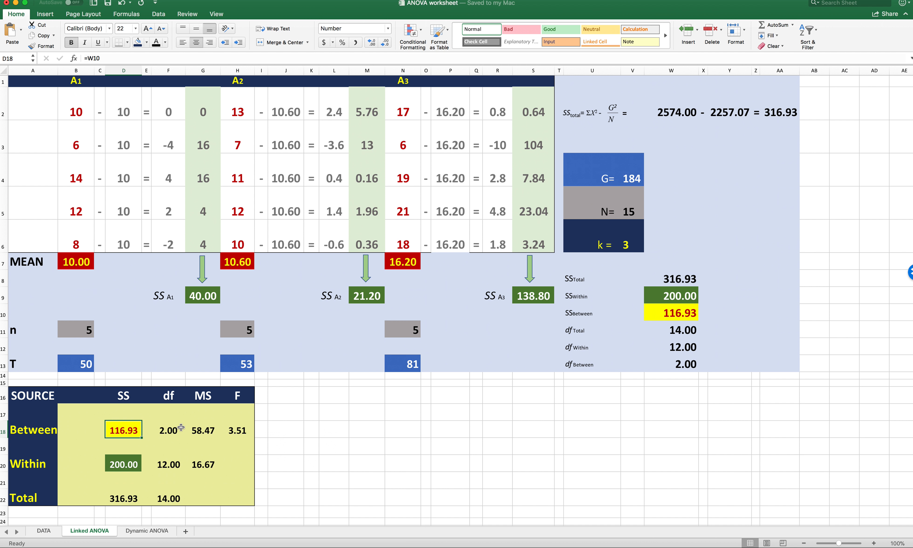
click(202, 430)
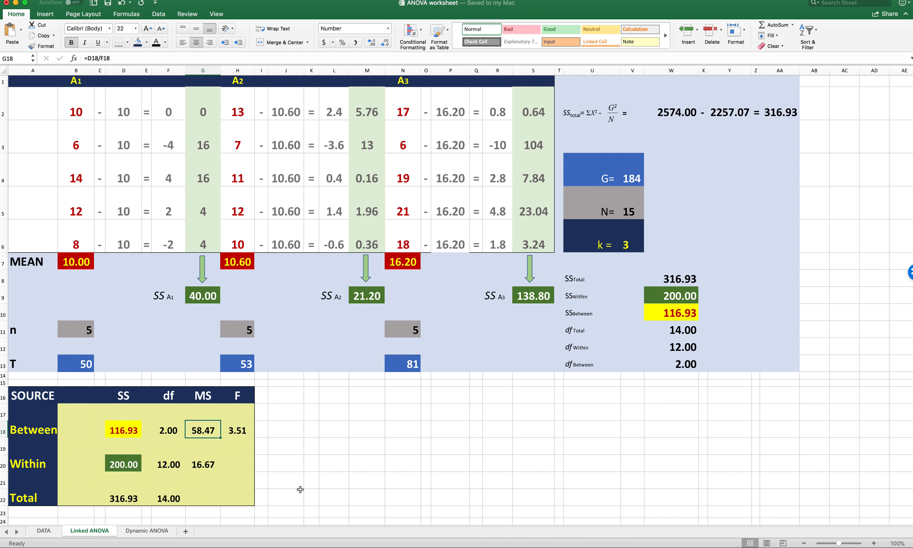
mouse_move(128, 474)
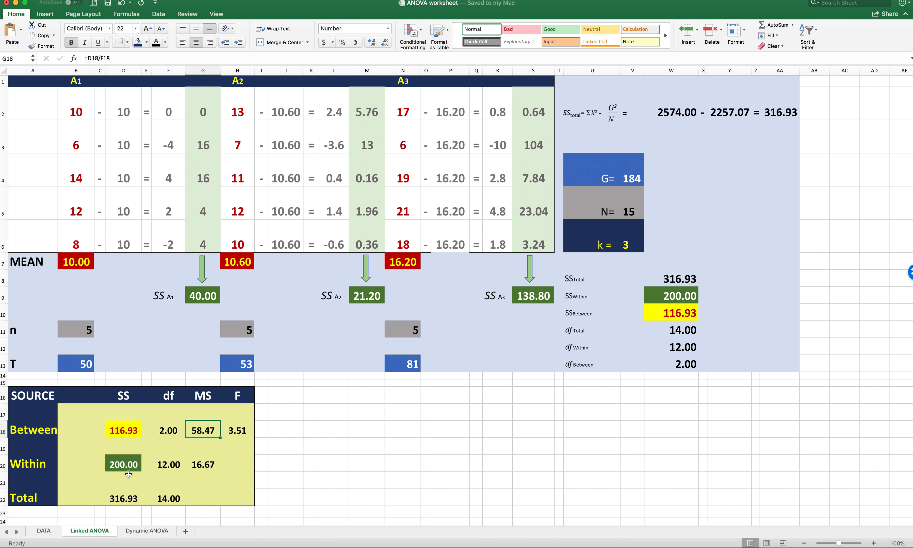
mouse_move(134, 464)
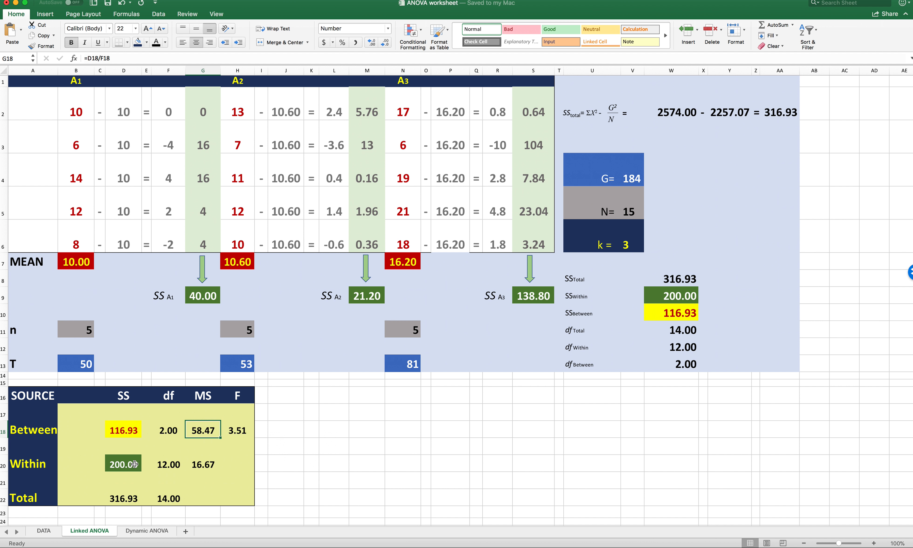
click(203, 464)
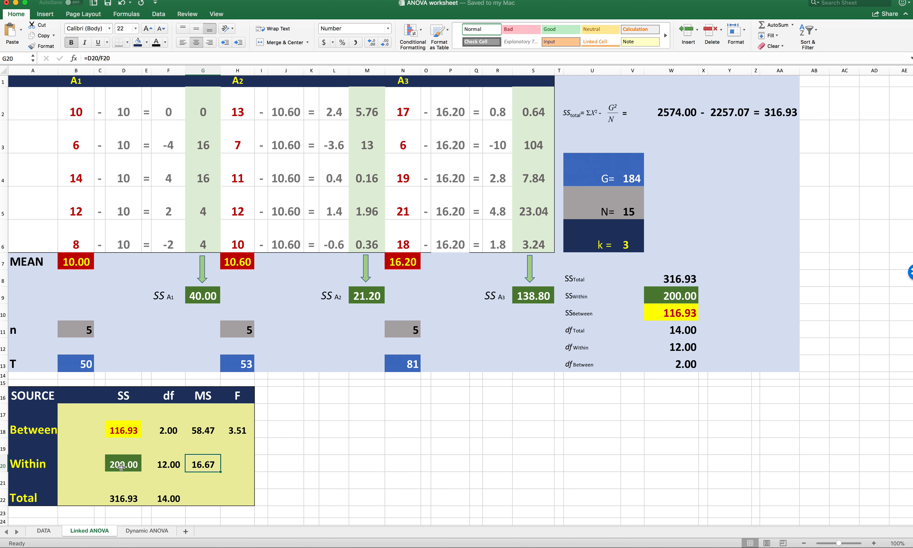
click(123, 464)
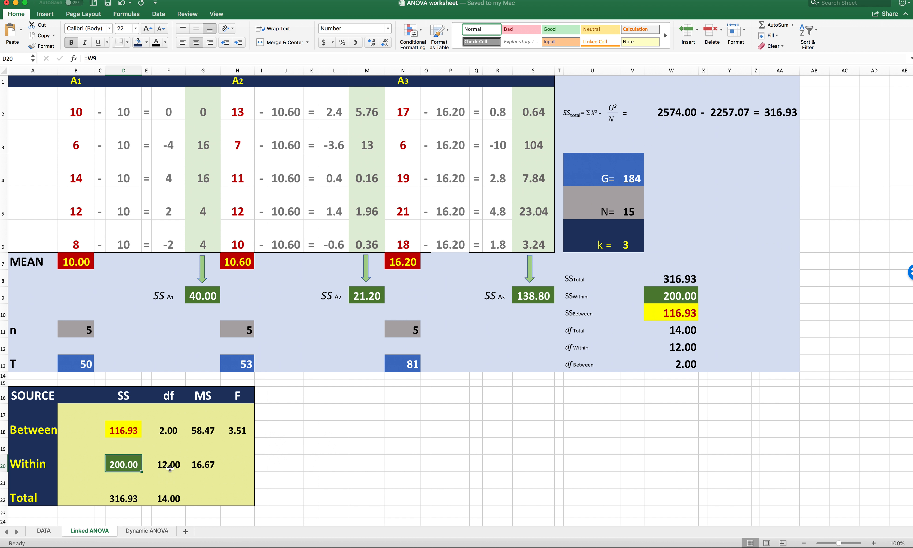
click(202, 464)
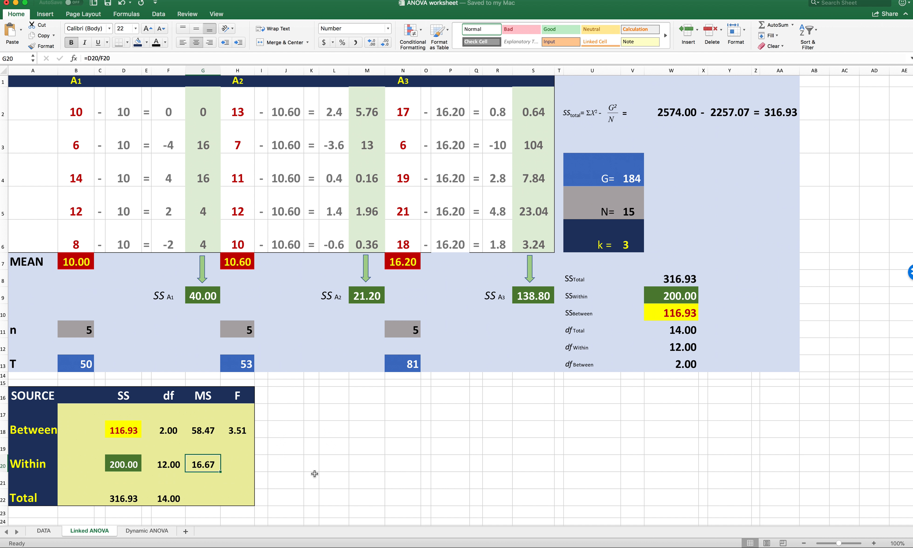
- Review the F ratio formula, then on the Dynamic ANOVA sheet confirm F 76.00 is =G18/G20
click(237, 430)
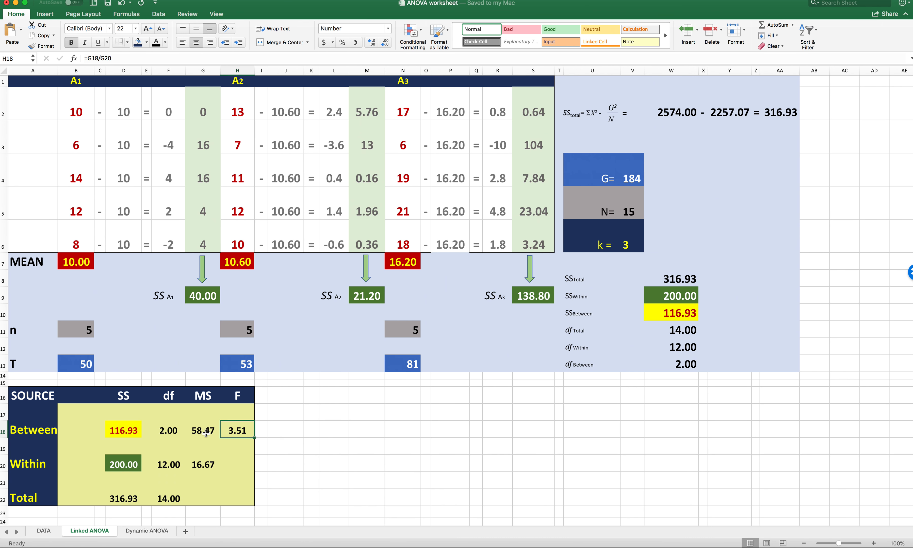
click(203, 465)
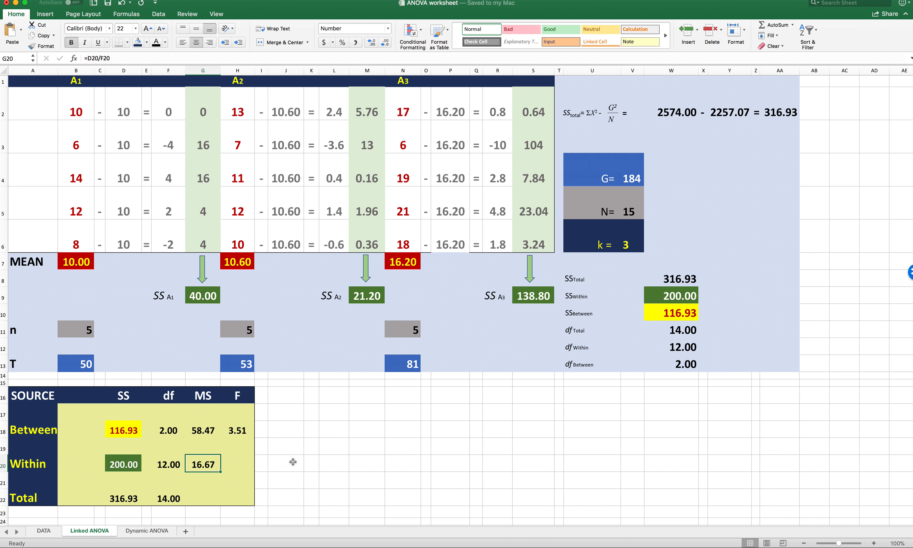
click(237, 430)
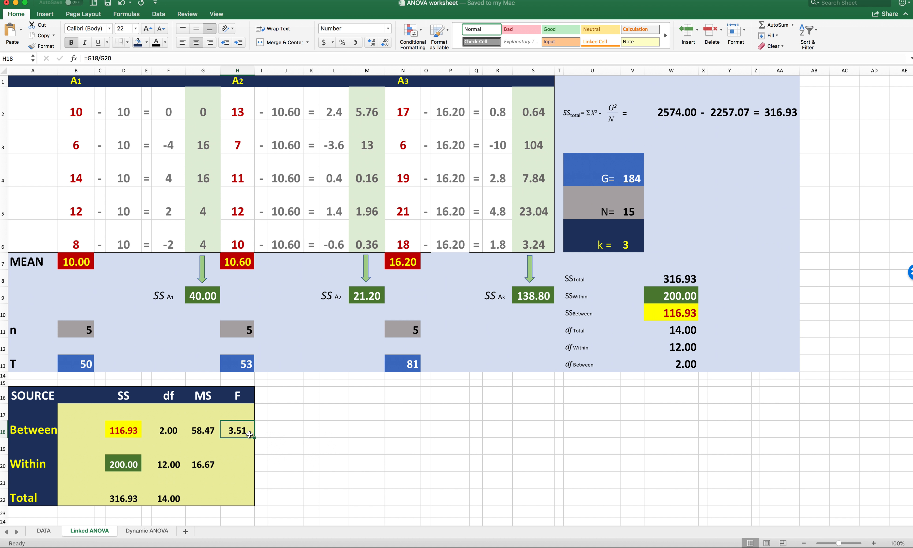
mouse_move(327, 464)
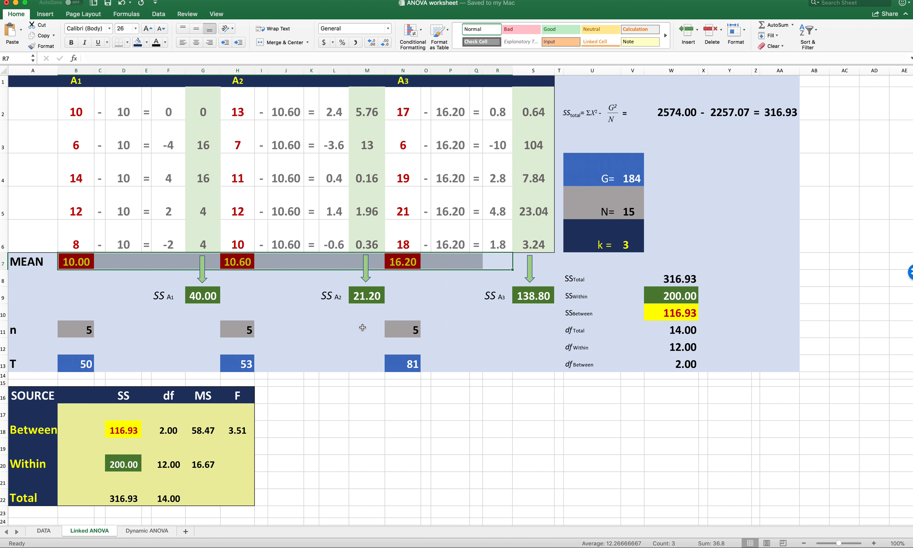
mouse_move(436, 303)
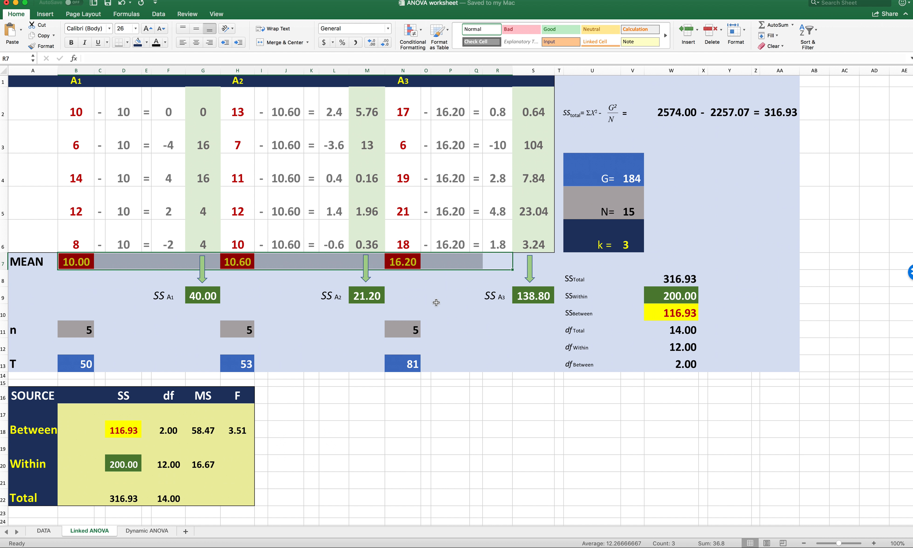
mouse_move(160, 270)
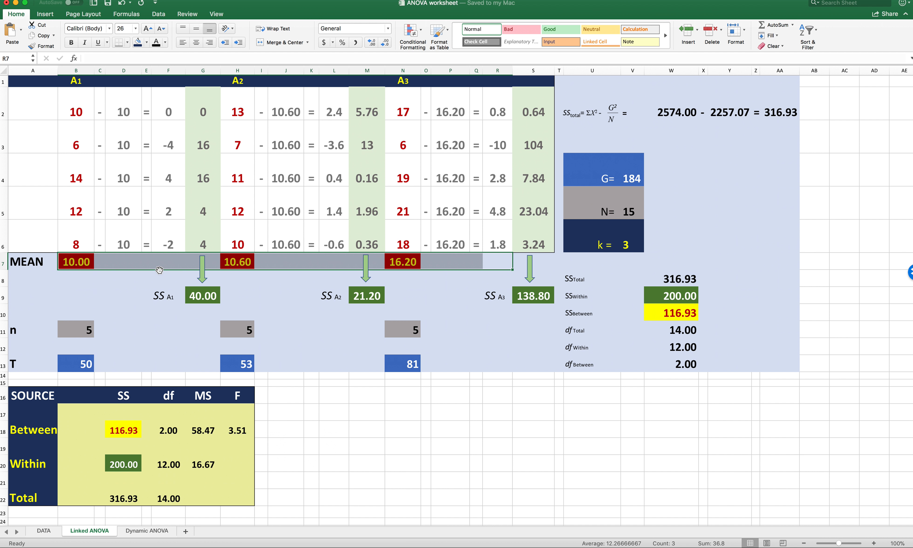
mouse_move(245, 265)
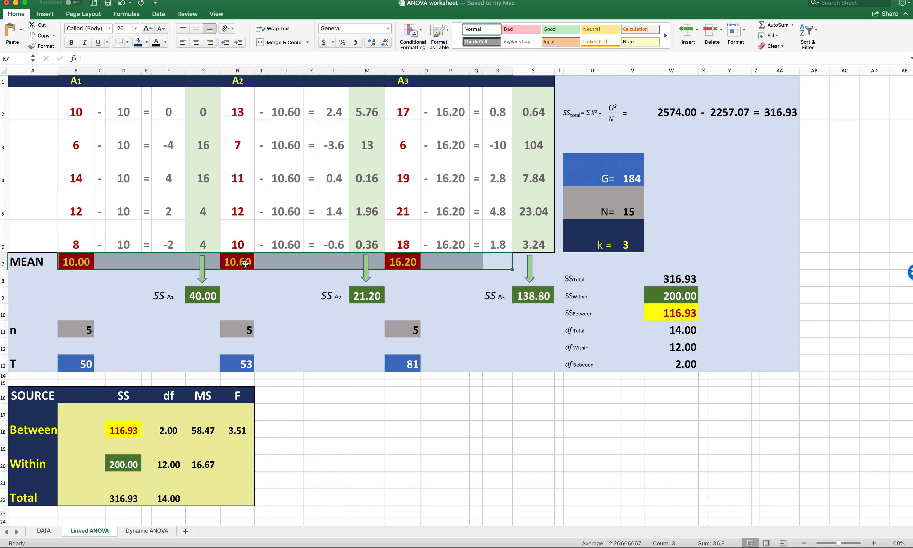
mouse_move(417, 286)
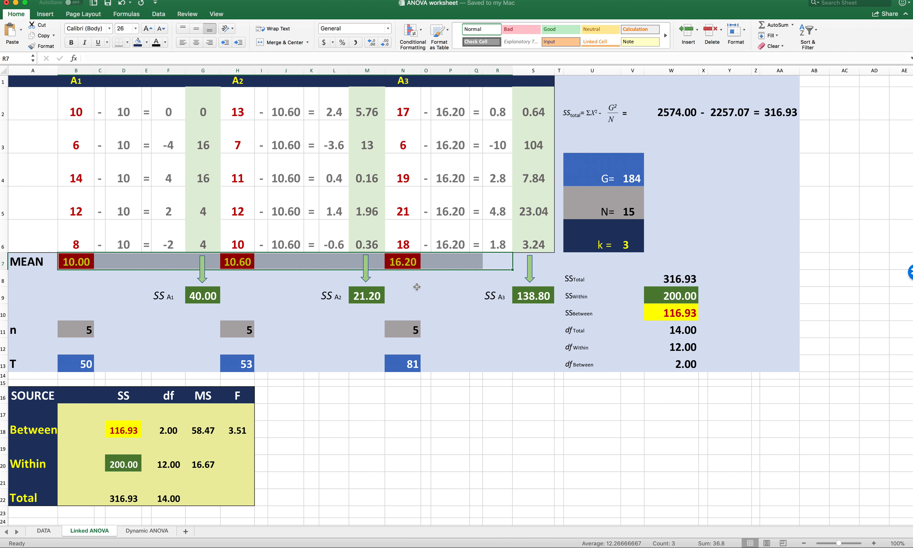
mouse_move(168, 272)
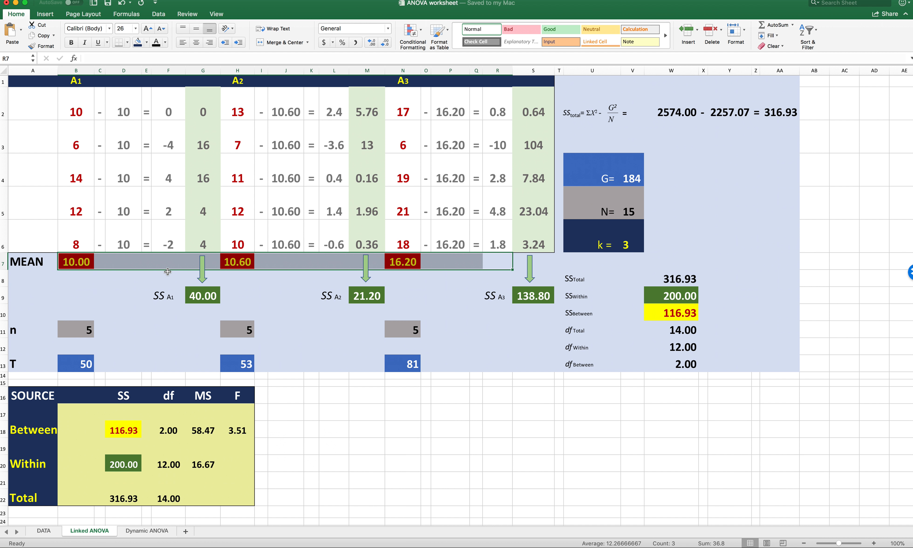
mouse_move(396, 220)
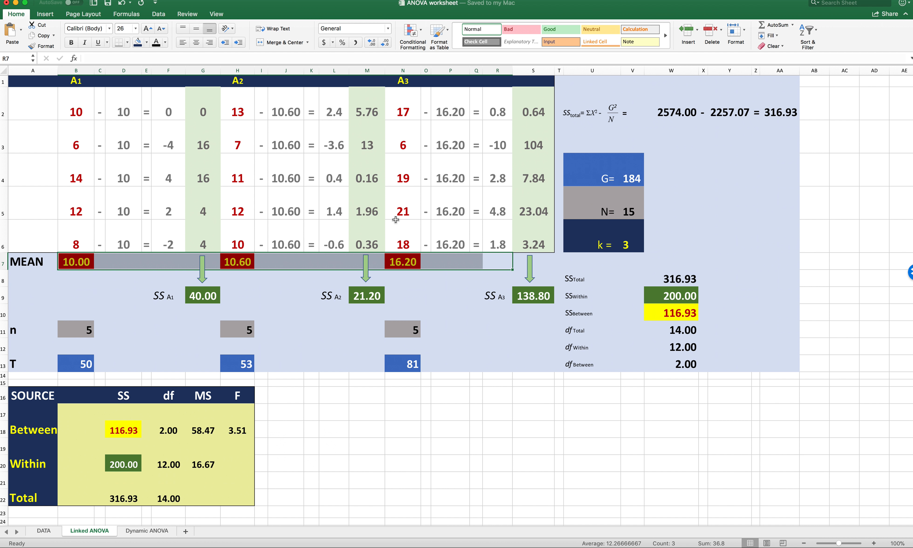
mouse_move(409, 201)
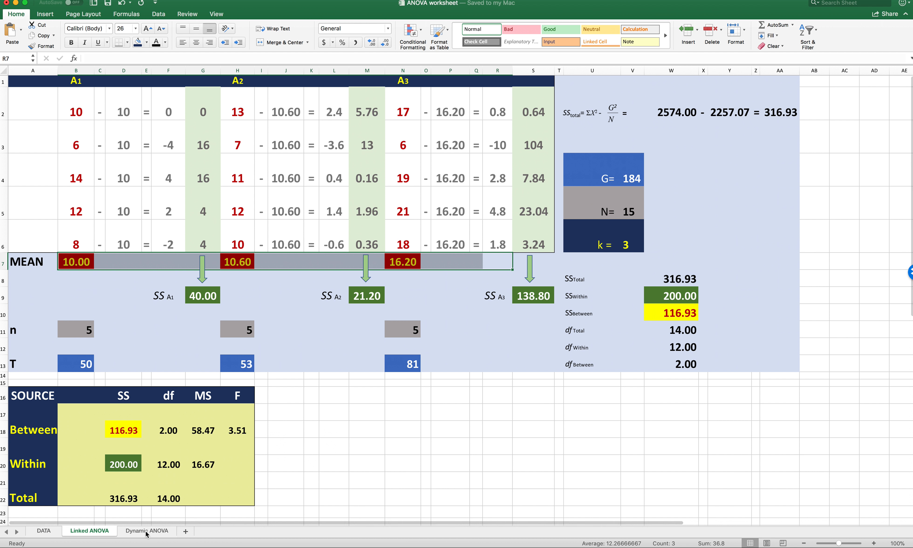
click(146, 531)
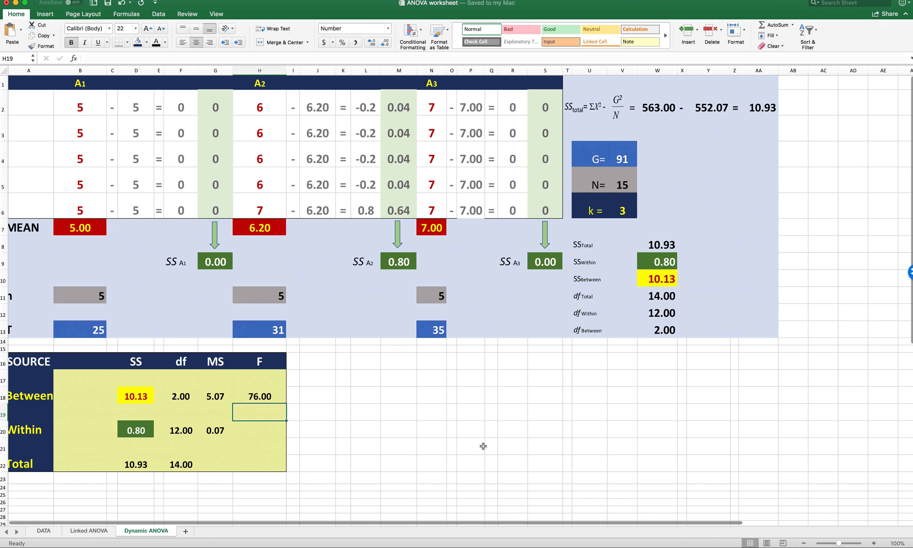
mouse_move(410, 434)
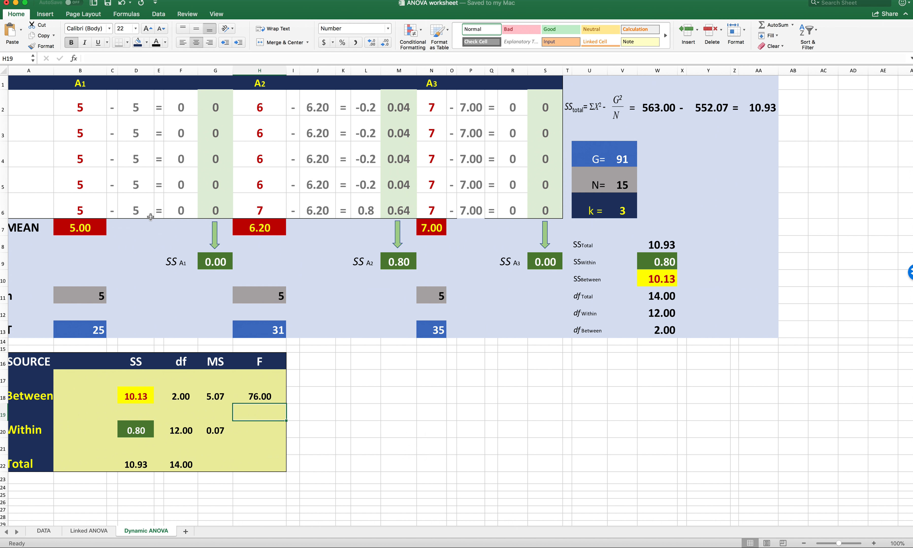
mouse_move(175, 139)
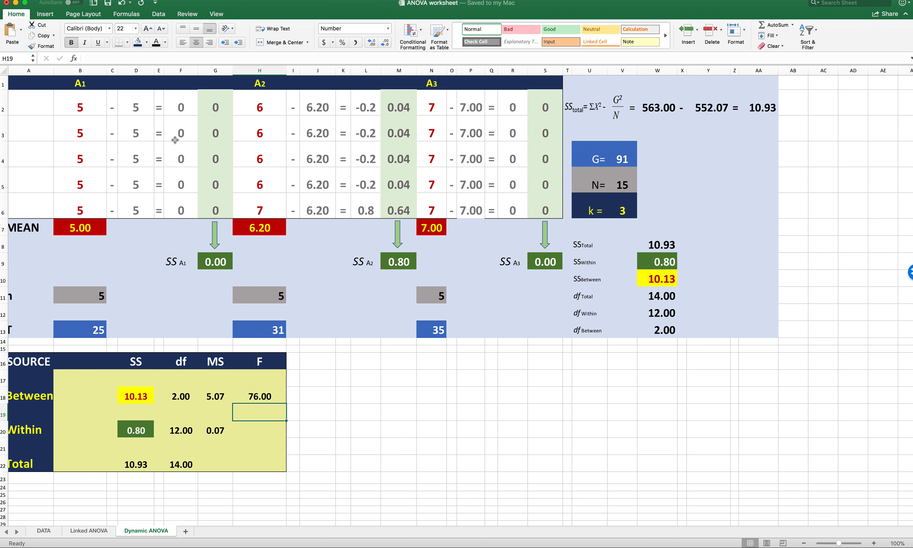
mouse_move(439, 119)
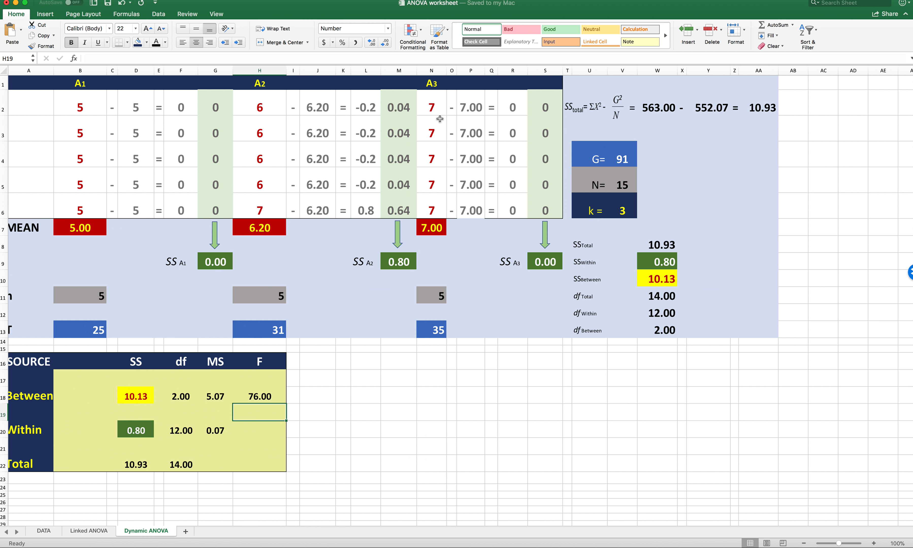
mouse_move(79, 215)
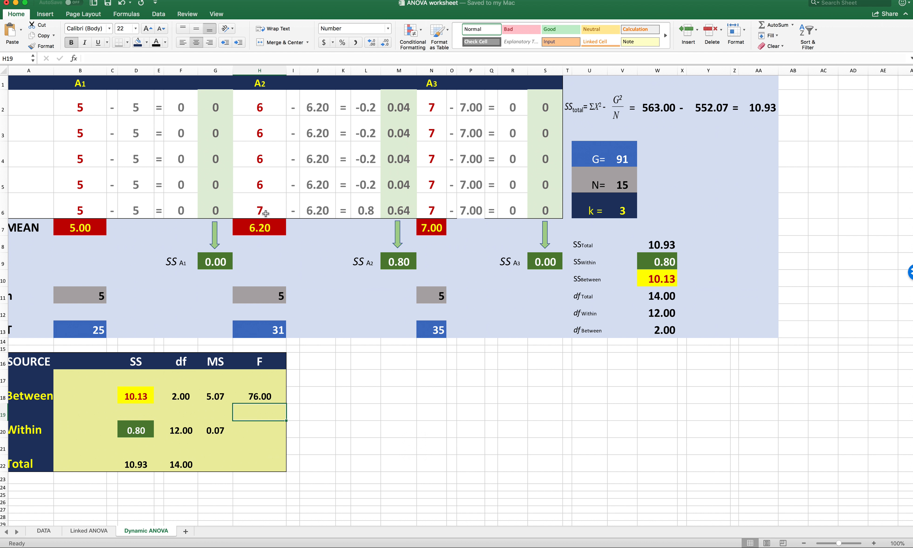
mouse_move(265, 212)
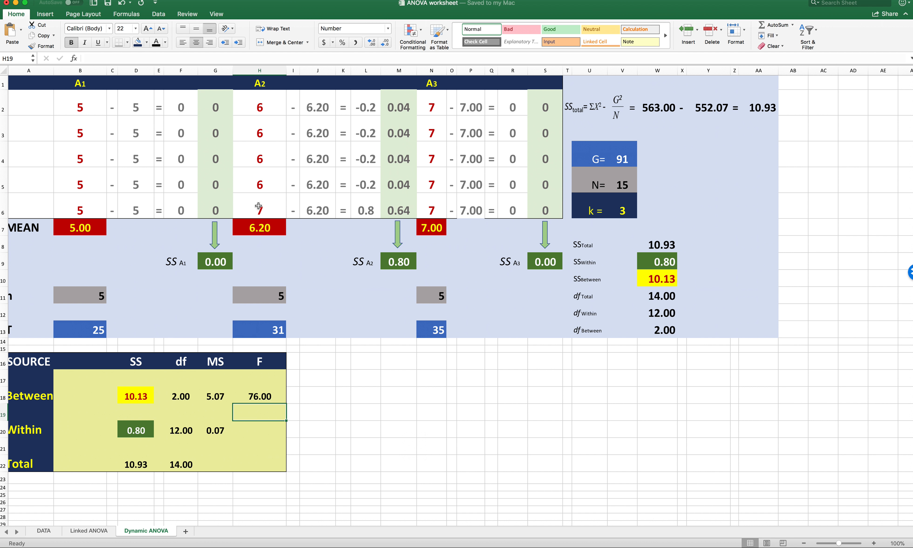
mouse_move(426, 217)
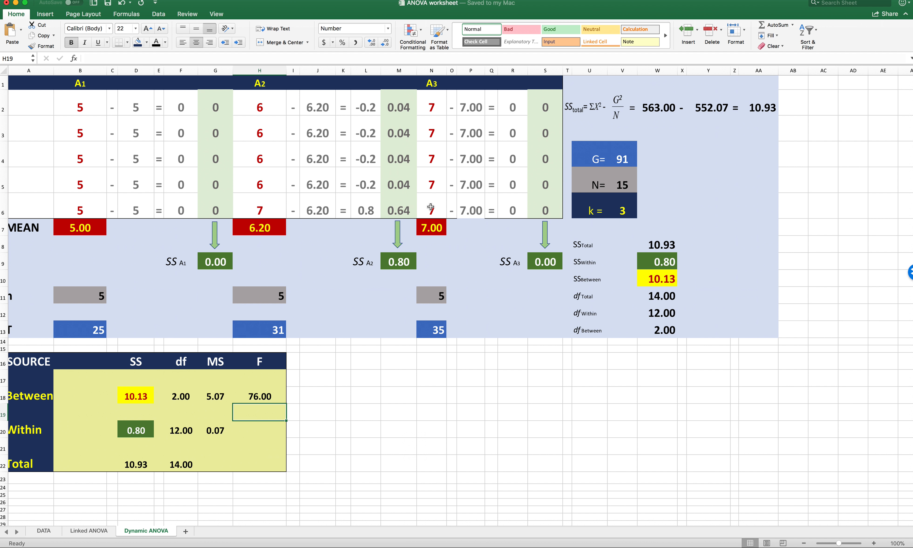
mouse_move(92, 222)
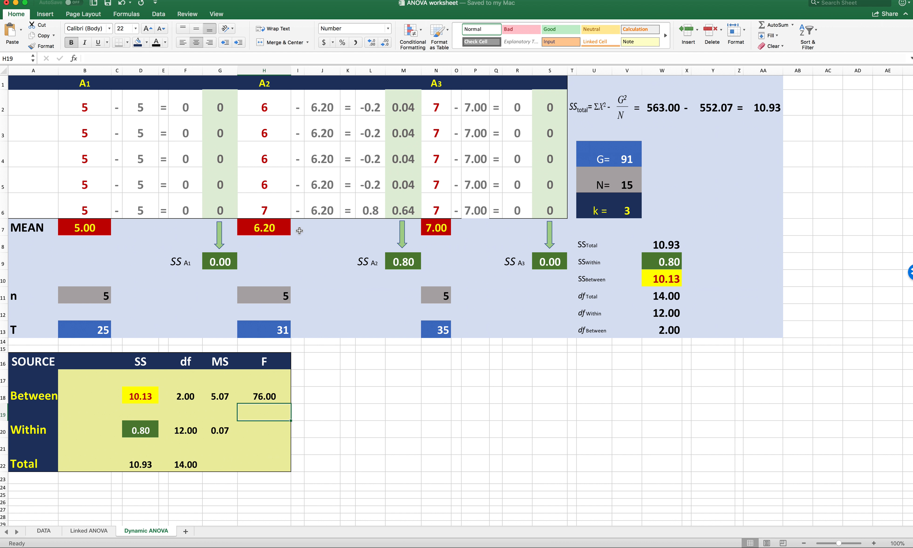
mouse_move(275, 384)
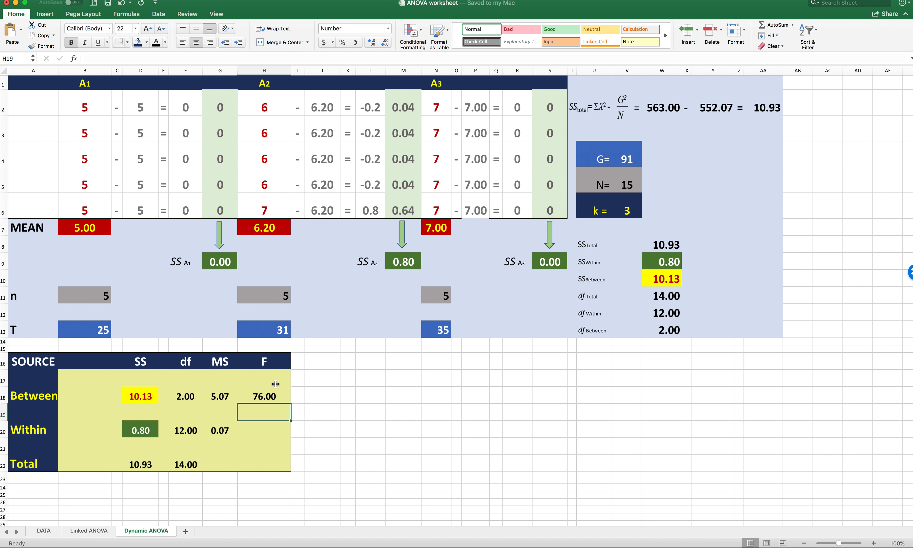
click(263, 396)
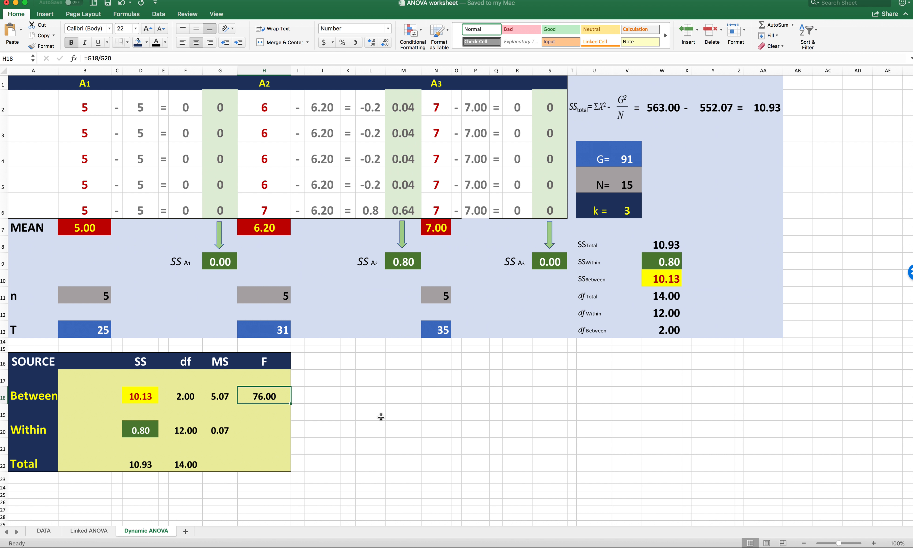
mouse_move(270, 198)
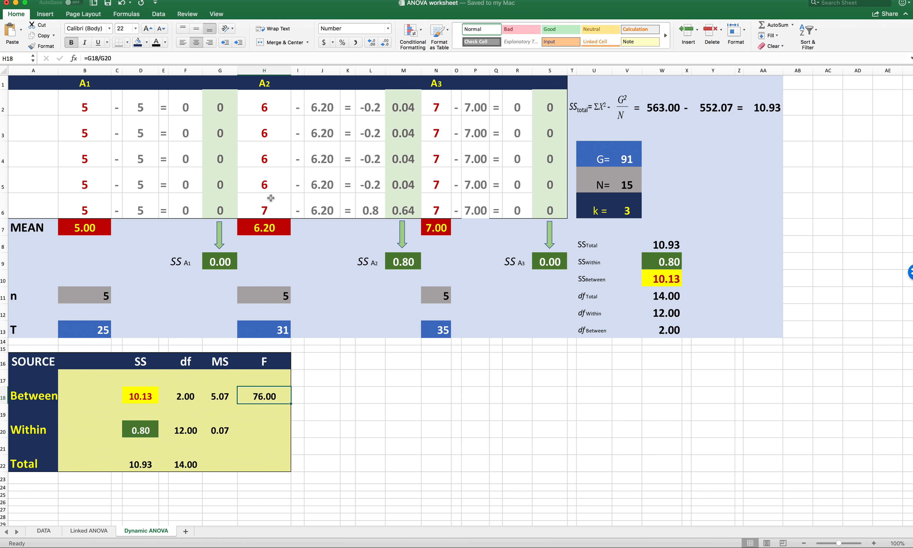
mouse_move(440, 174)
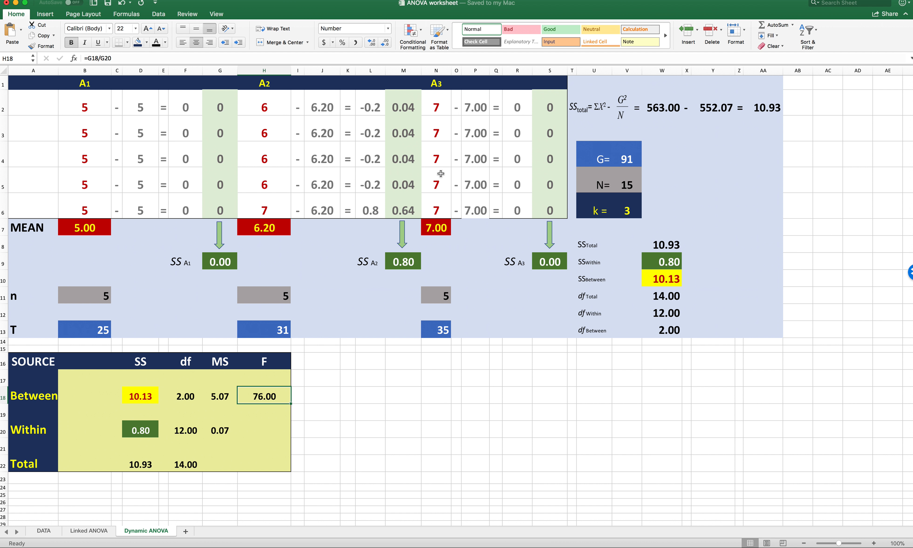
mouse_move(507, 224)
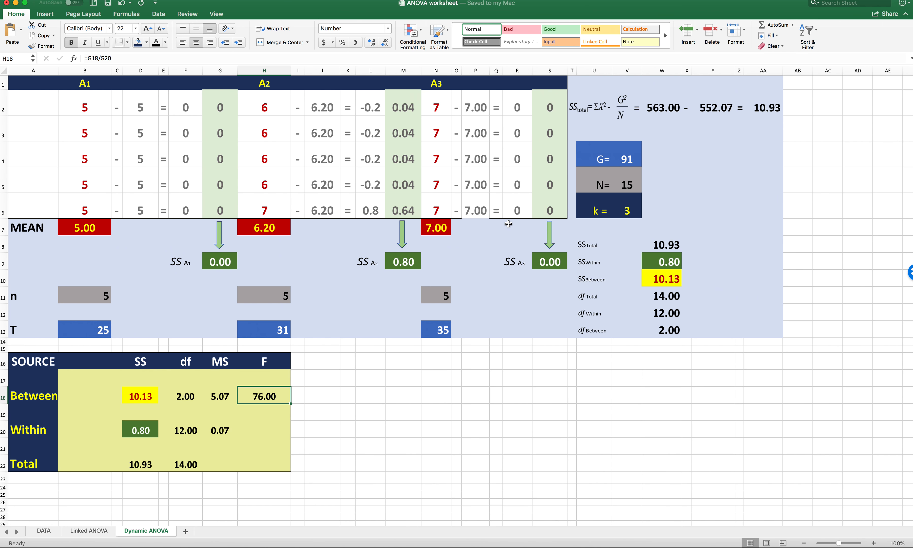
mouse_move(399, 303)
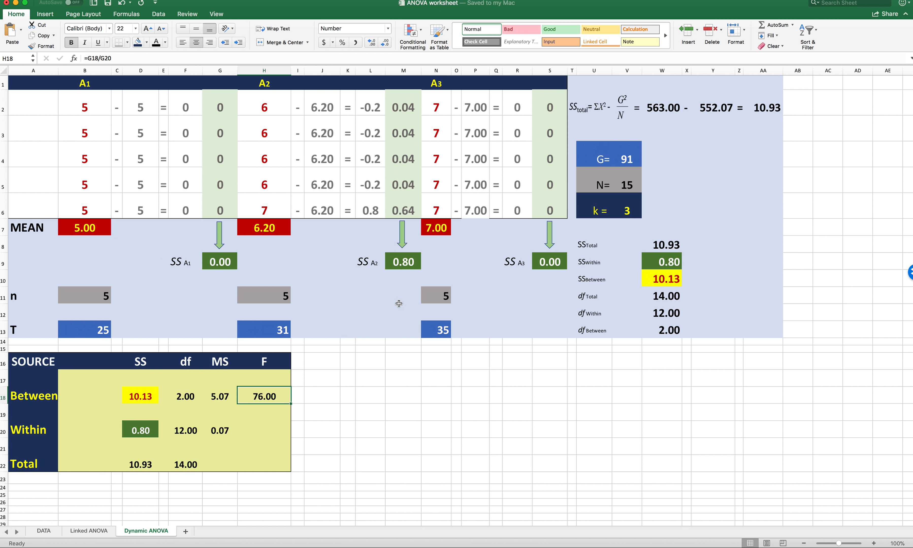
mouse_move(384, 375)
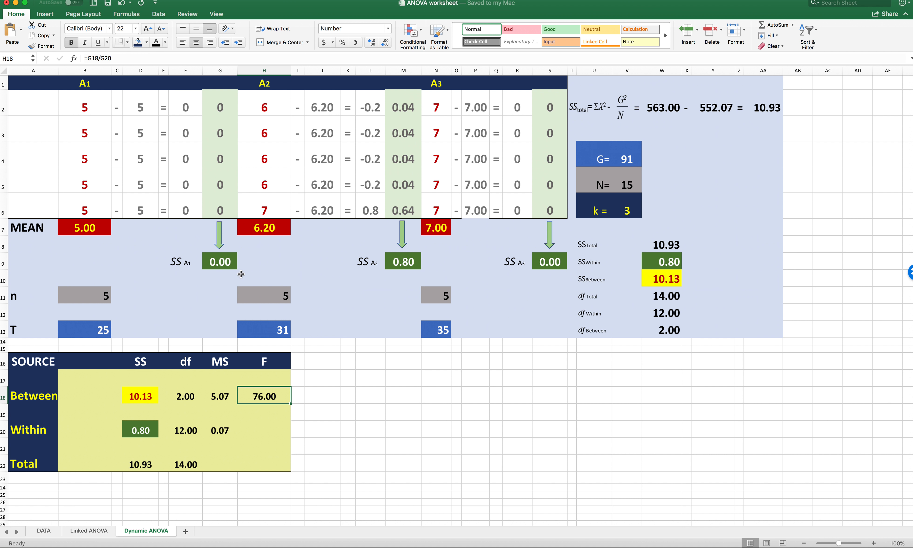
mouse_move(271, 177)
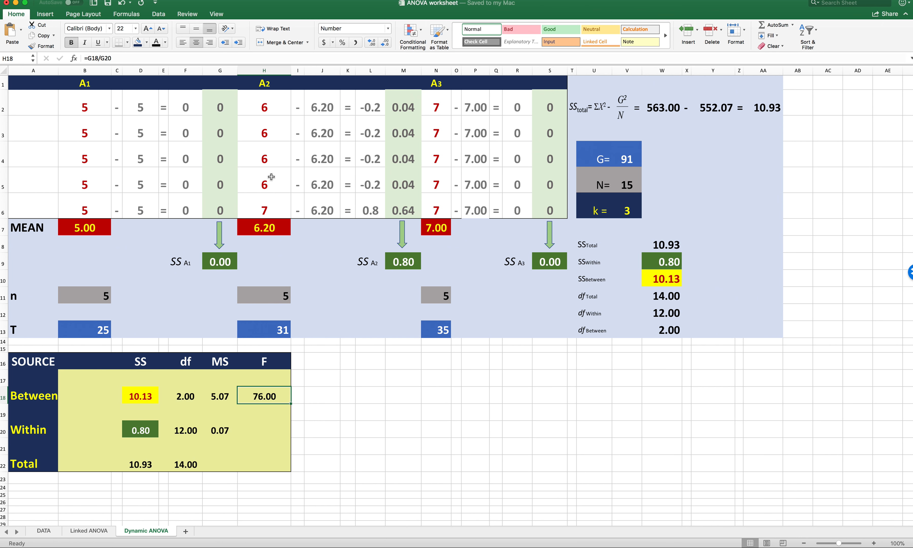
- Edit the A1 scores to 6, 5, 4, 6, 5, making the mean 5.20 and F 13.56
click(263, 158)
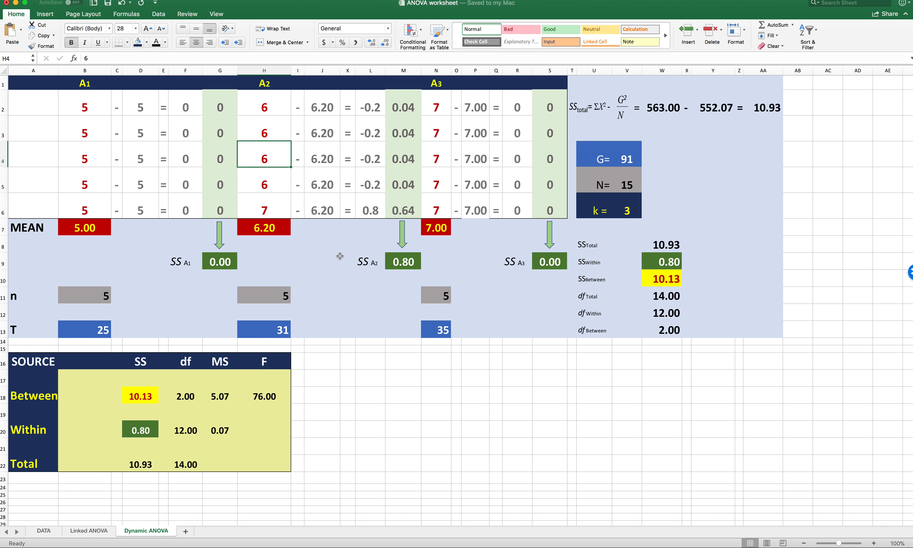
click(84, 106)
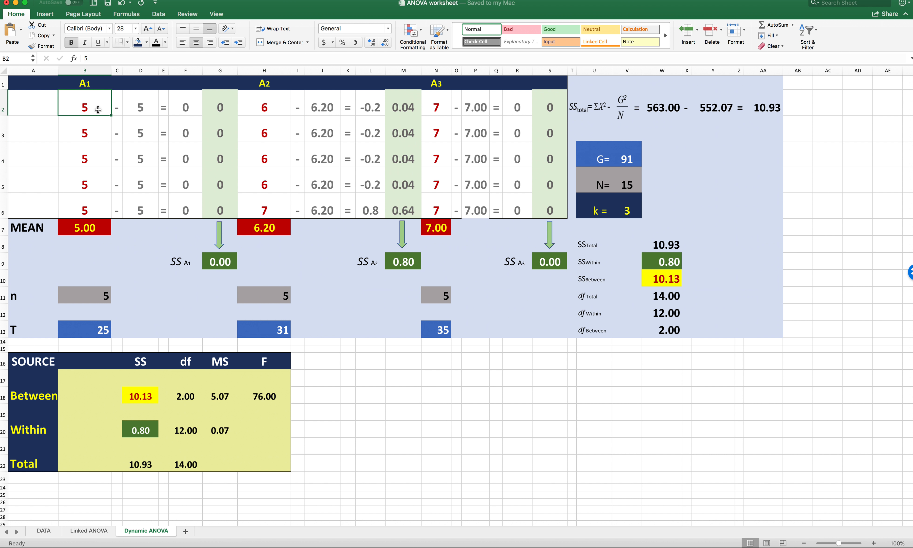
mouse_move(77, 215)
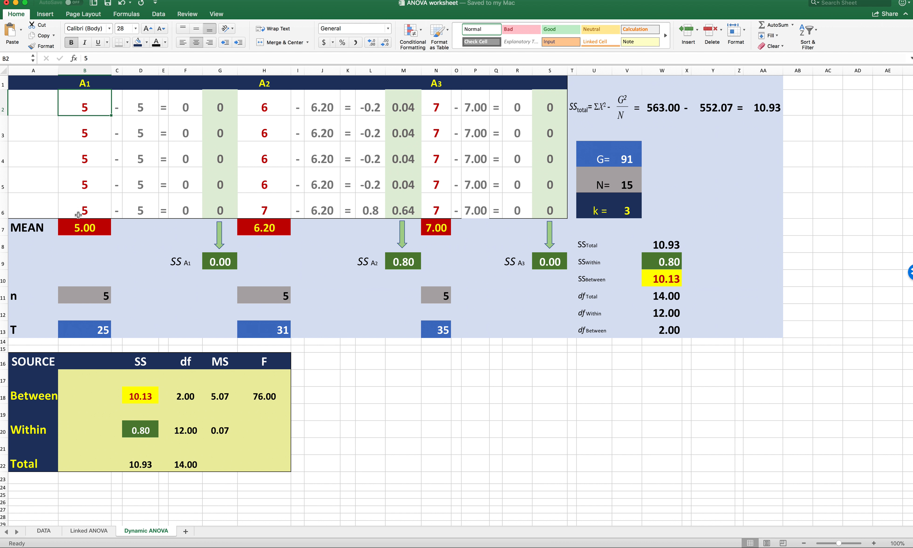
mouse_move(86, 195)
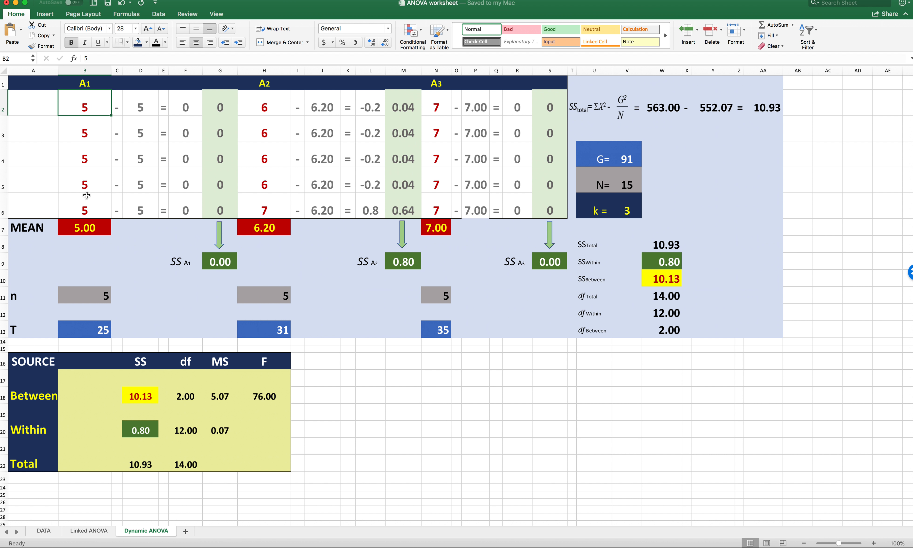
mouse_move(95, 143)
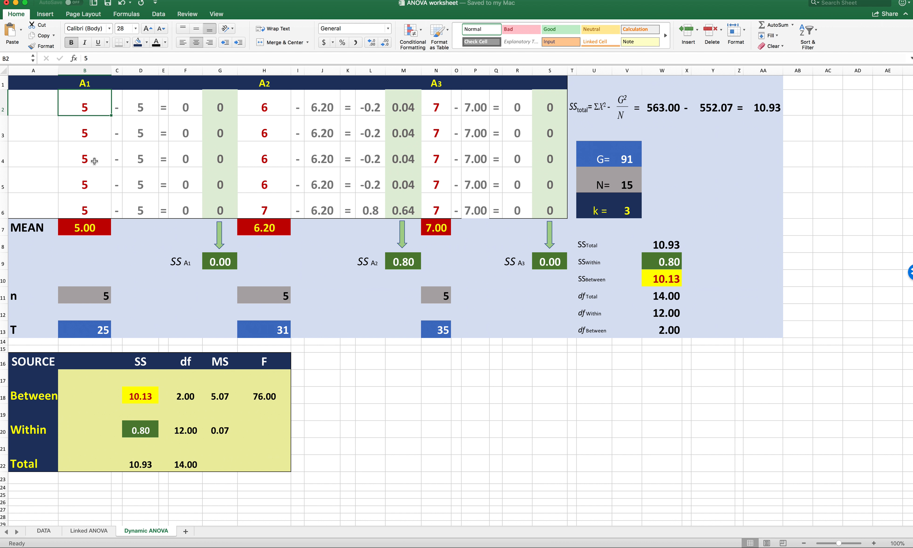
mouse_move(229, 373)
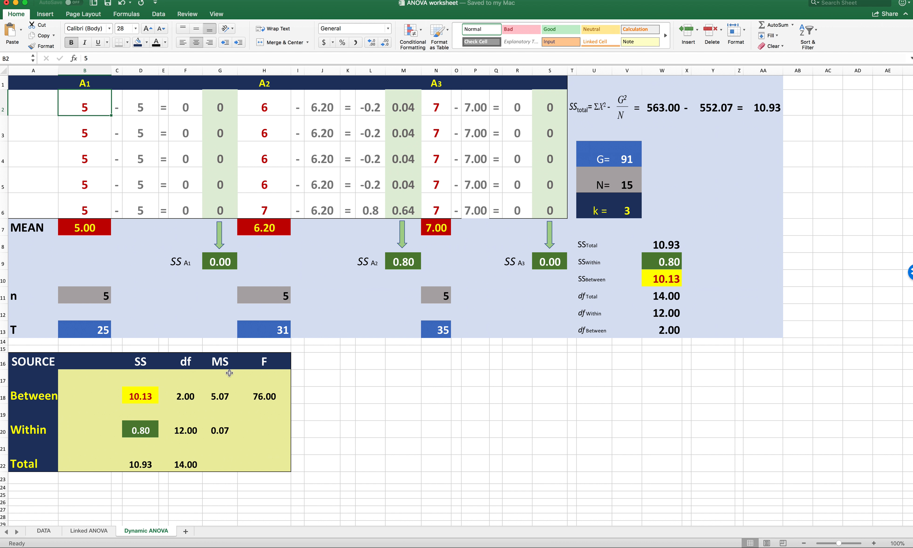
mouse_move(94, 130)
text(6)
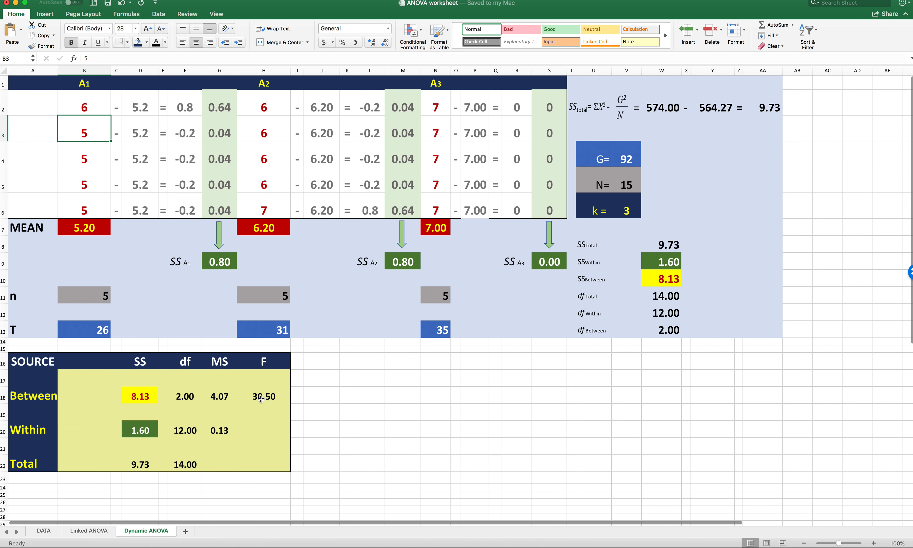
mouse_move(91, 174)
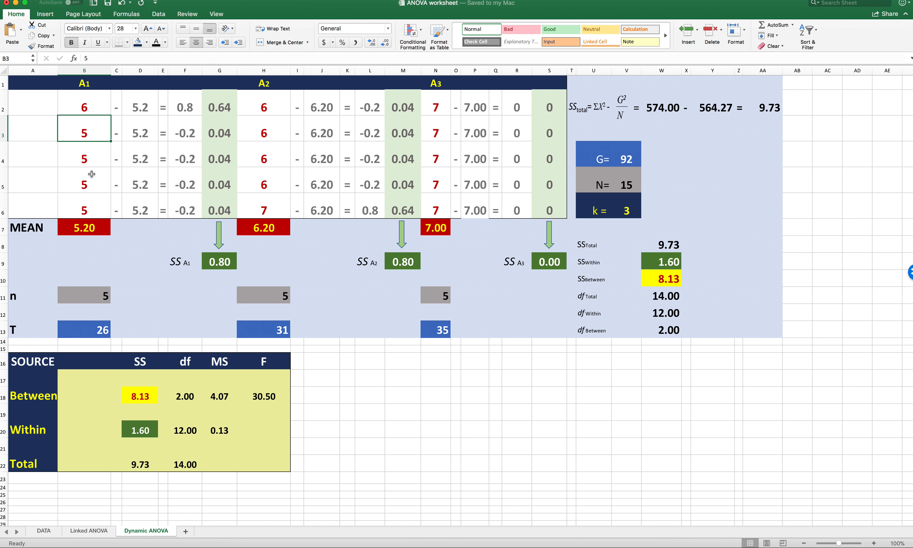
click(84, 186)
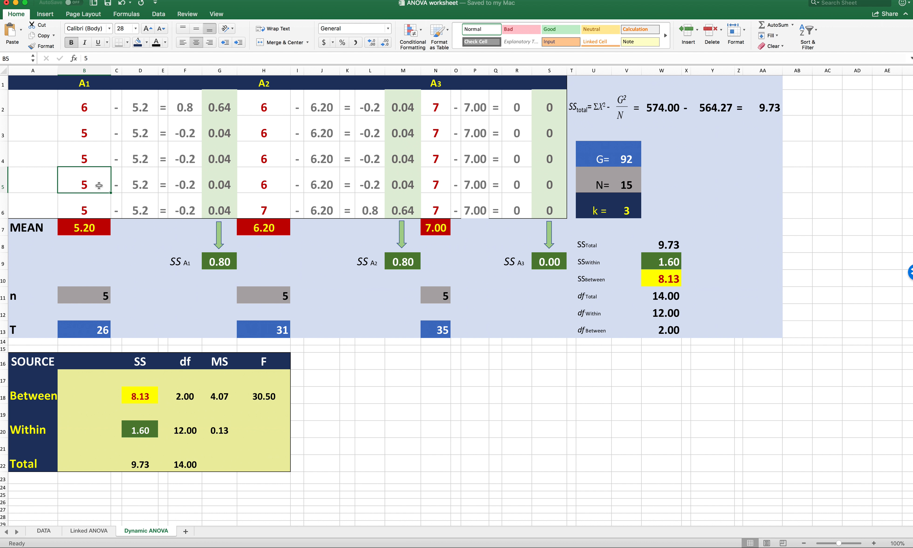
text(6)
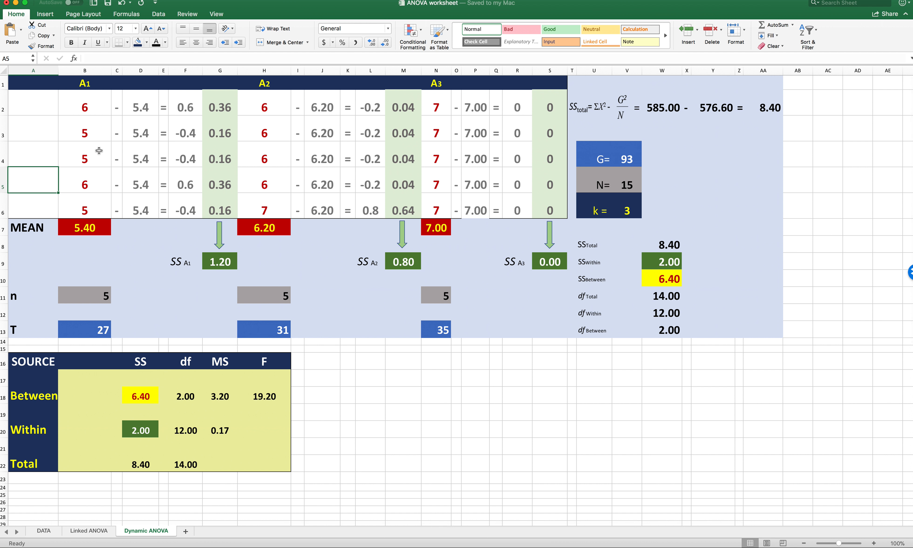
click(84, 159)
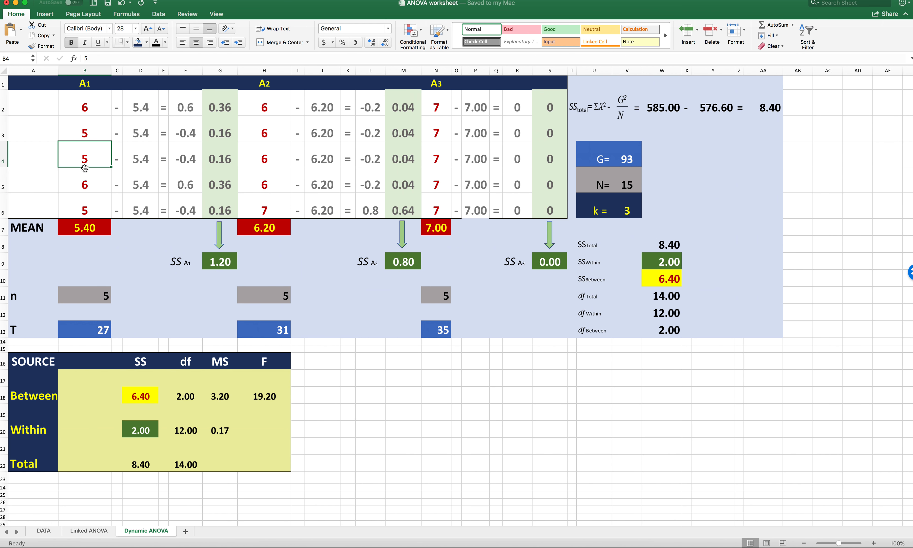
mouse_move(33, 159)
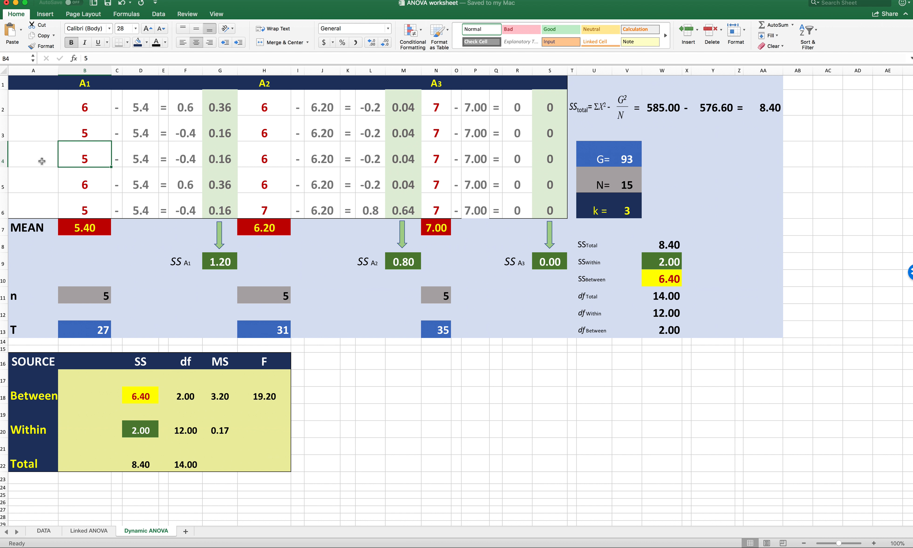
text(4)
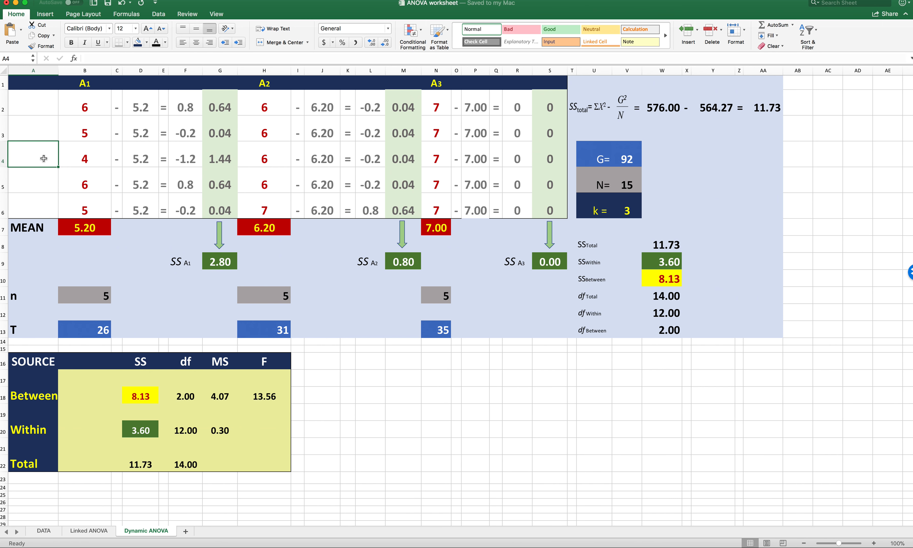
- Set A2 scores H4 = 5, H2 = 4 and H5 = 9, lowering F to 2.77
click(263, 128)
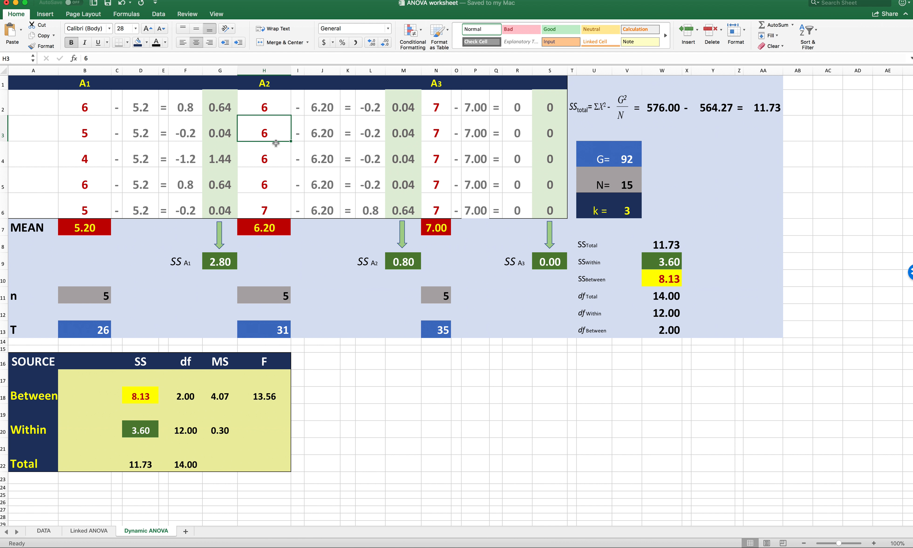
mouse_move(151, 216)
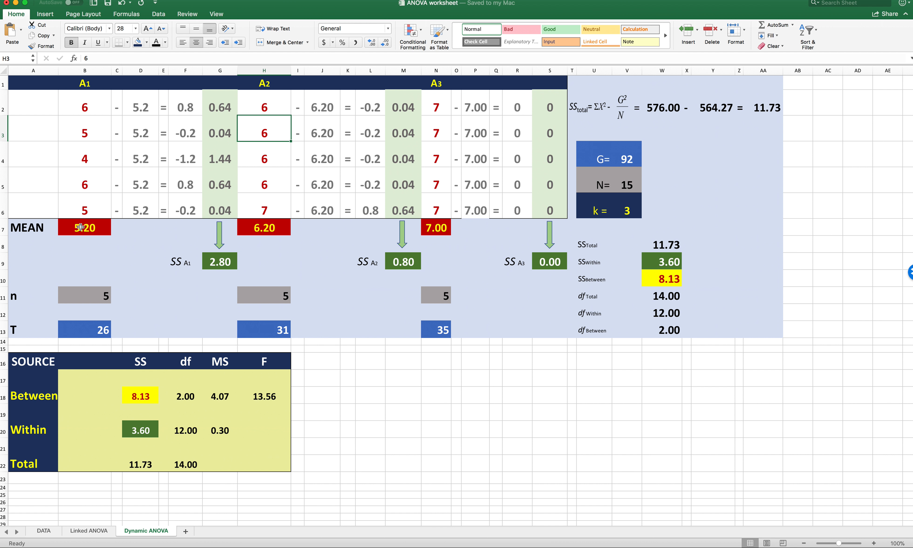
click(263, 159)
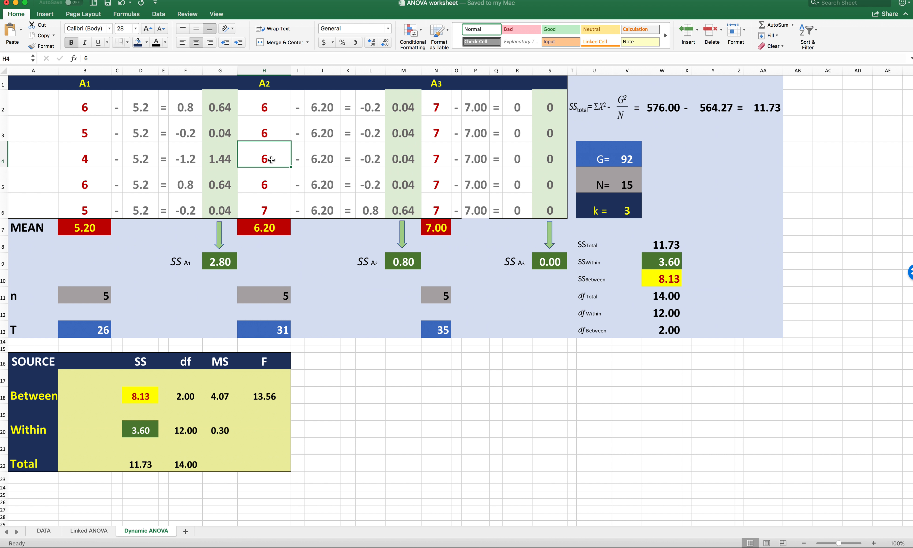
mouse_move(253, 155)
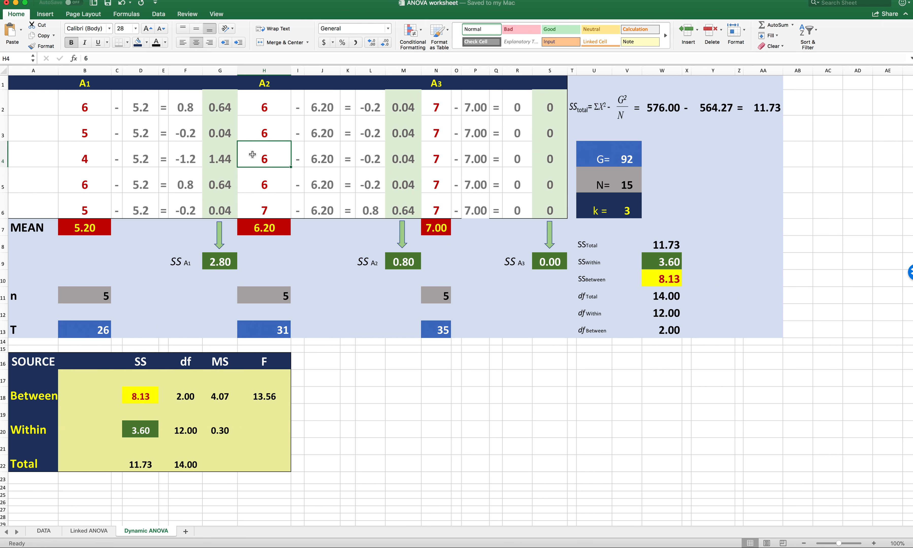
mouse_move(271, 158)
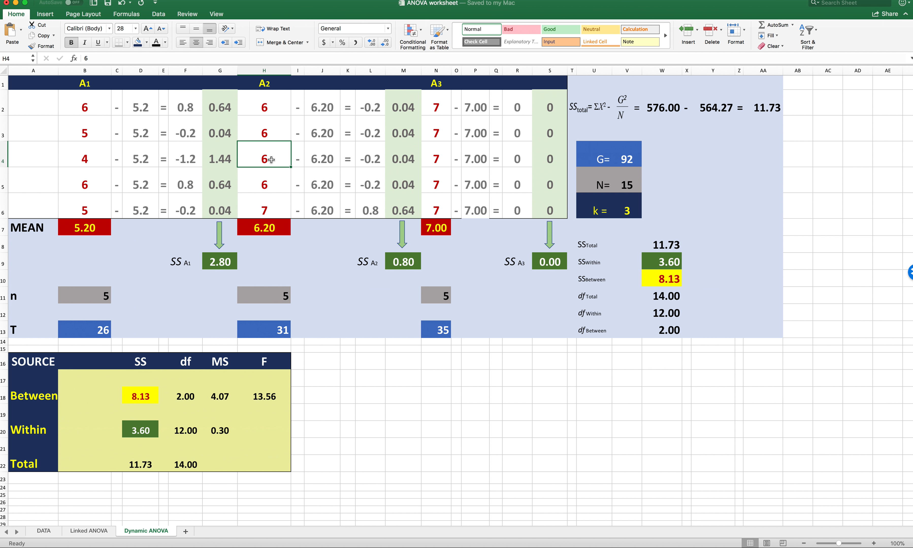
text(5)
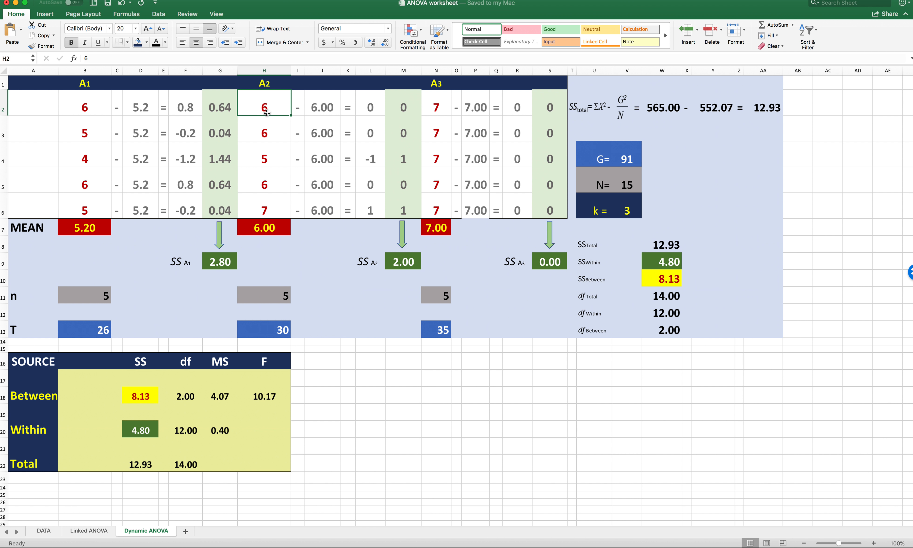
text(4)
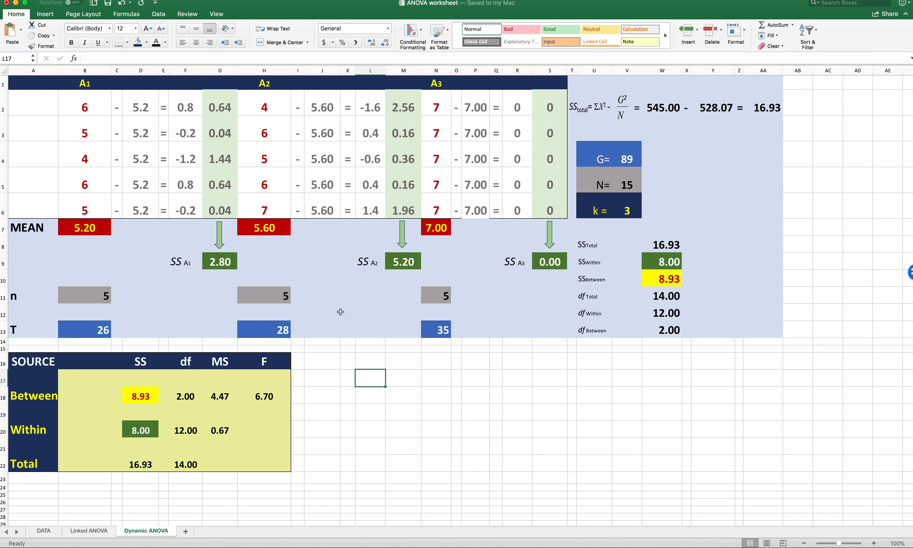
mouse_move(269, 186)
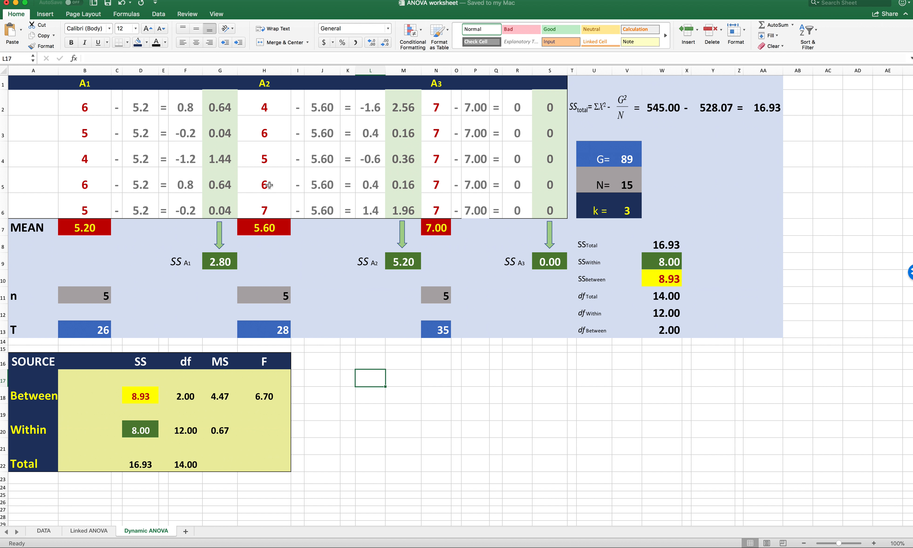
click(263, 184)
text(9)
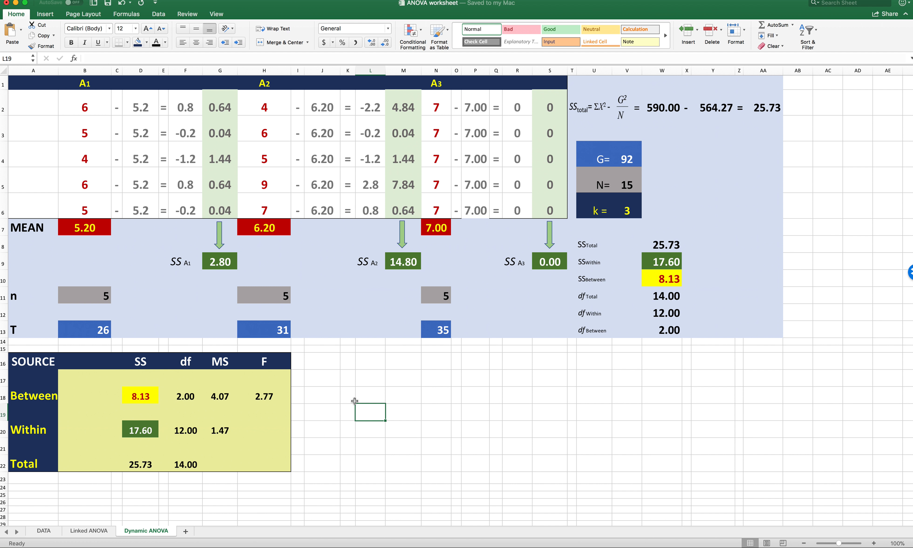
mouse_move(317, 430)
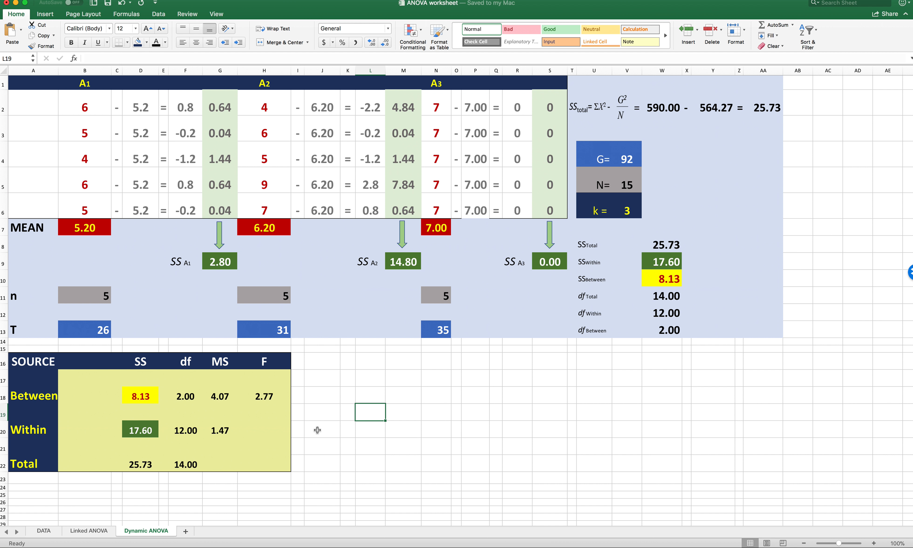
mouse_move(292, 416)
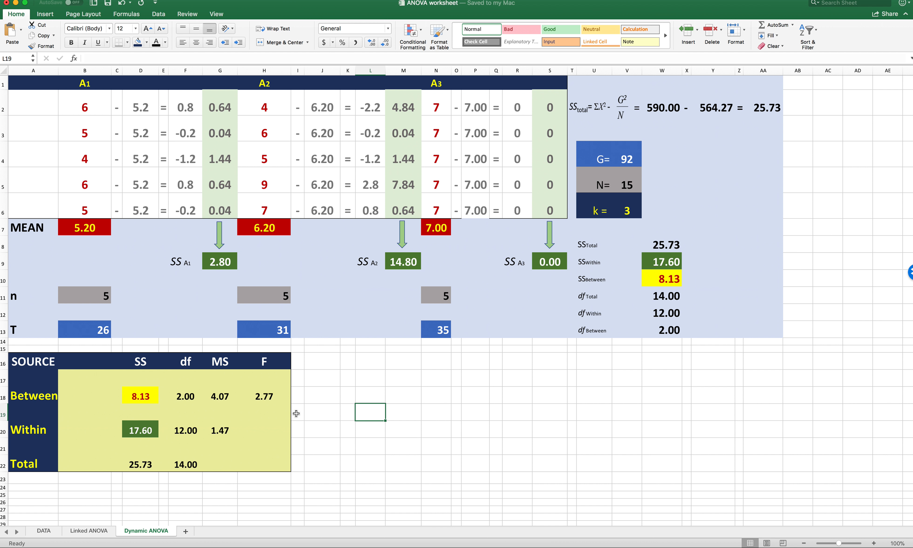
mouse_move(430, 228)
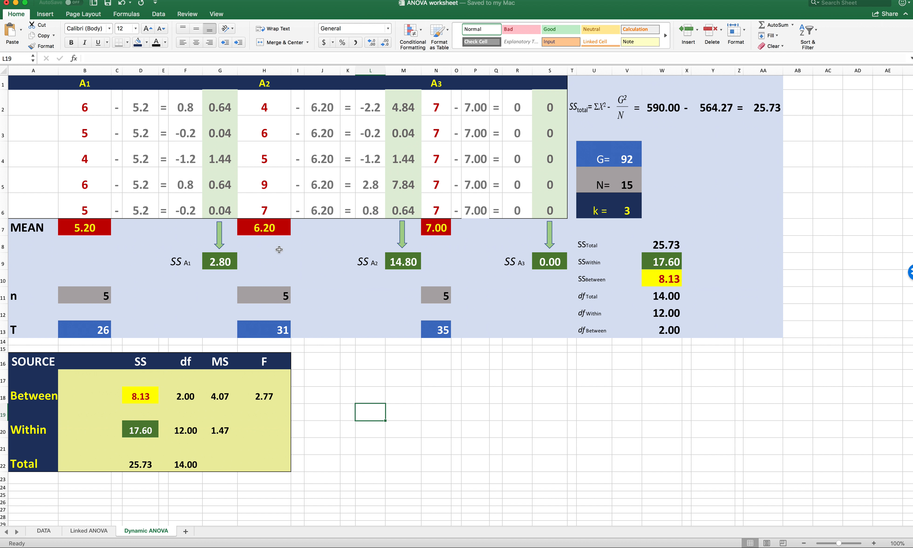
mouse_move(220, 251)
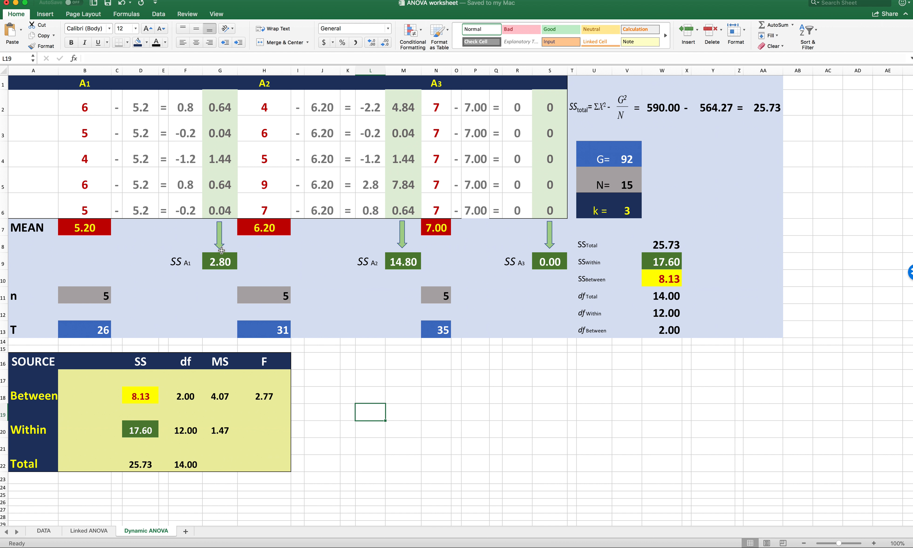
click(261, 396)
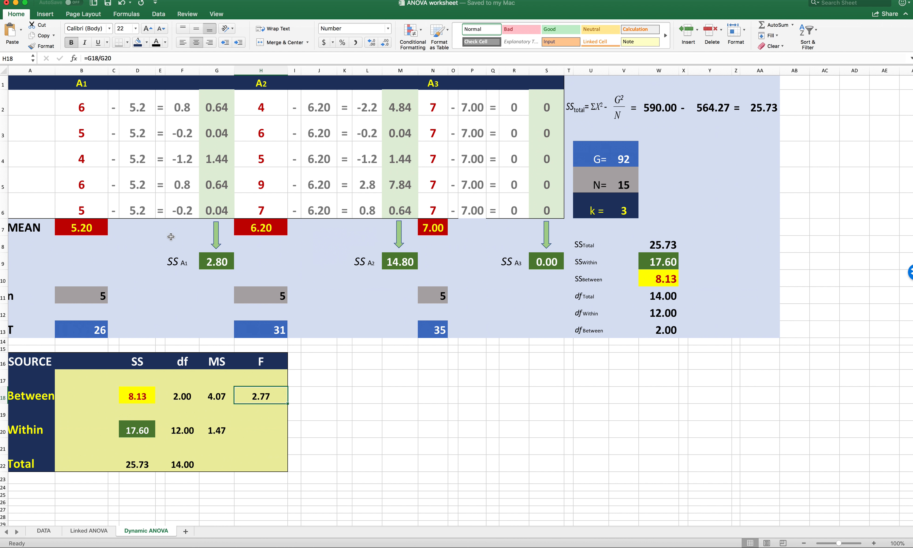
mouse_move(72, 246)
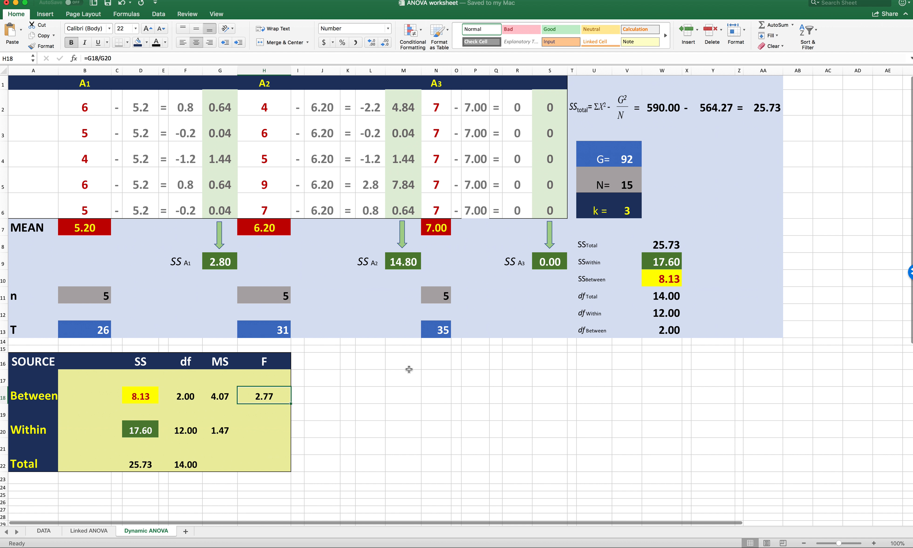
mouse_move(471, 439)
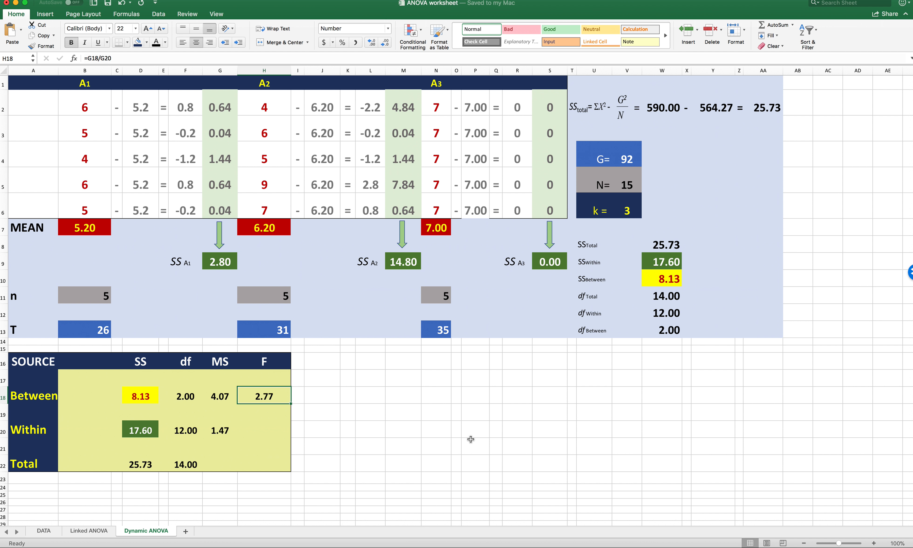
mouse_move(471, 444)
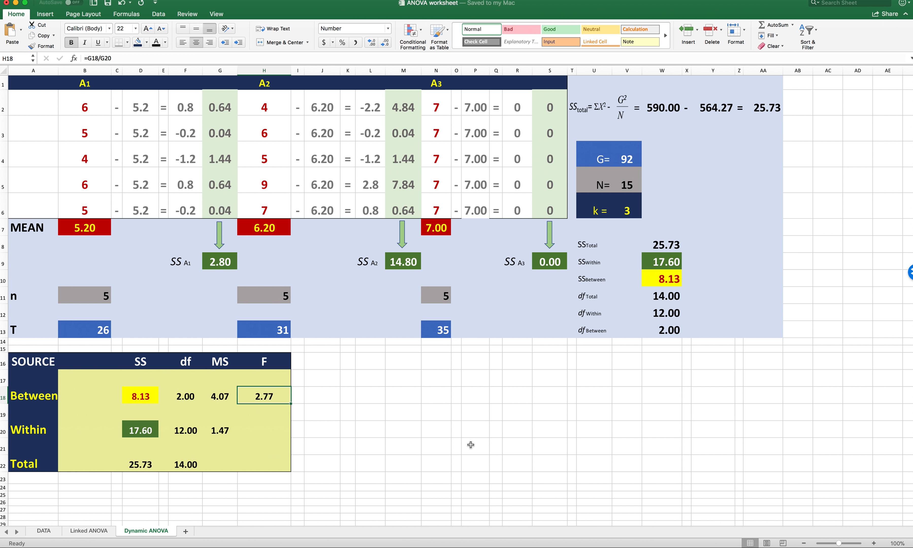
mouse_move(478, 428)
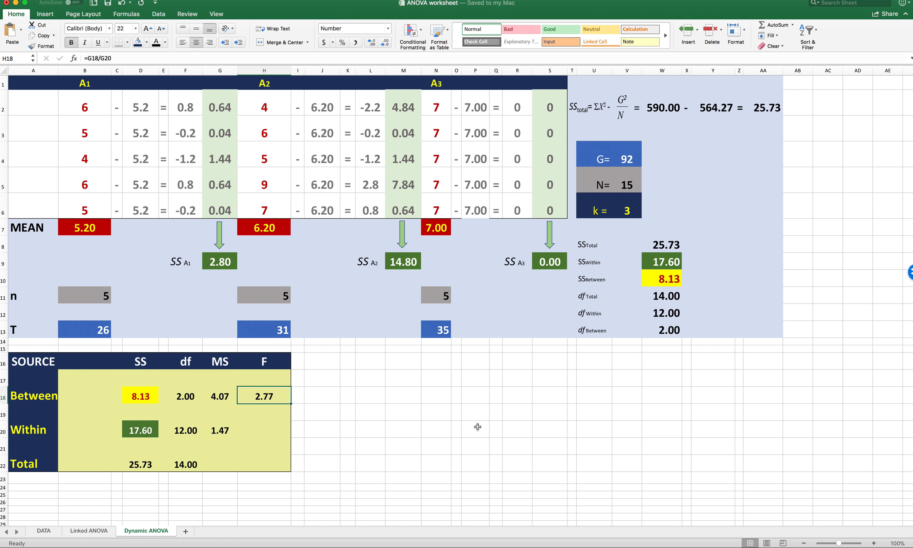
mouse_move(451, 442)
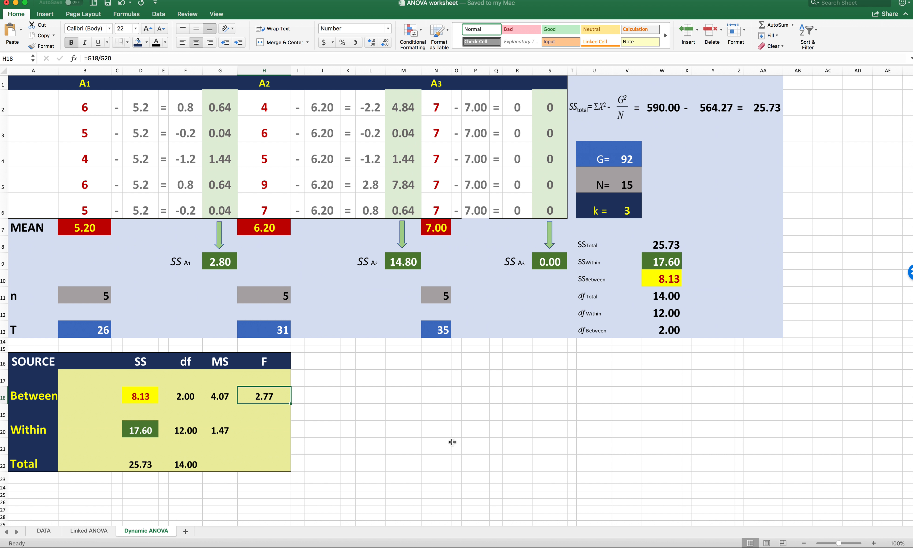
click(263, 446)
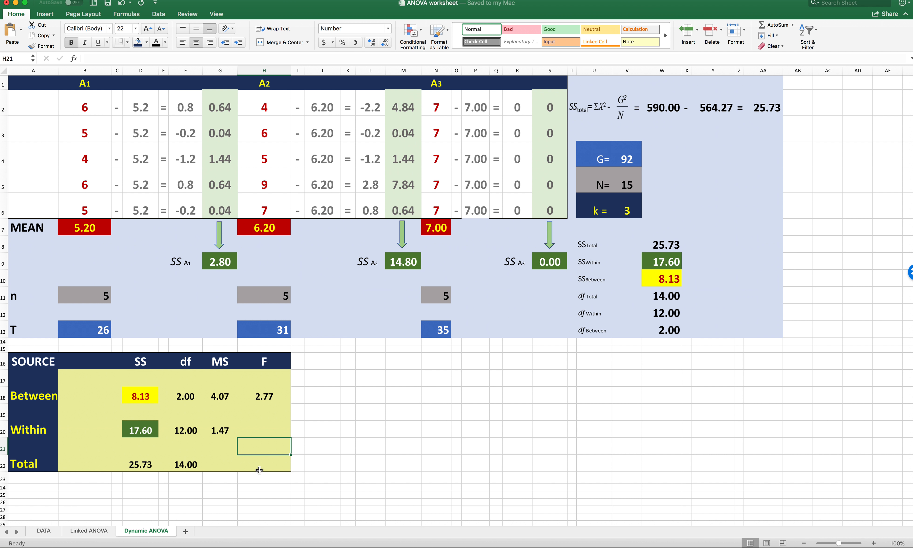
mouse_move(415, 430)
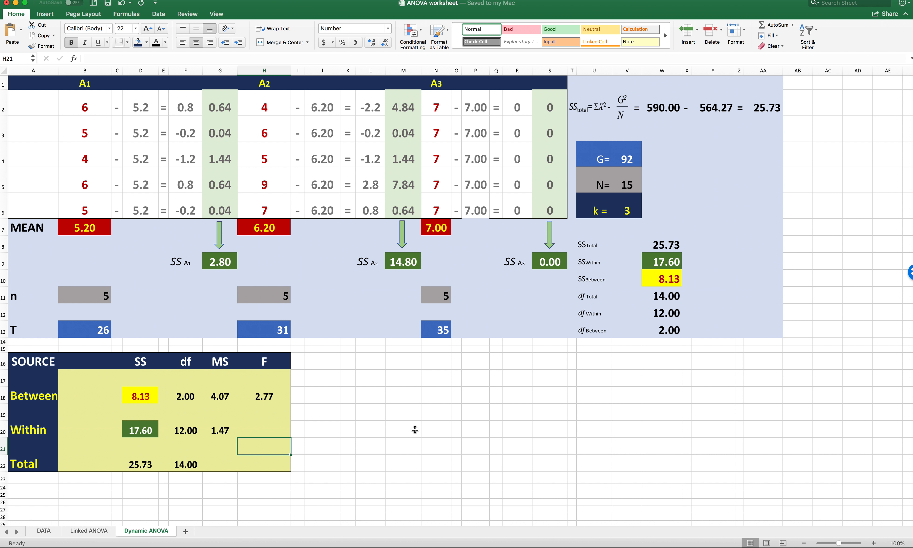
mouse_move(402, 431)
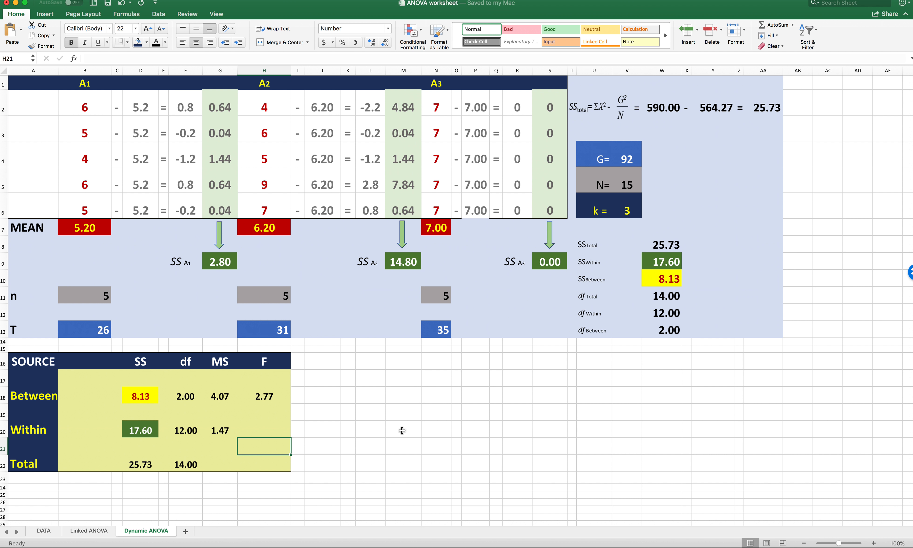
mouse_move(422, 451)
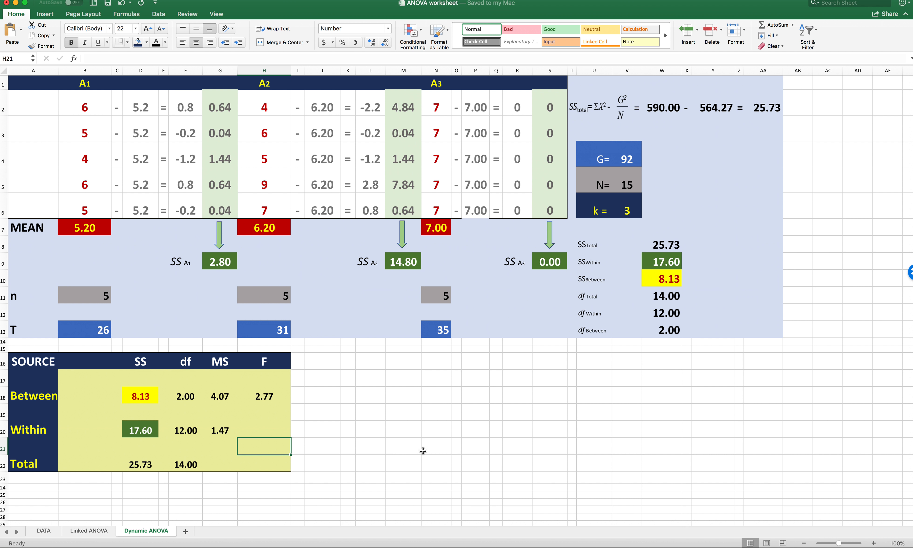
mouse_move(423, 450)
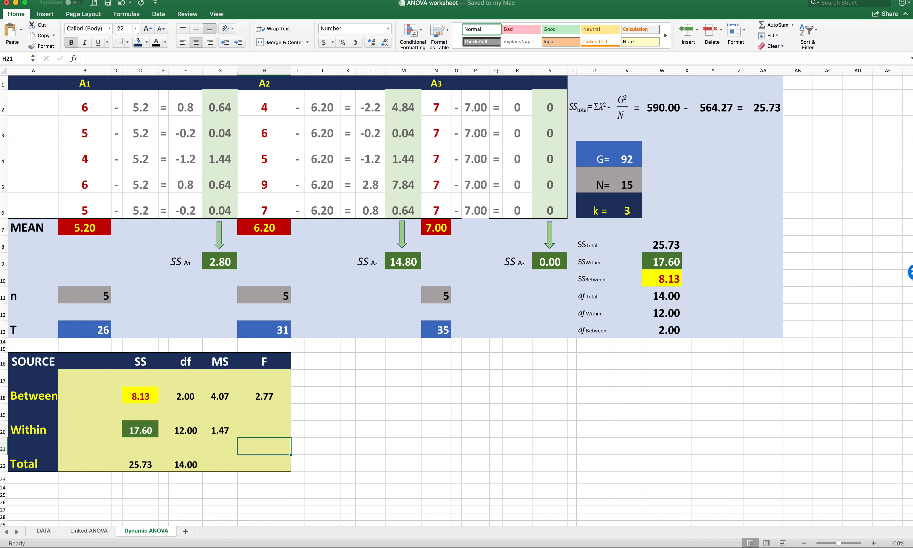